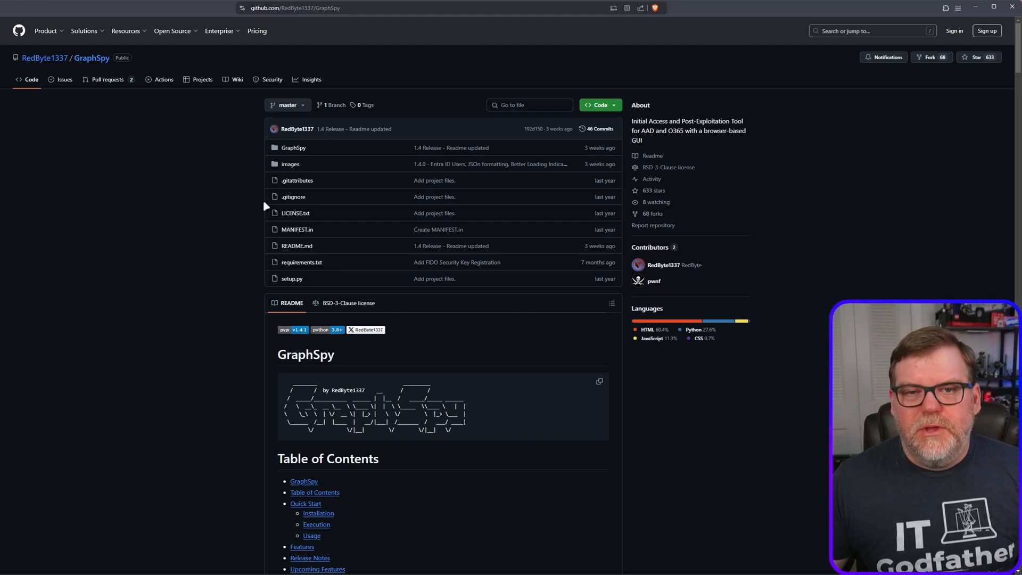
pyautogui.moveTo(258, 101)
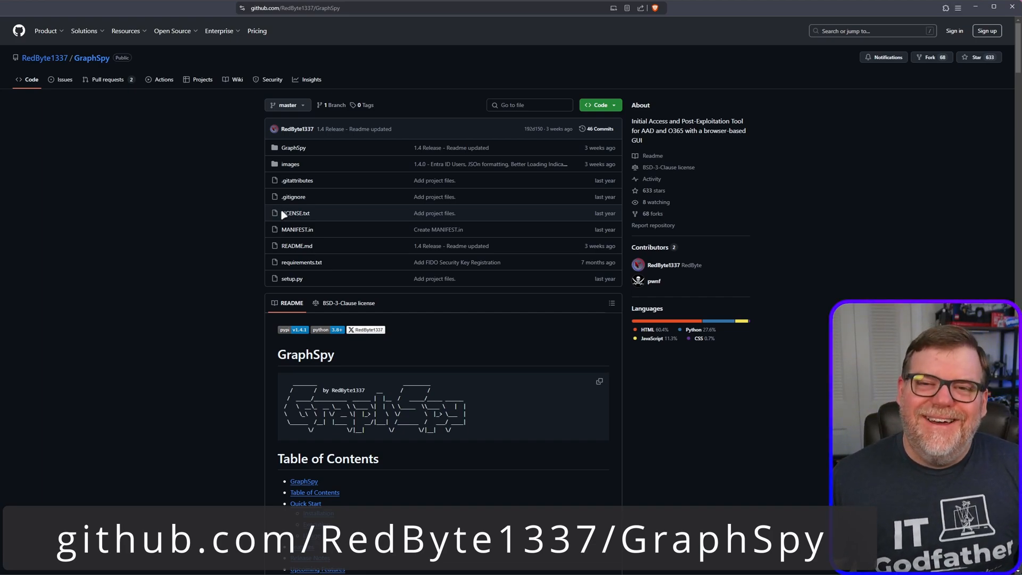
# Step: Scroll the GraphSpy GitHub README down to the Quick Start instructions
pyautogui.scroll(-3)
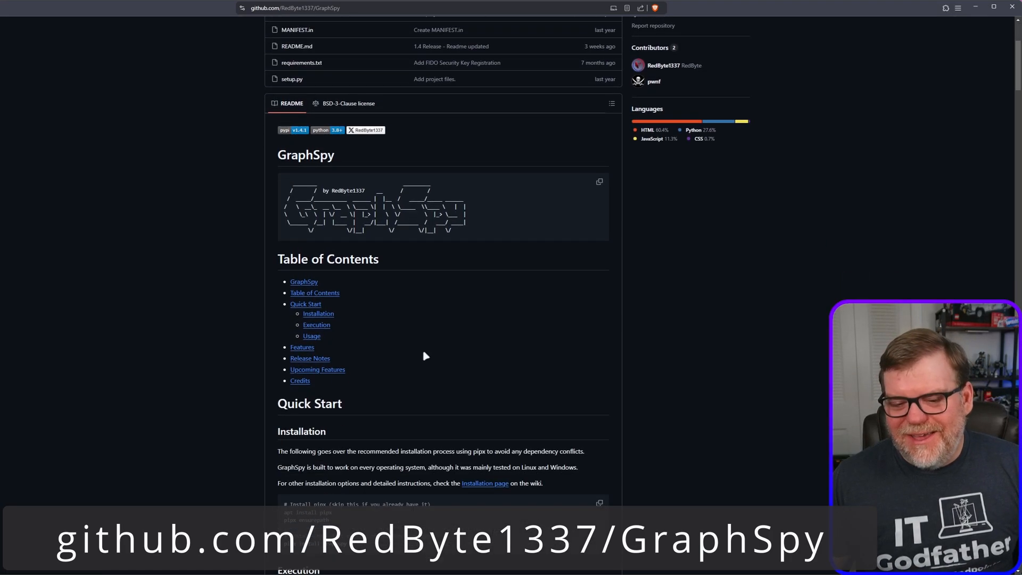
pyautogui.scroll(-3)
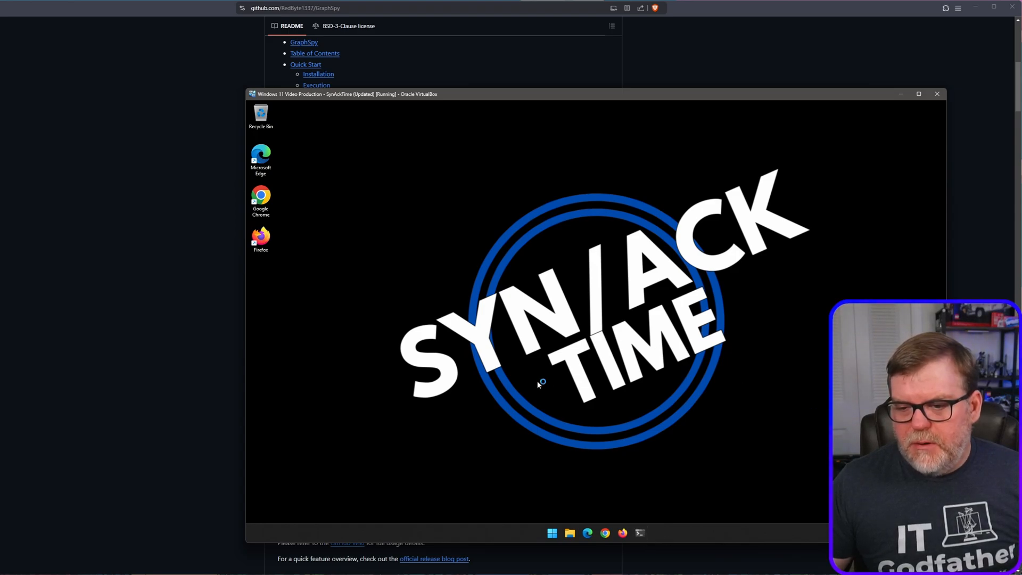
# Step: Open PowerShell in the VM and run python to reach the Python 3.13 Store page
pyautogui.click(639, 533)
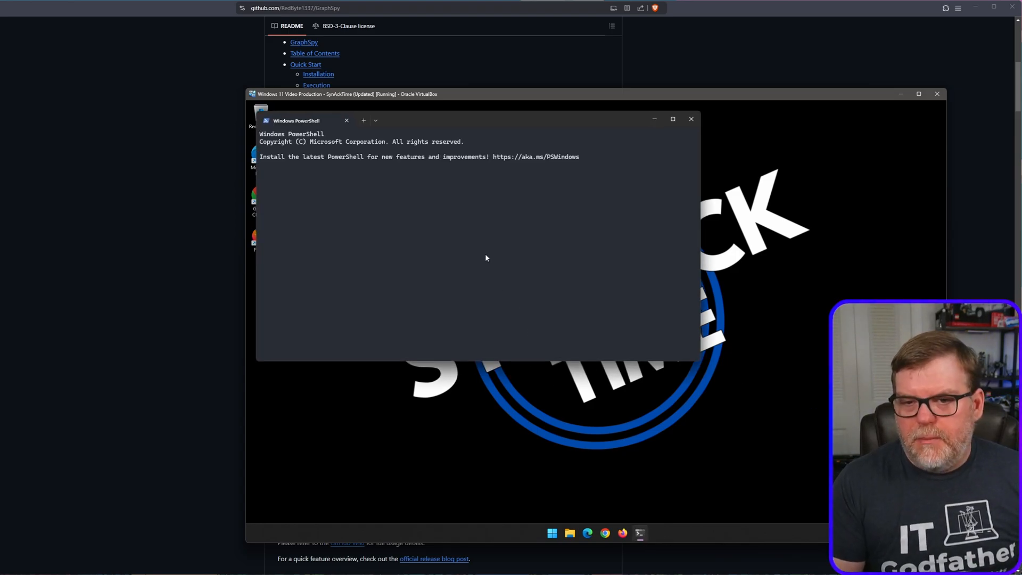
pyautogui.write('python')
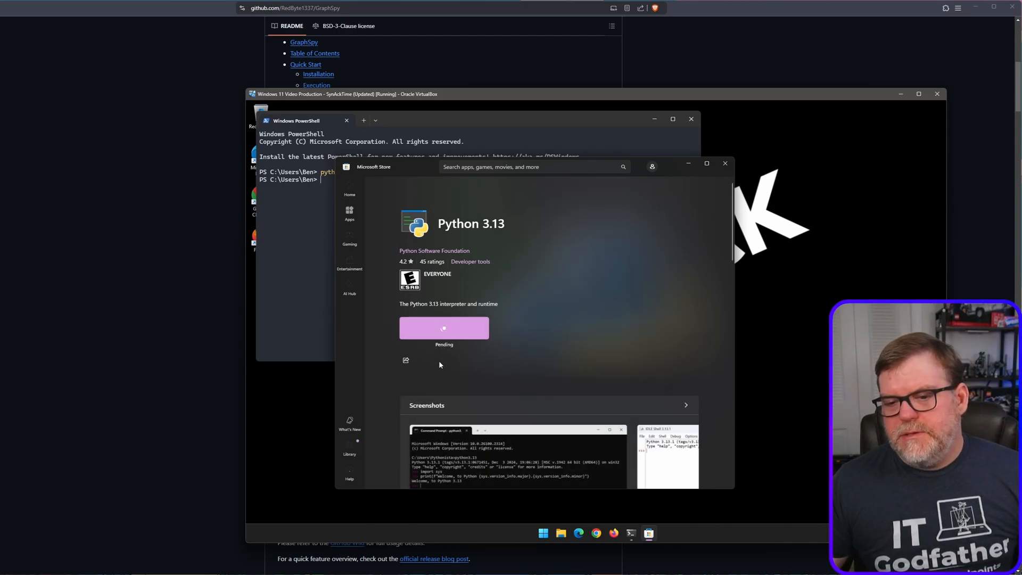
pyautogui.moveTo(656, 229)
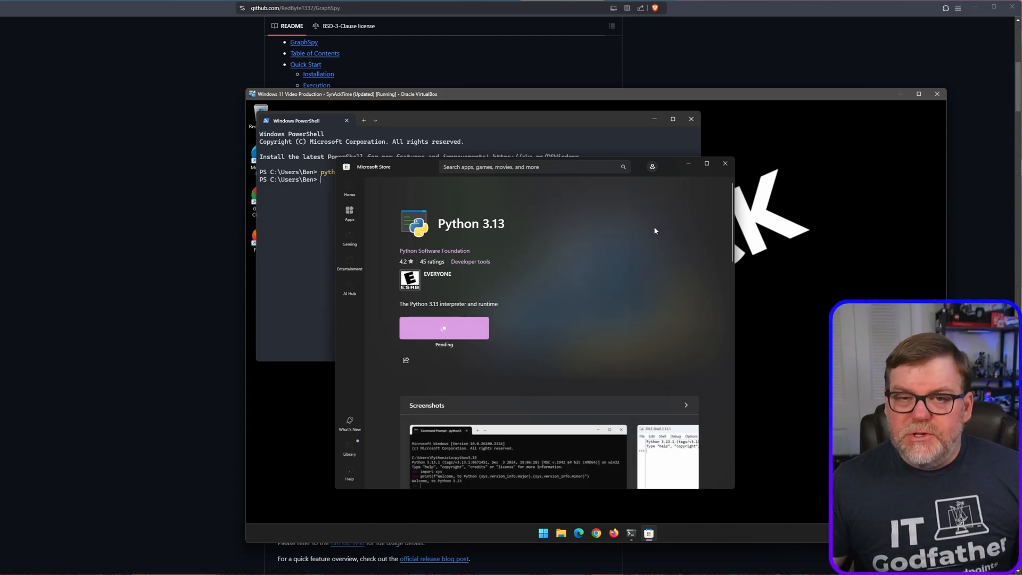
pyautogui.moveTo(502, 298)
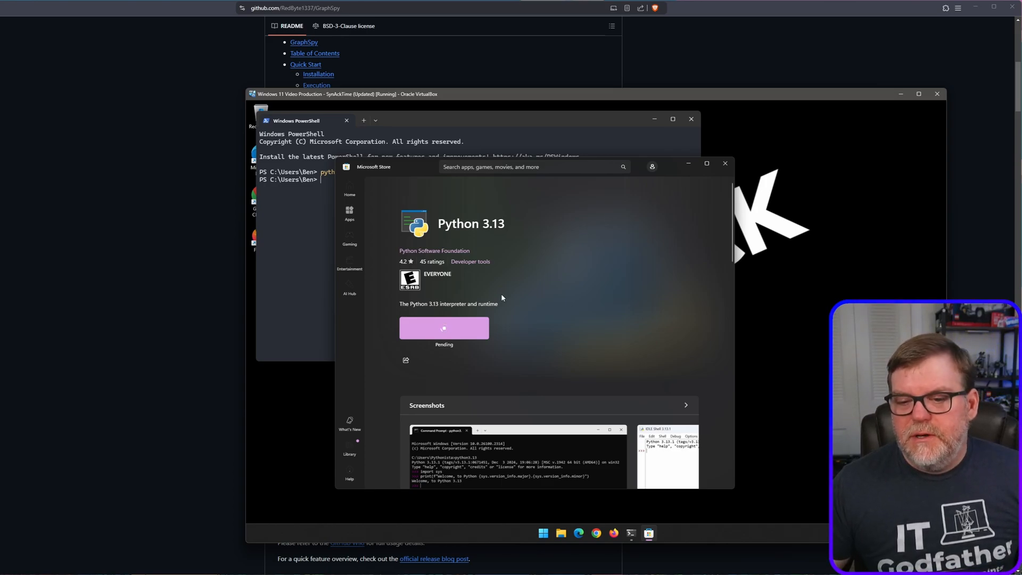
pyautogui.moveTo(336, 164)
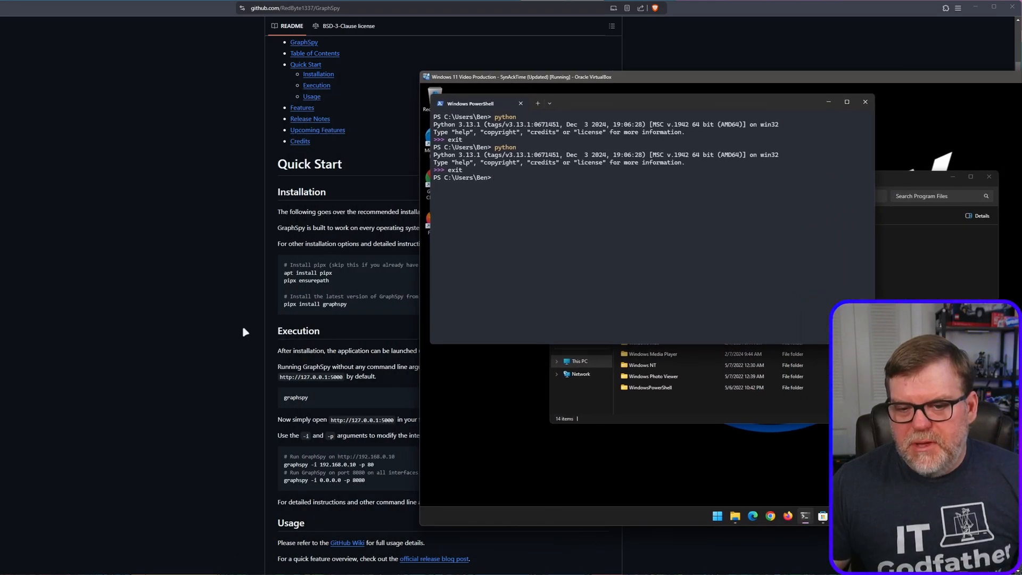
# Step: Run pip install graphspy after confirming Python 3.13.1 works
pyautogui.scroll(-3)
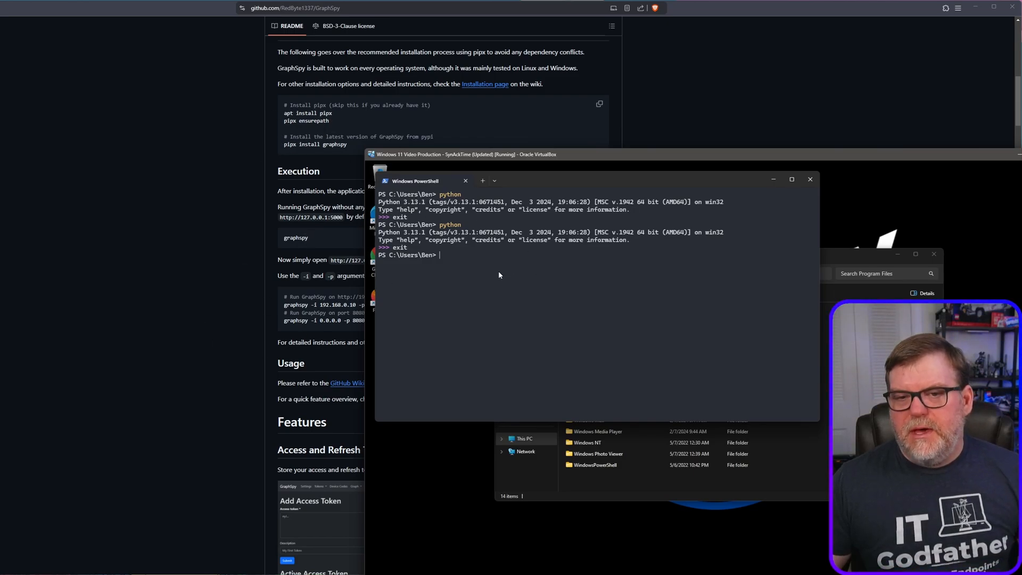
pyautogui.moveTo(329, 226)
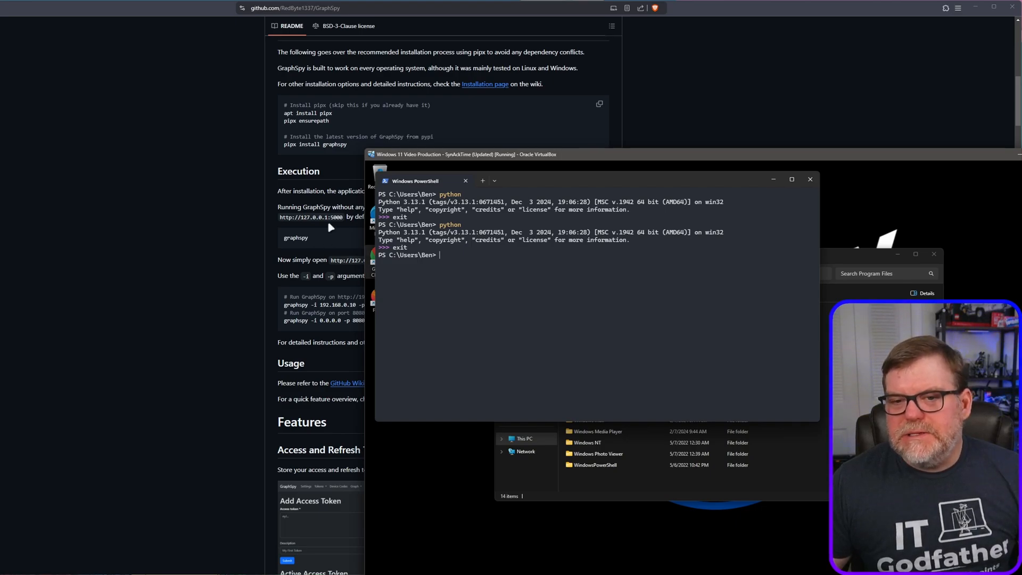
pyautogui.moveTo(519, 265)
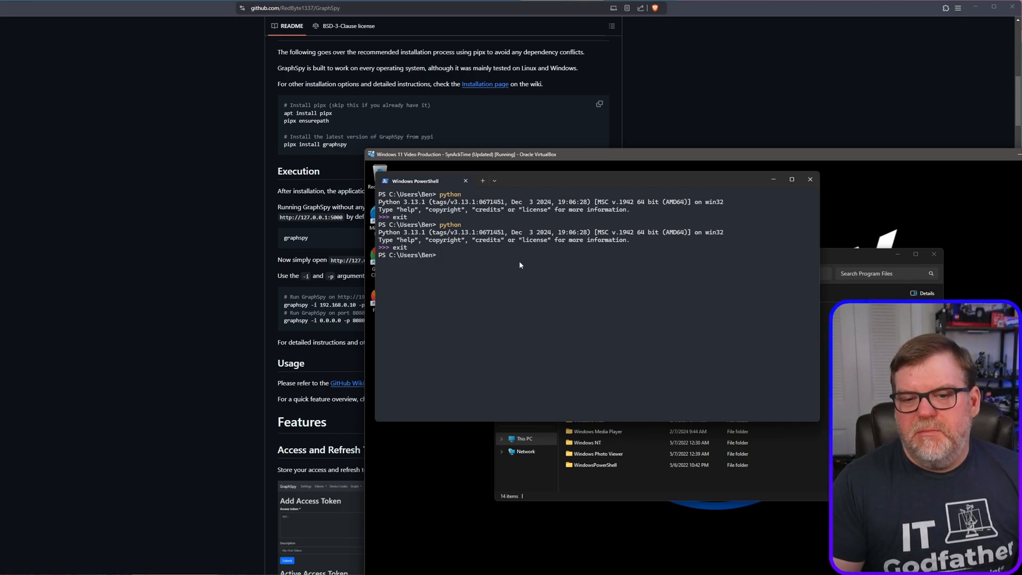
pyautogui.write('pip instal')
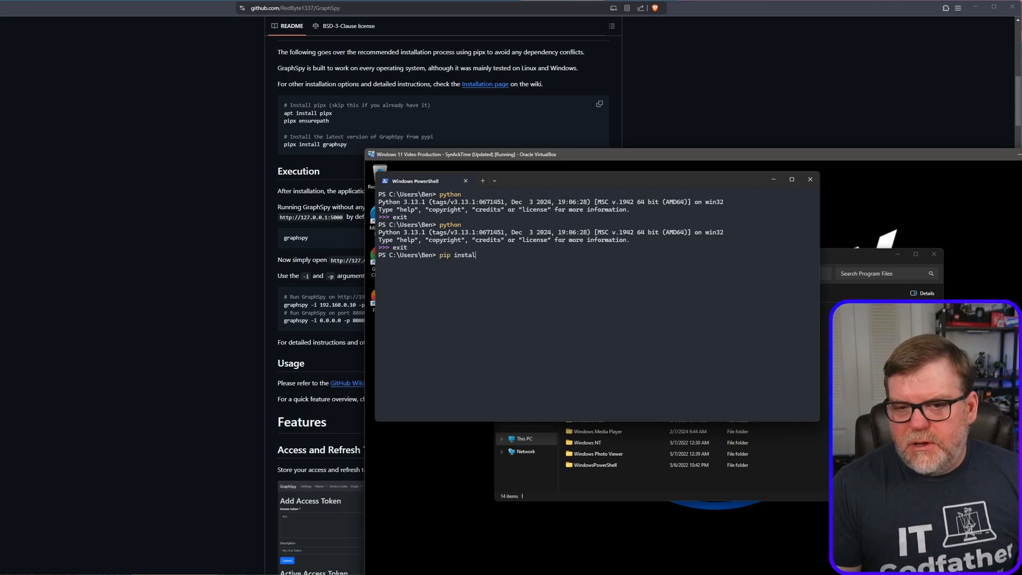
pyautogui.write('graphs')
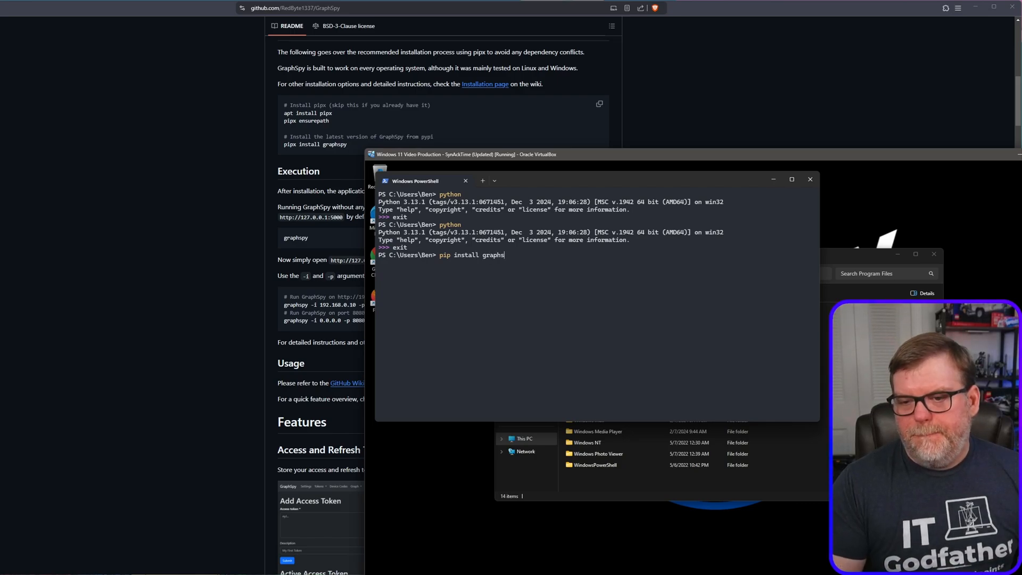
pyautogui.write('py')
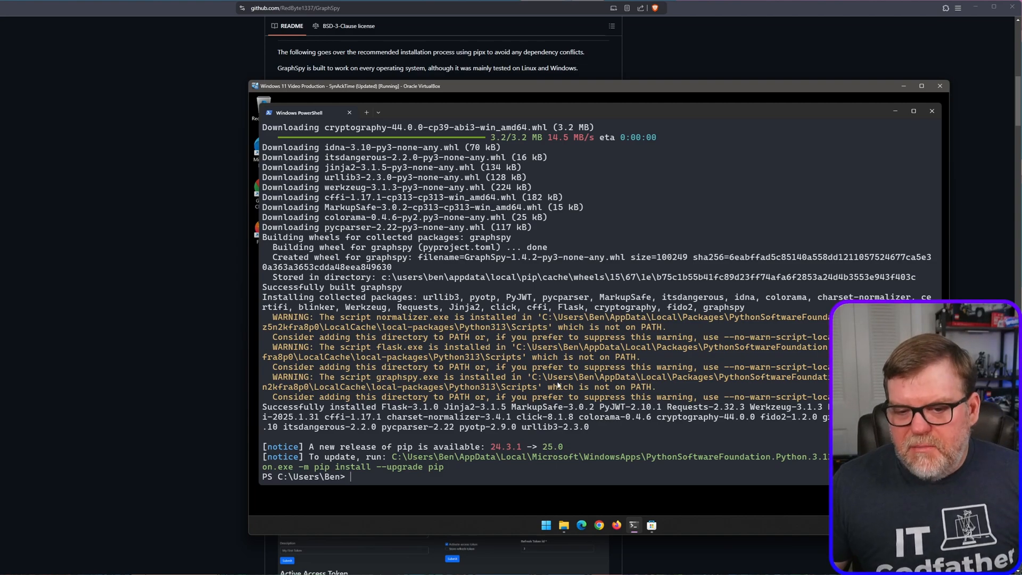
pyautogui.moveTo(429, 343)
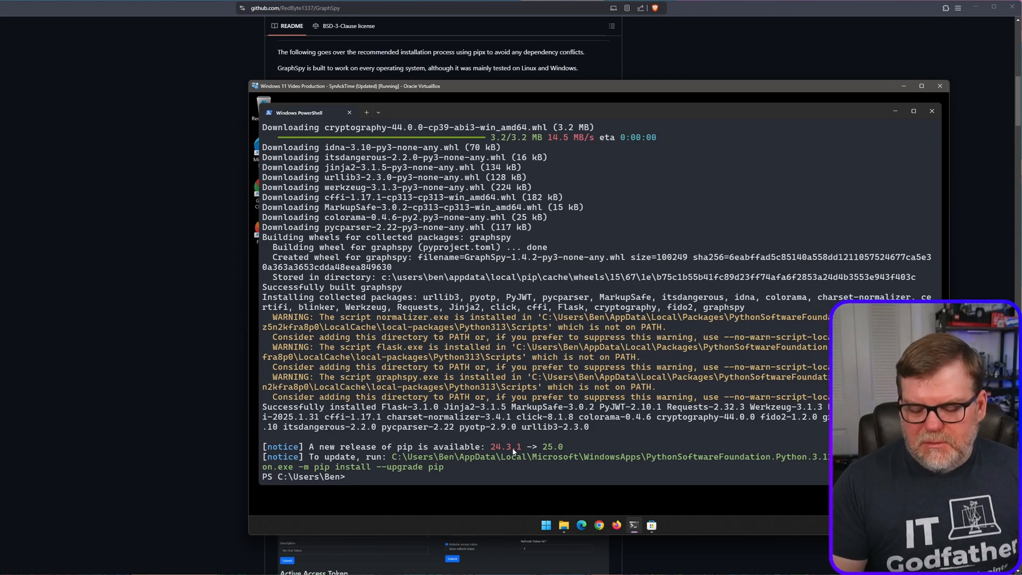
# Step: Run graphspy, copy the Scripts path from the warning, and search 'system information'
pyautogui.write('graphspy')
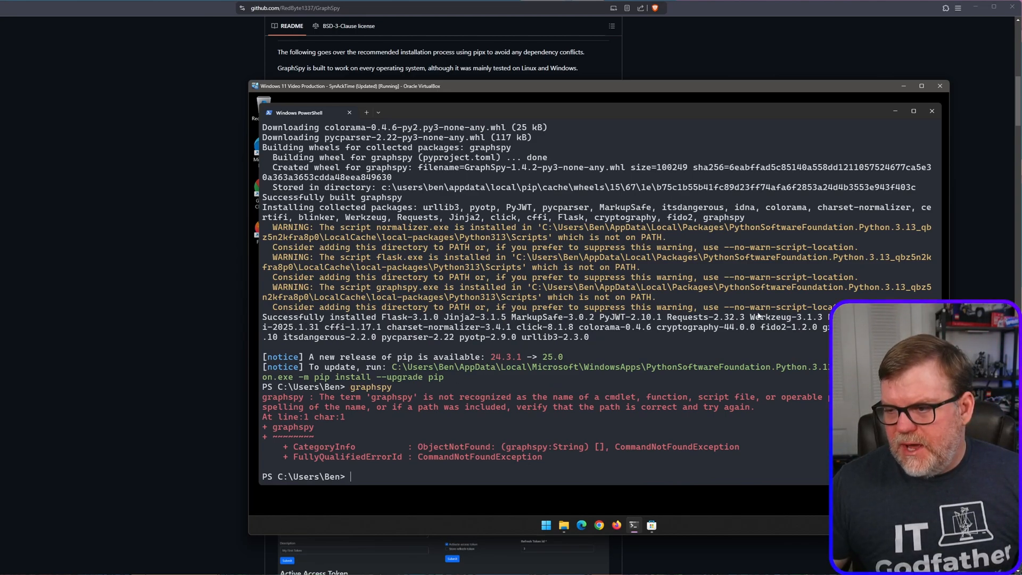
pyautogui.moveTo(530, 291)
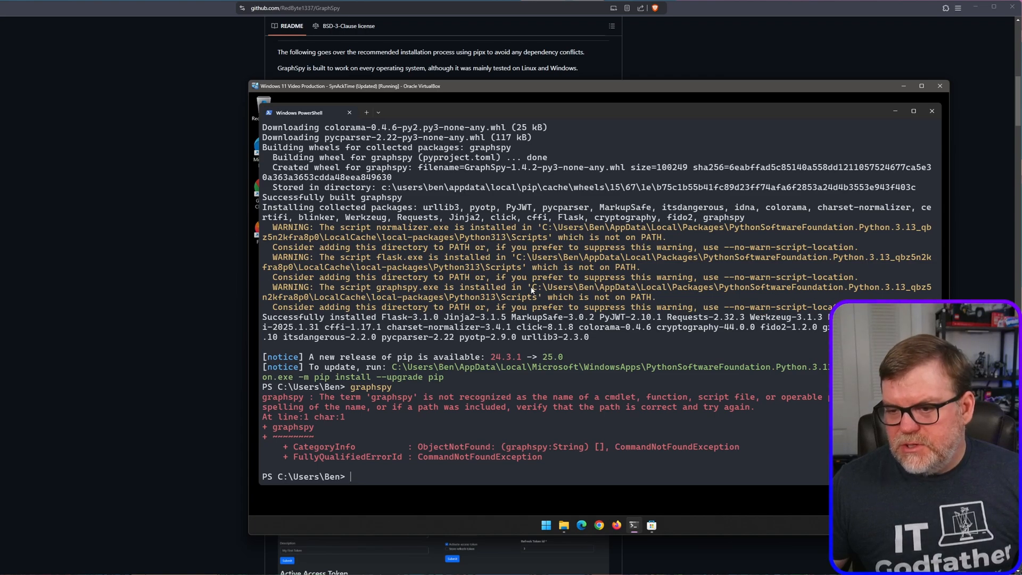
pyautogui.moveTo(529, 287); pyautogui.dragTo(535, 297)
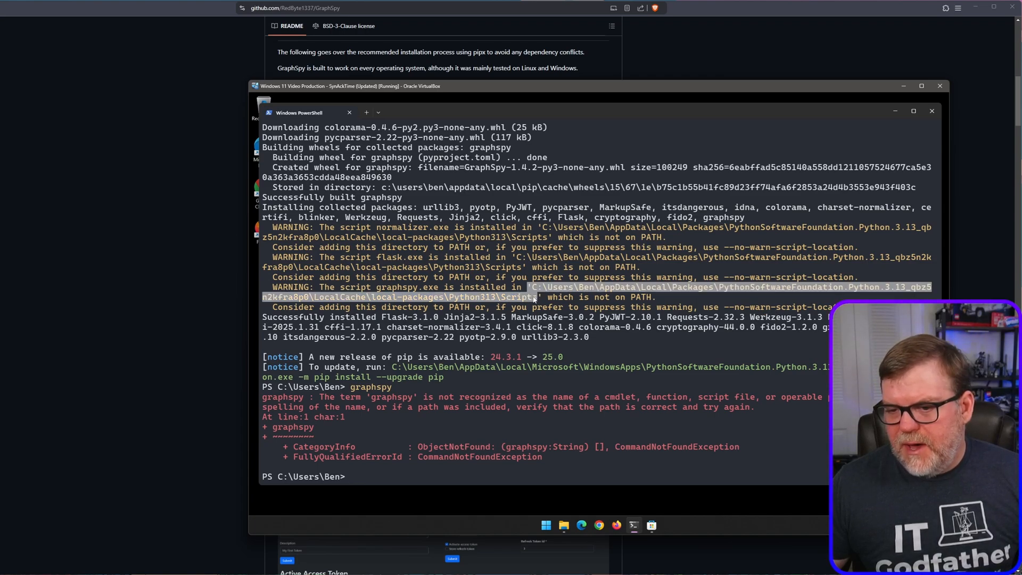
pyautogui.click(546, 525)
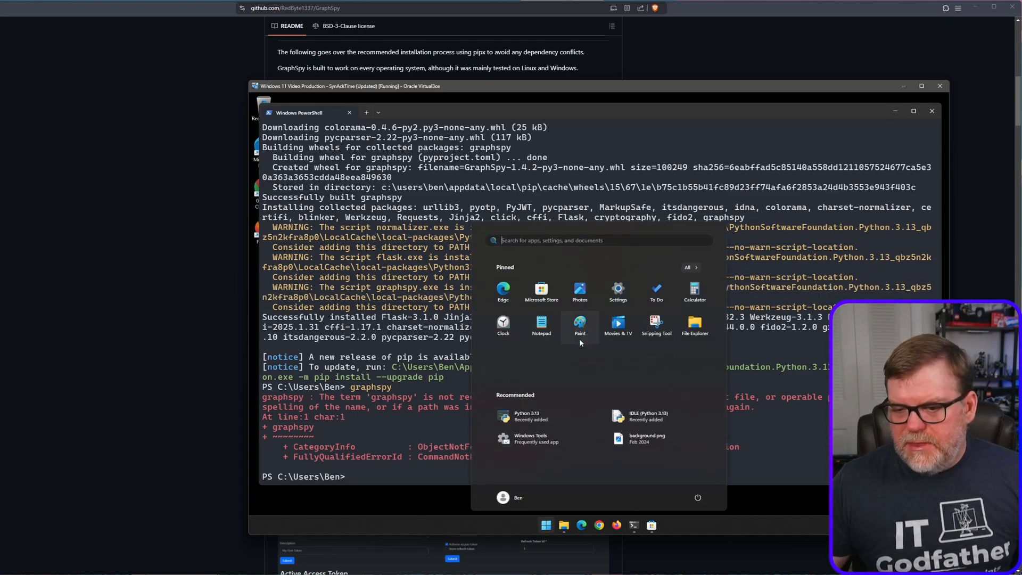
pyautogui.write('system information')
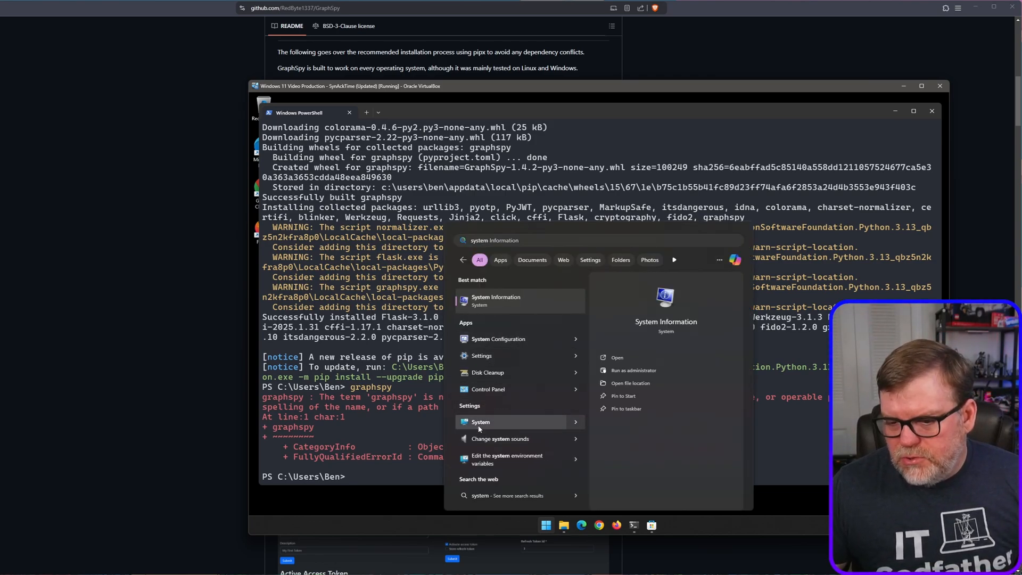
# Step: Open the Environment Variables dialog through About and advanced system properties
pyautogui.click(495, 299)
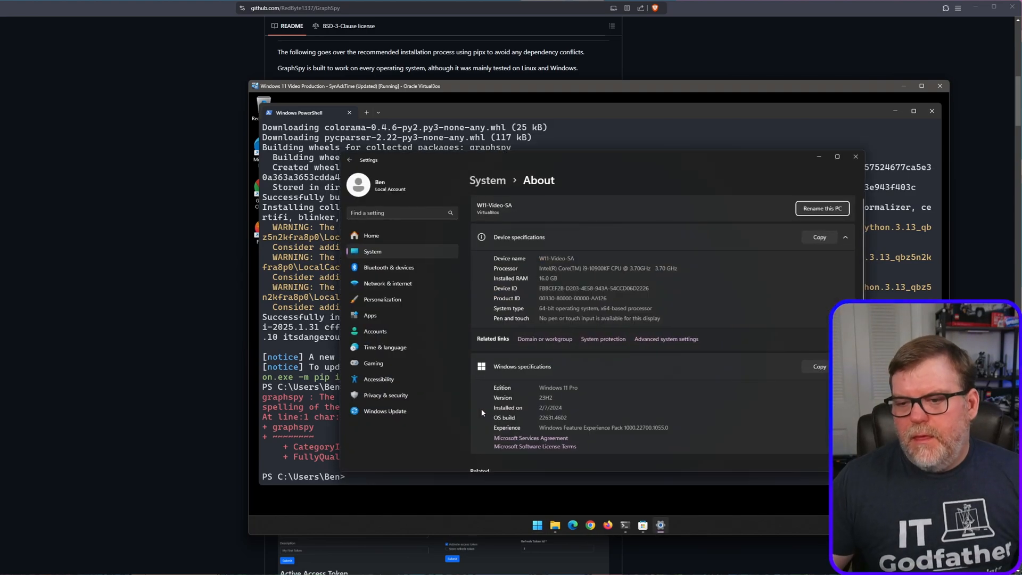
pyautogui.scroll(-3)
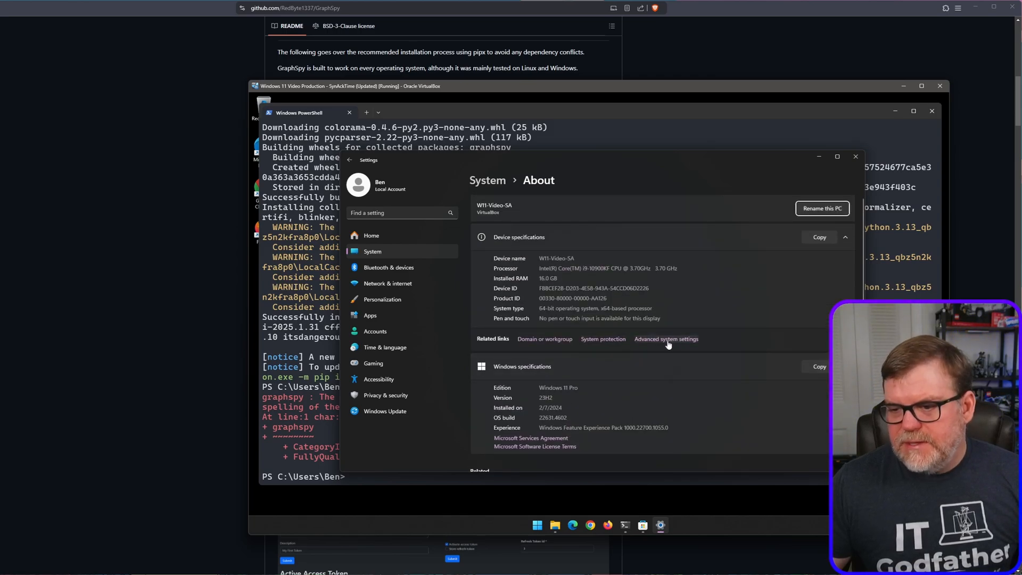
pyautogui.click(666, 339)
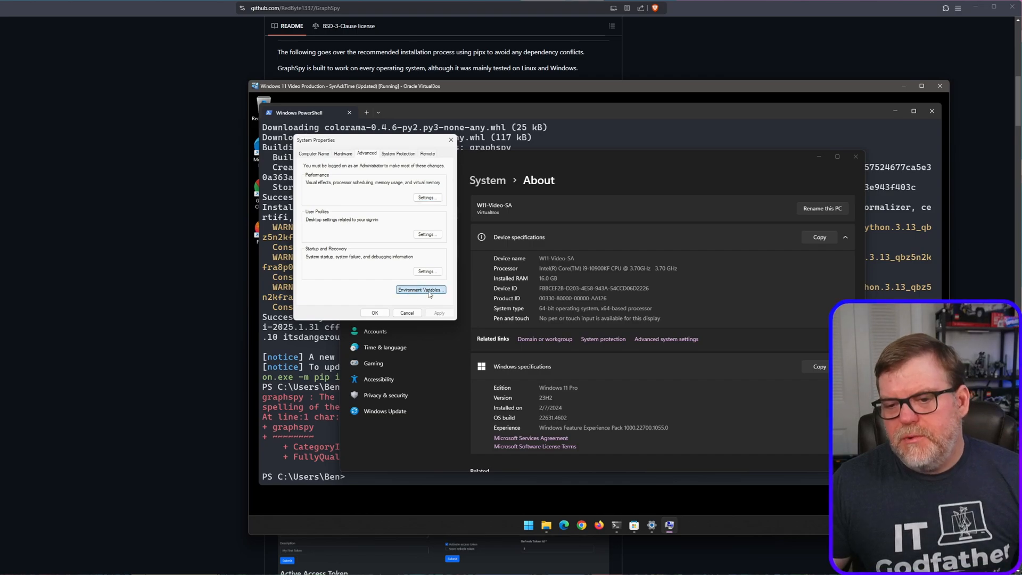
pyautogui.click(420, 289)
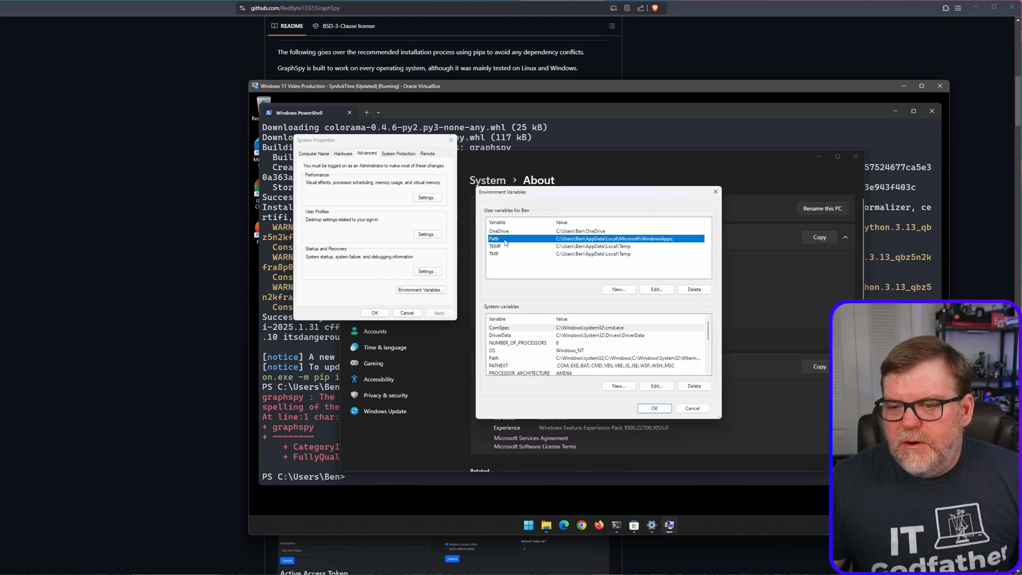
pyautogui.moveTo(518, 244)
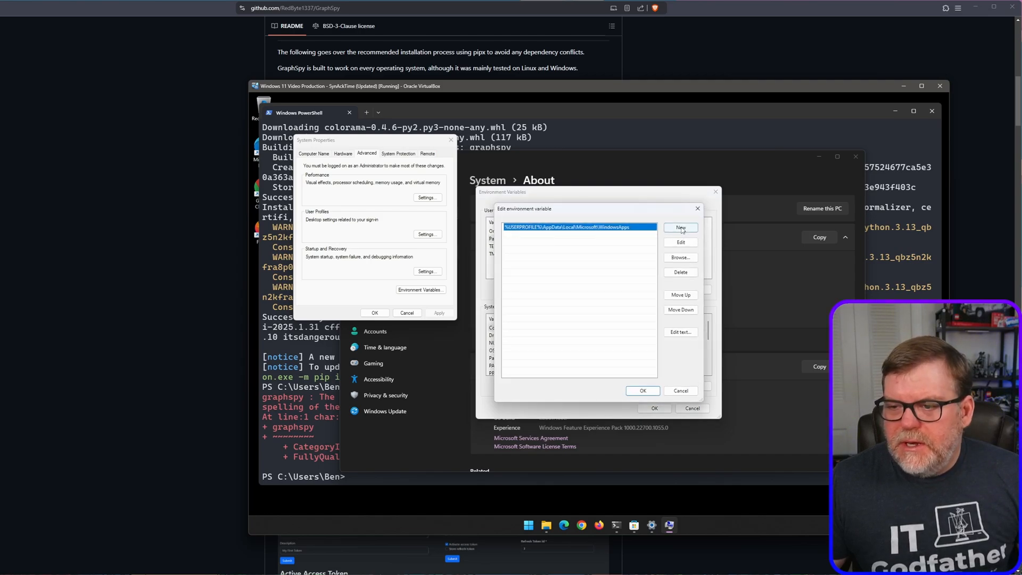
# Step: Add the Python Scripts folder to the user Path and close System Properties
pyautogui.click(680, 228)
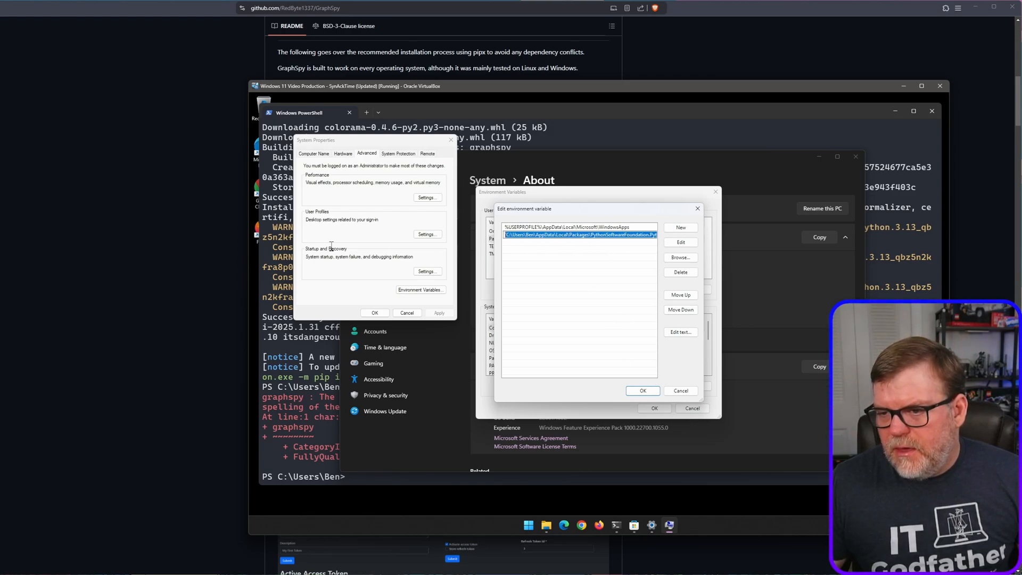
pyautogui.click(579, 234)
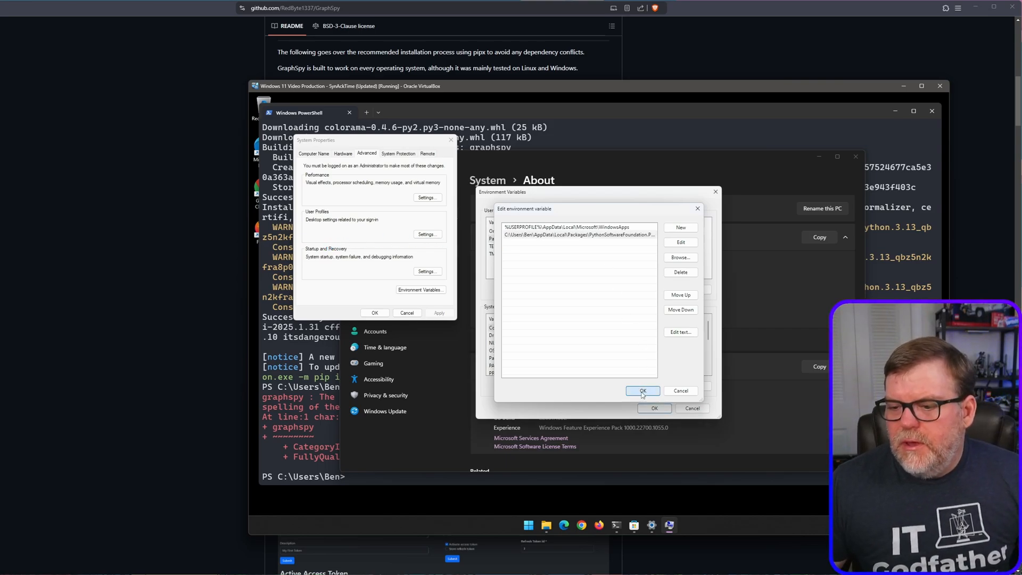
pyautogui.click(641, 390)
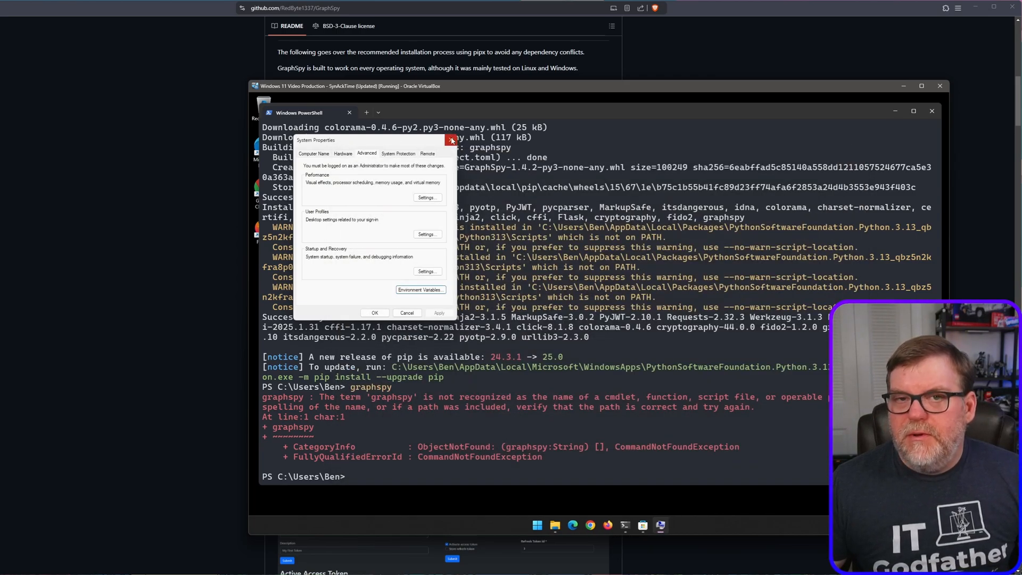
pyautogui.click(451, 140)
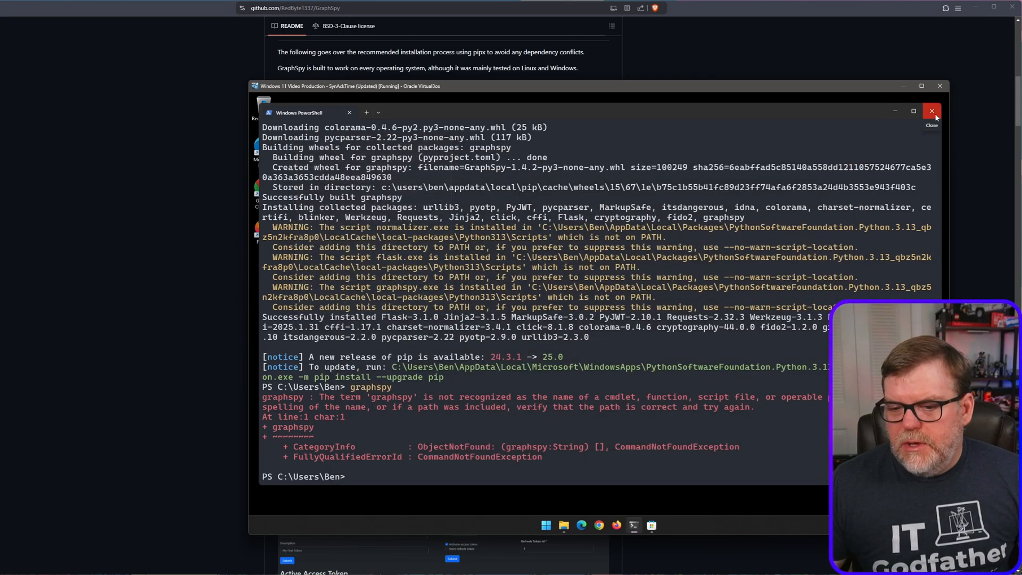
# Step: Run graphspy in a new PowerShell window to start the server
pyautogui.click(931, 111)
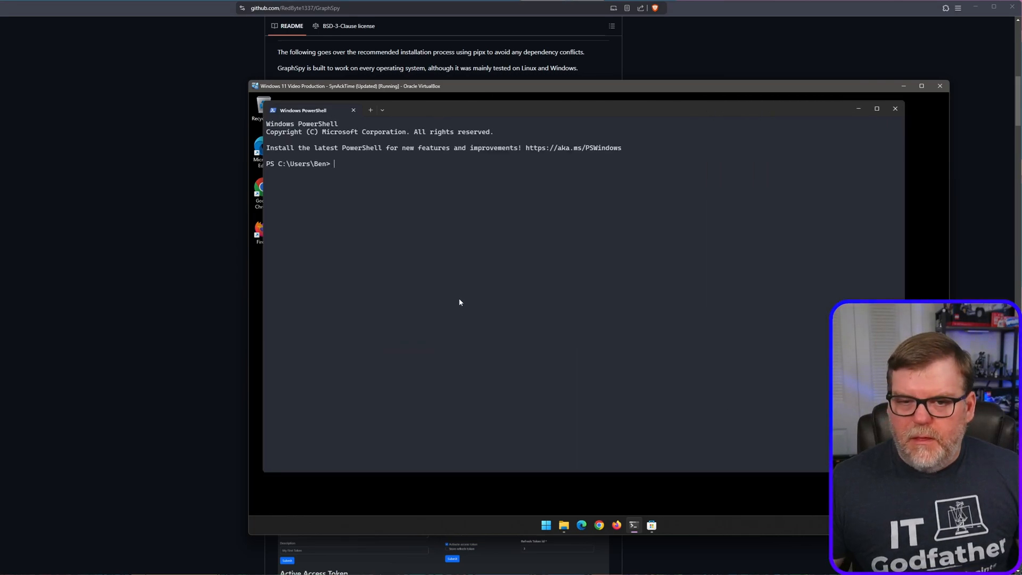
pyautogui.write('graph')
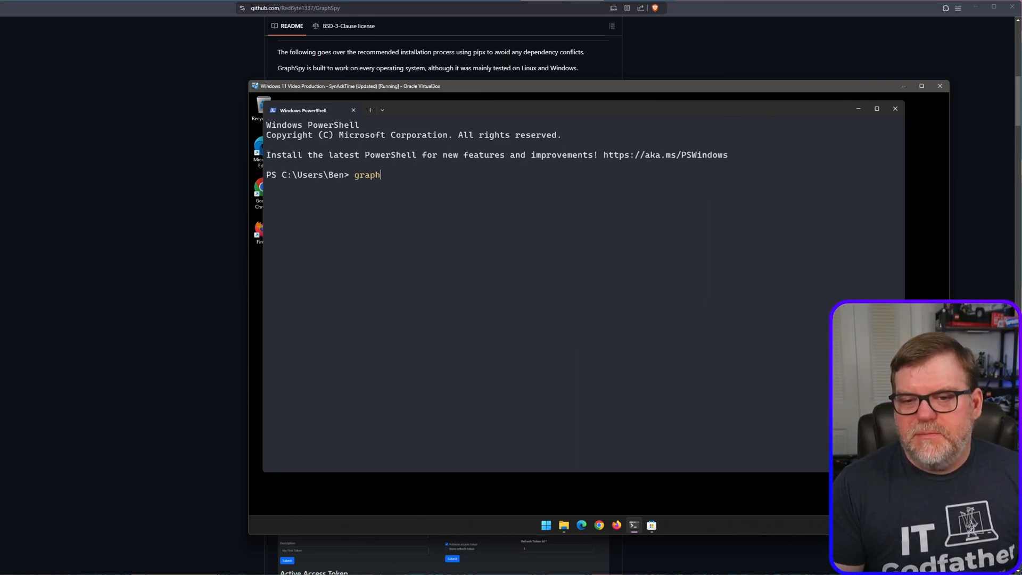
pyautogui.write('spy')
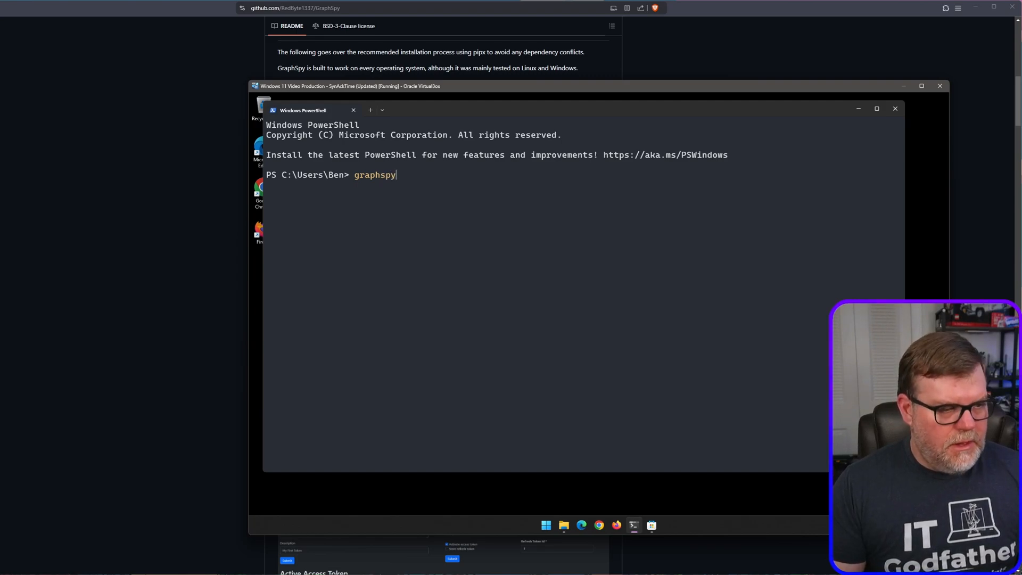
pyautogui.press('Enter')
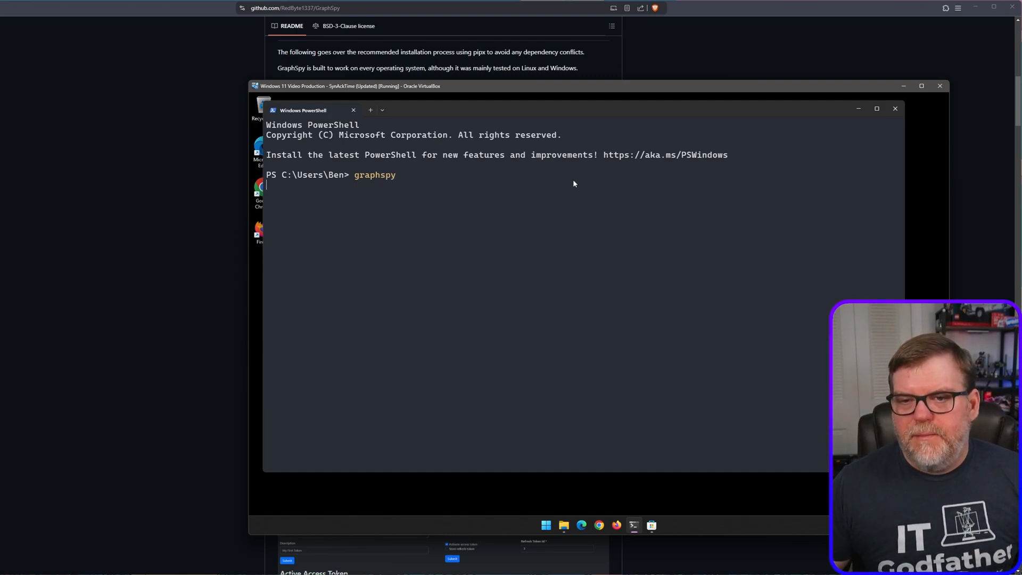
pyautogui.moveTo(454, 212)
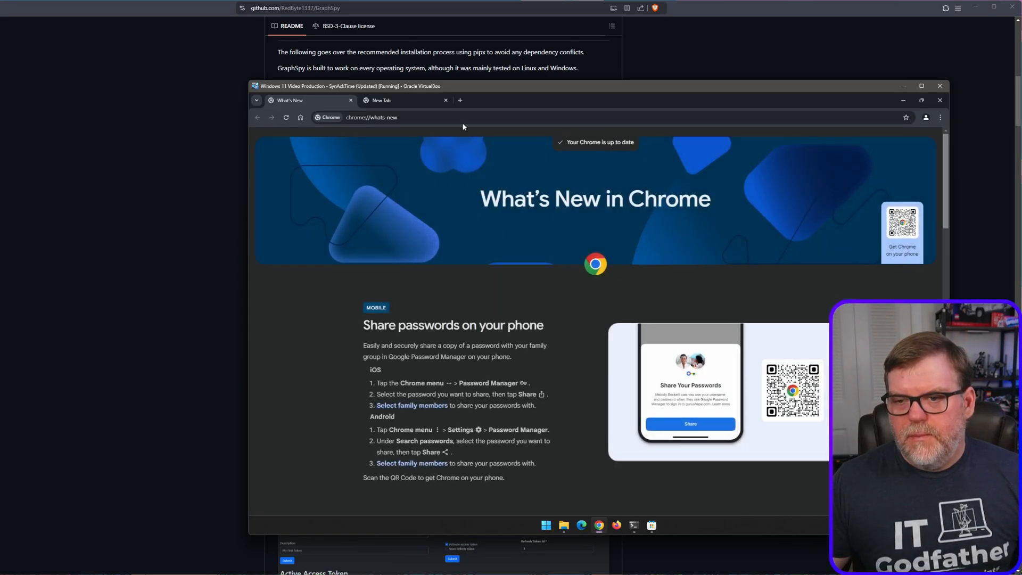
# Step: Load 127.0.0.1:5000 in a new Chrome tab to reach GraphSpy
pyautogui.click(351, 99)
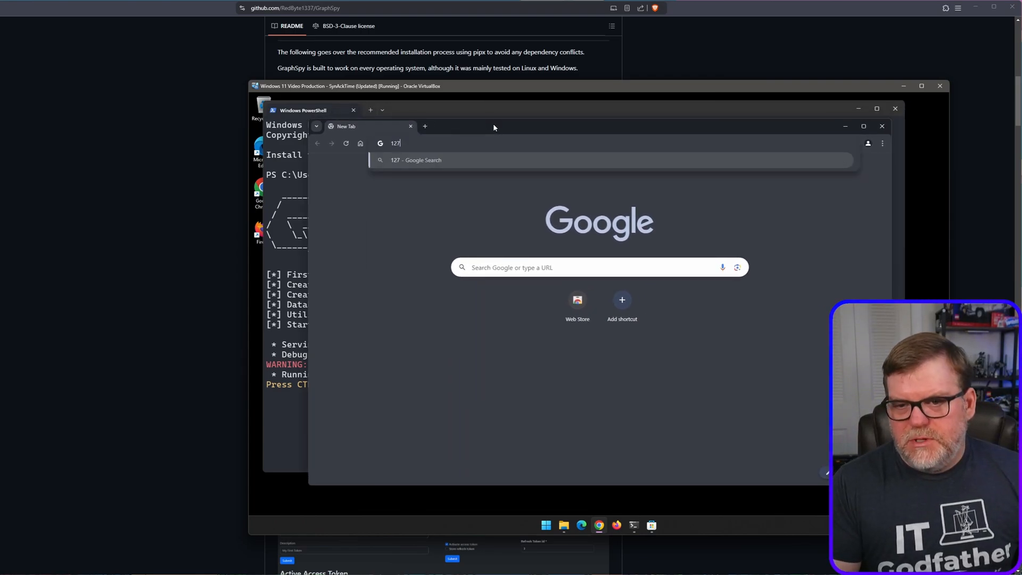
pyautogui.write('.0.0.1:5000')
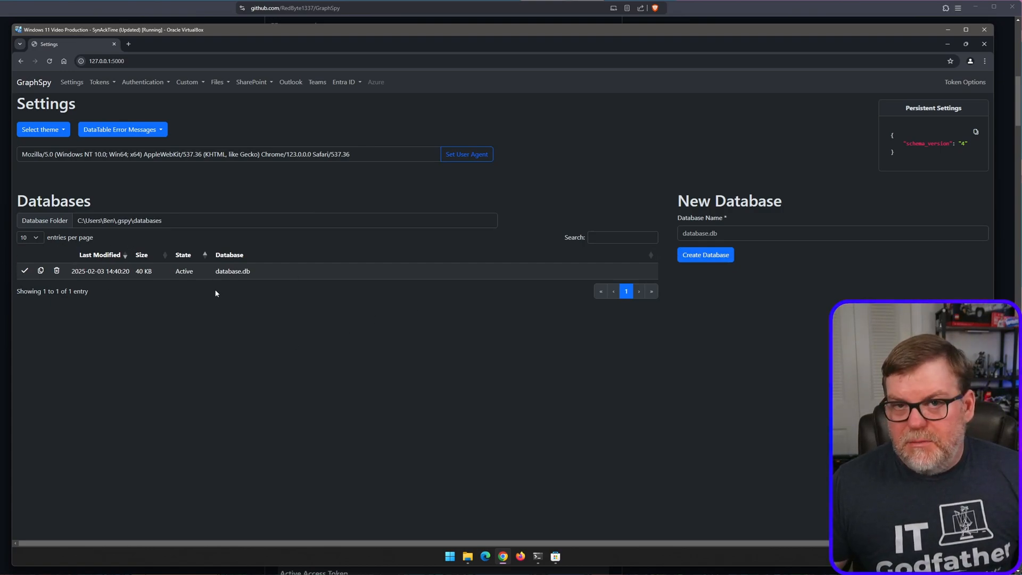
pyautogui.moveTo(372, 317)
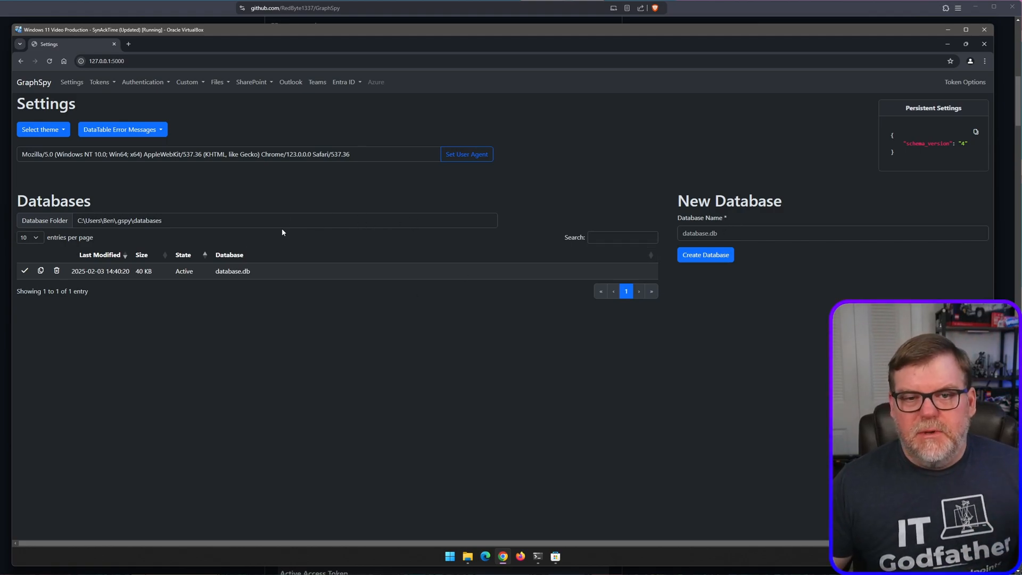
pyautogui.moveTo(267, 212)
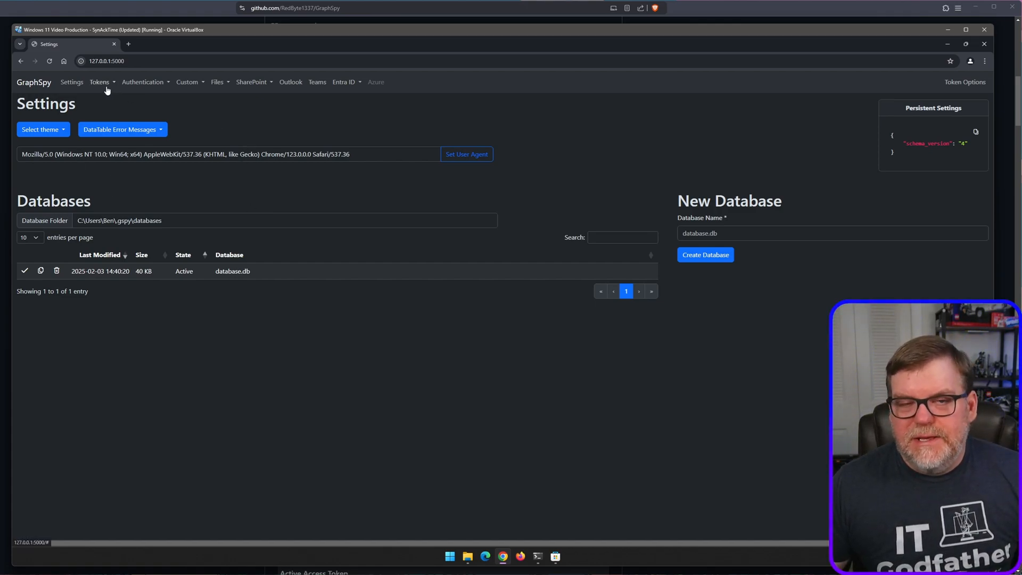
pyautogui.moveTo(180, 146)
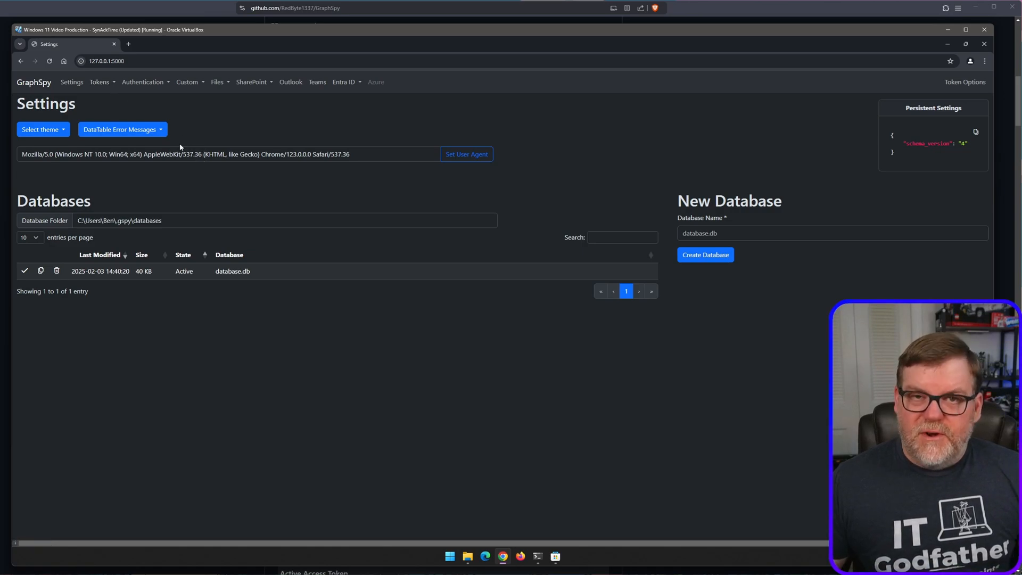
pyautogui.moveTo(177, 121)
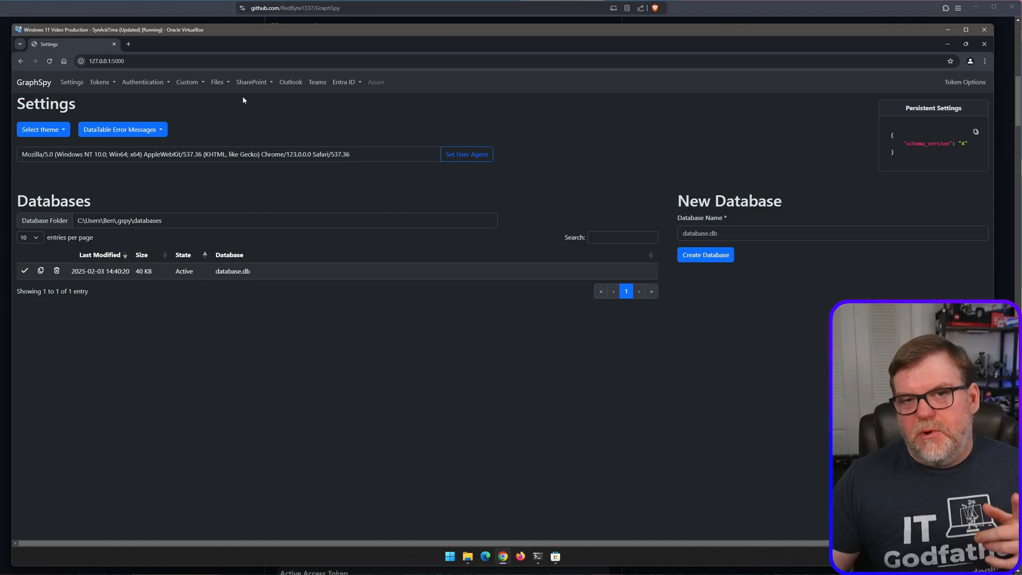
pyautogui.moveTo(228, 103)
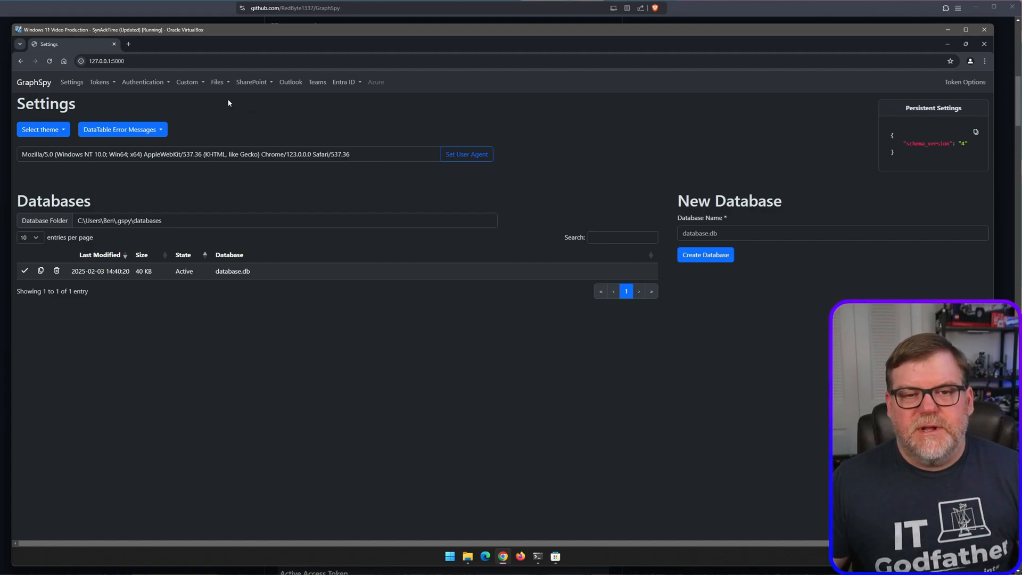
pyautogui.moveTo(132, 124)
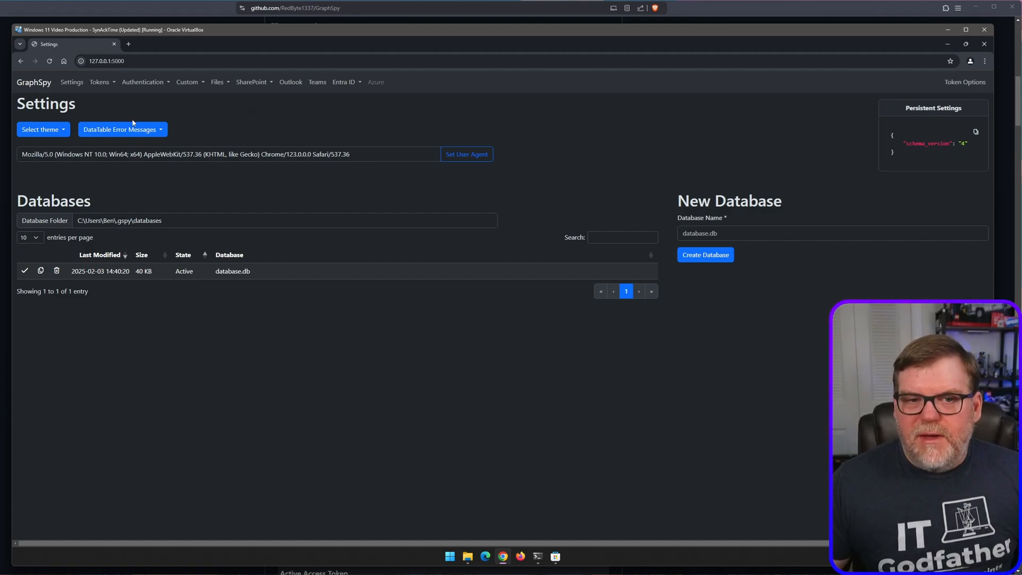
# Step: Expand the Authentication dropdown in GraphSpy's top navigation bar
pyautogui.click(143, 82)
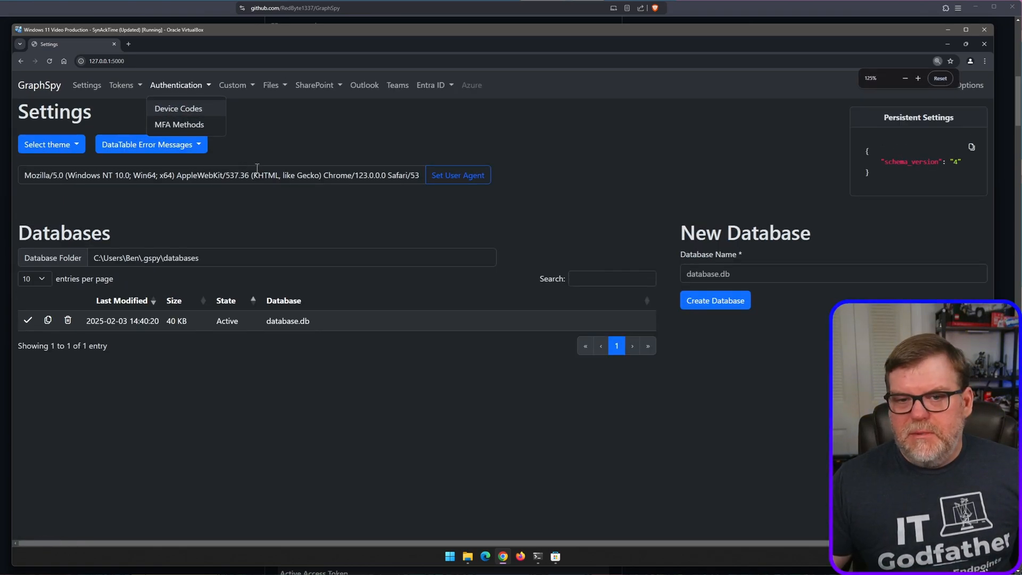
# Step: Open the Device Codes page, then launch a Brave private window
pyautogui.click(177, 108)
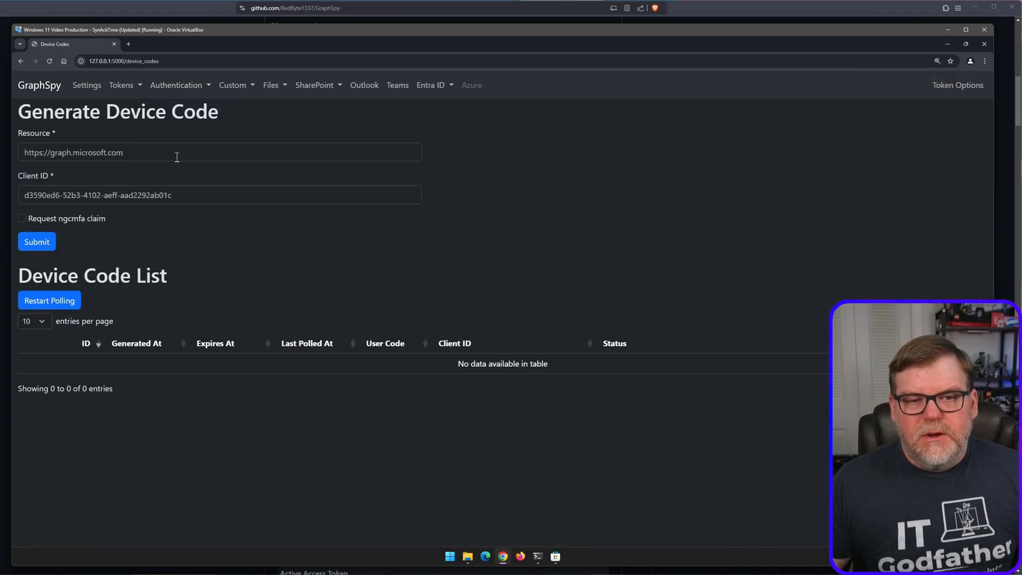
pyautogui.moveTo(317, 209)
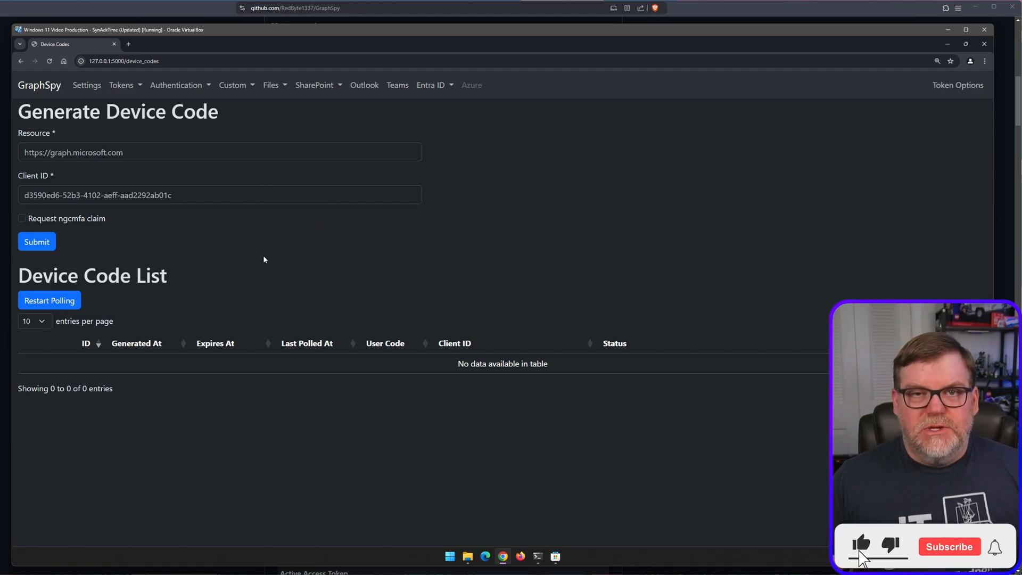
pyautogui.click(947, 546)
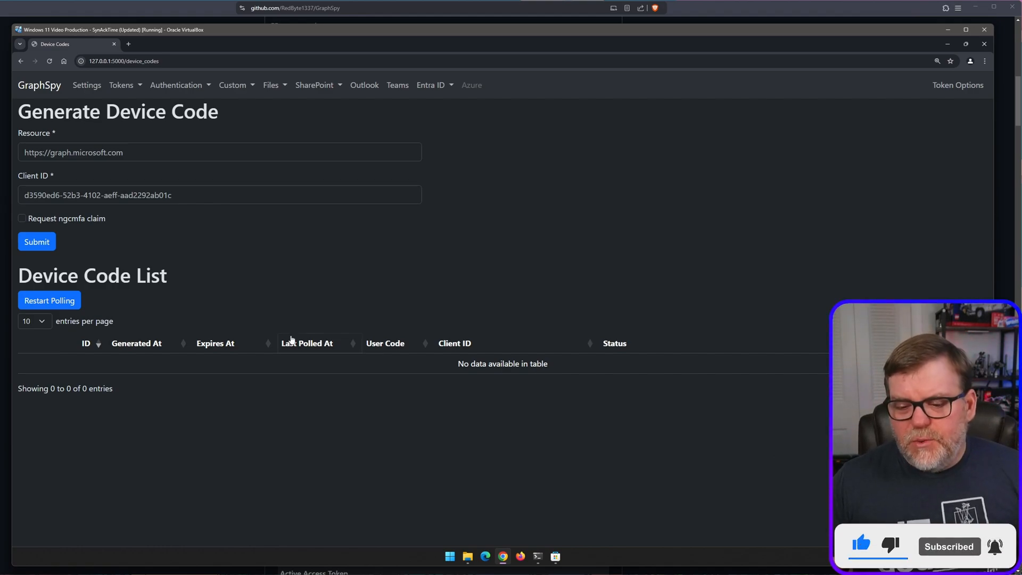
pyautogui.moveTo(275, 339)
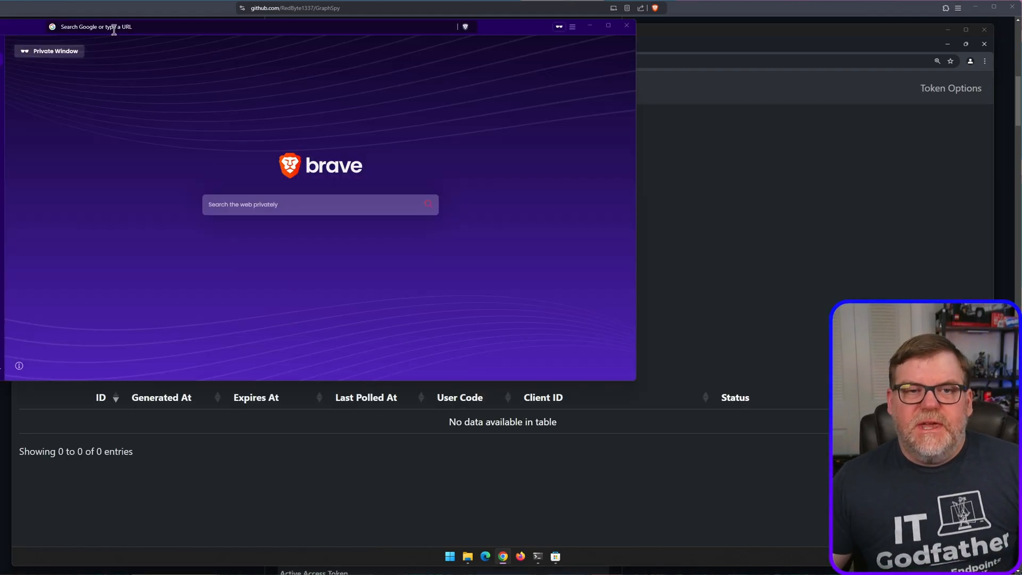
pyautogui.write('https://microsoft.com/devicelogin')
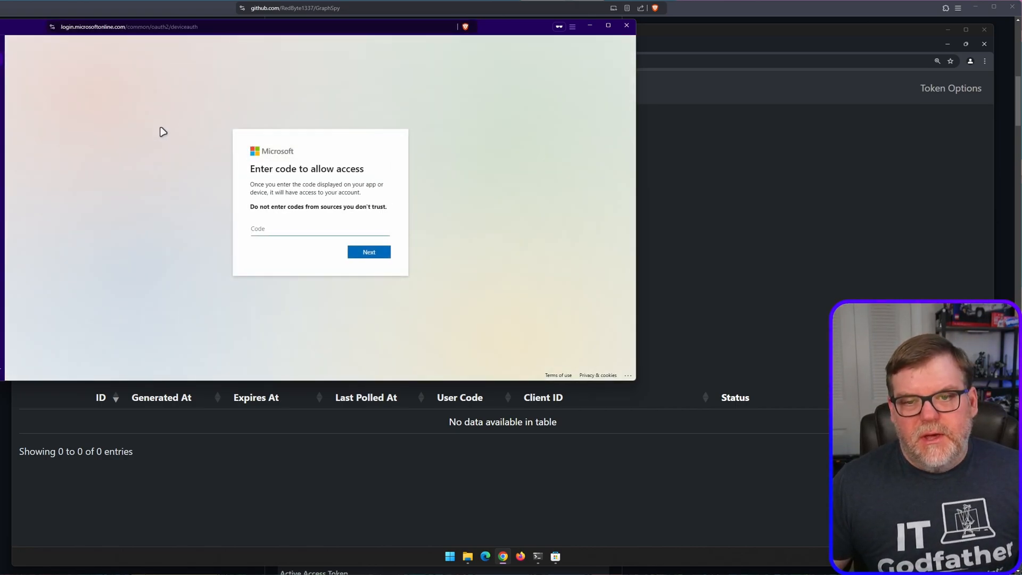
pyautogui.moveTo(83, 37)
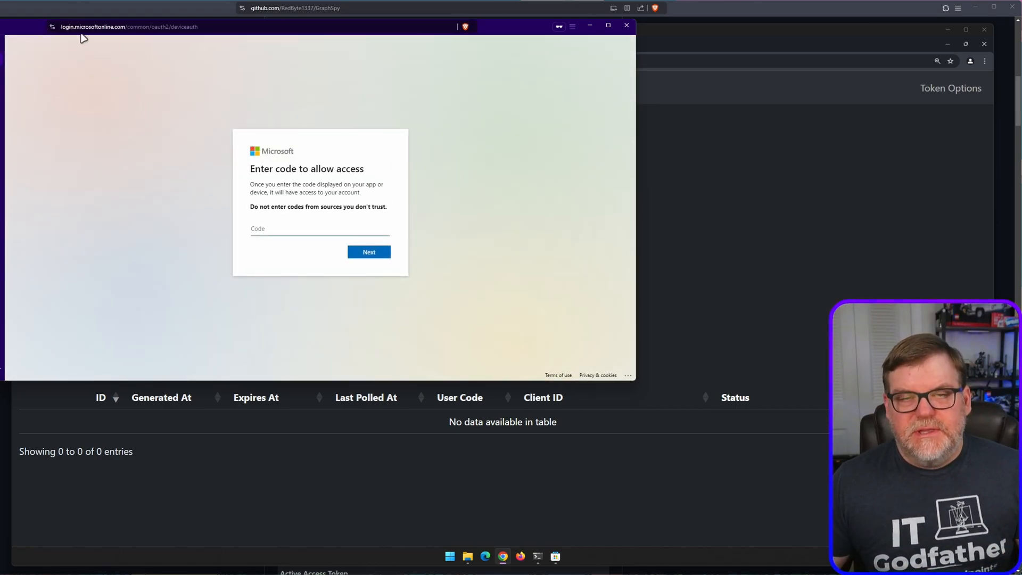
pyautogui.moveTo(98, 33)
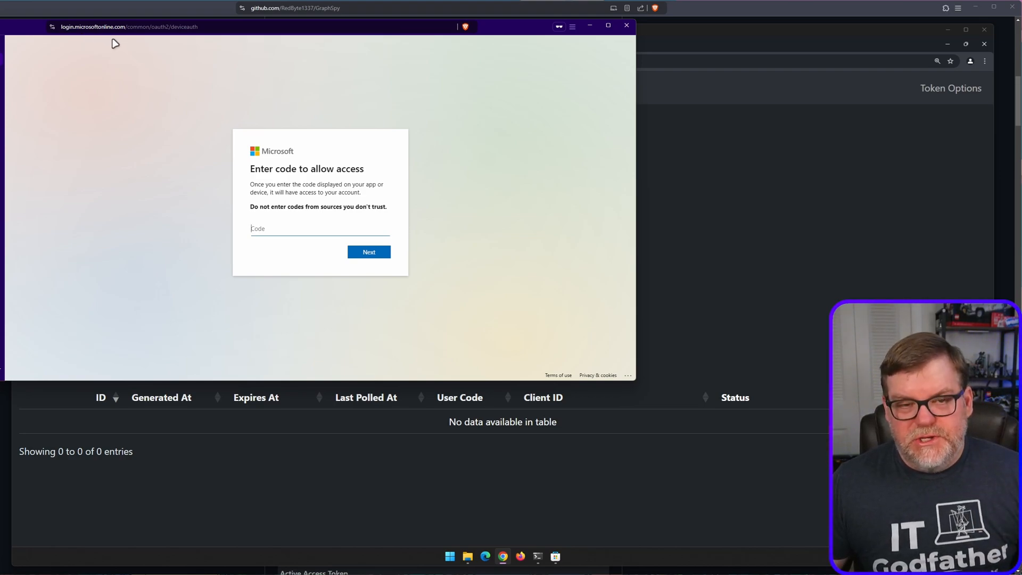
pyautogui.moveTo(200, 116)
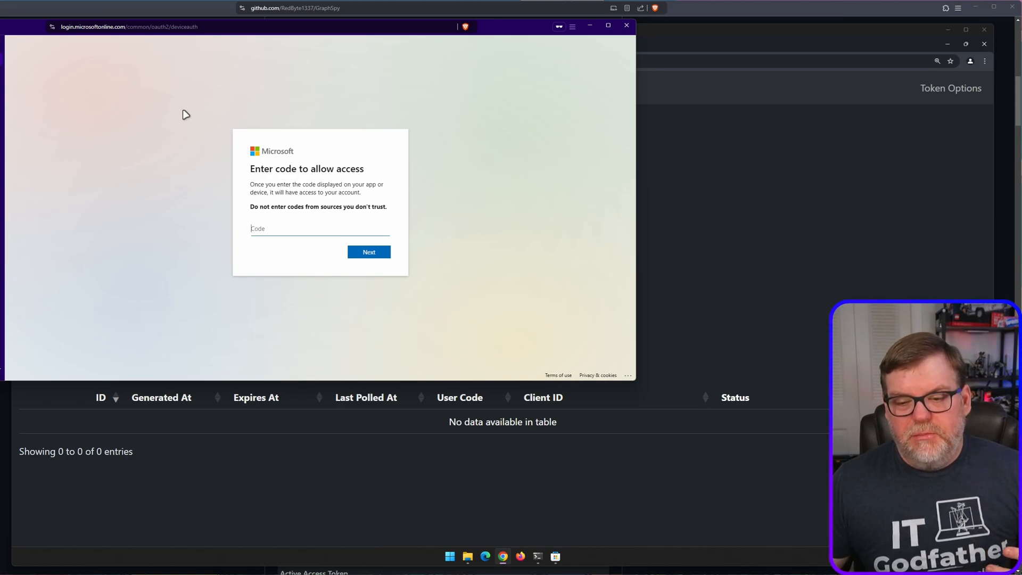
pyautogui.moveTo(197, 122)
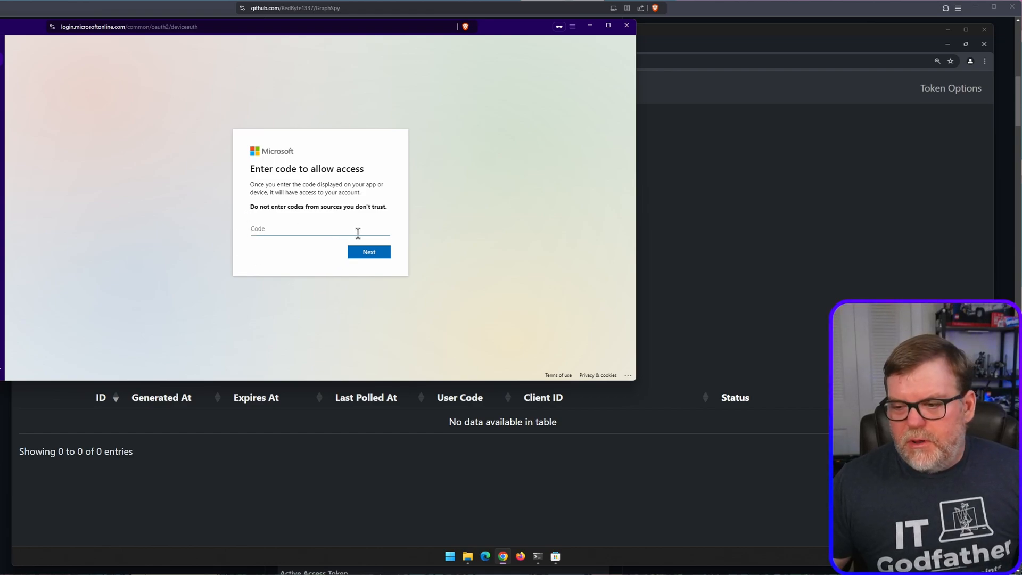
pyautogui.moveTo(741, 183)
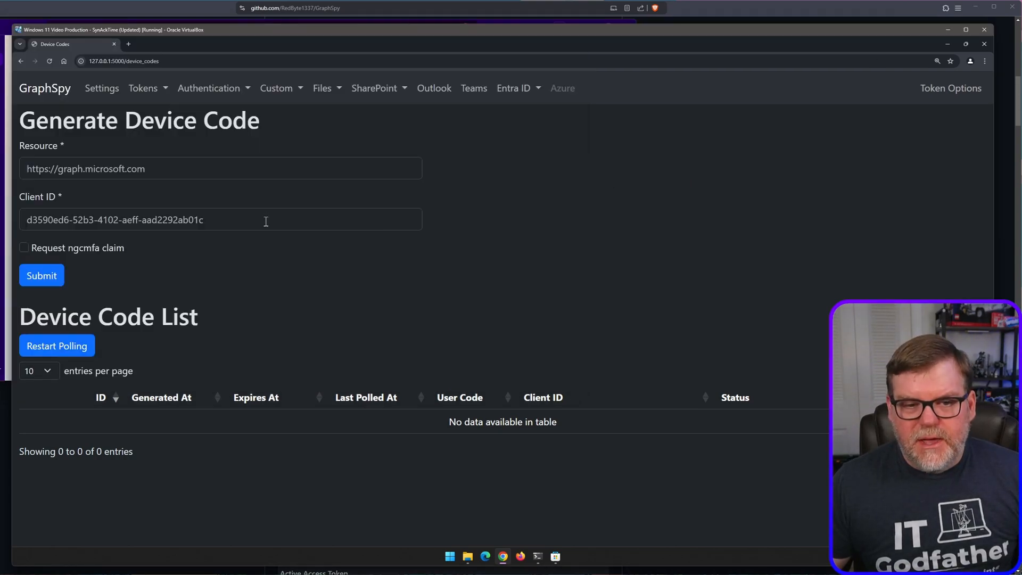
pyautogui.click(221, 220)
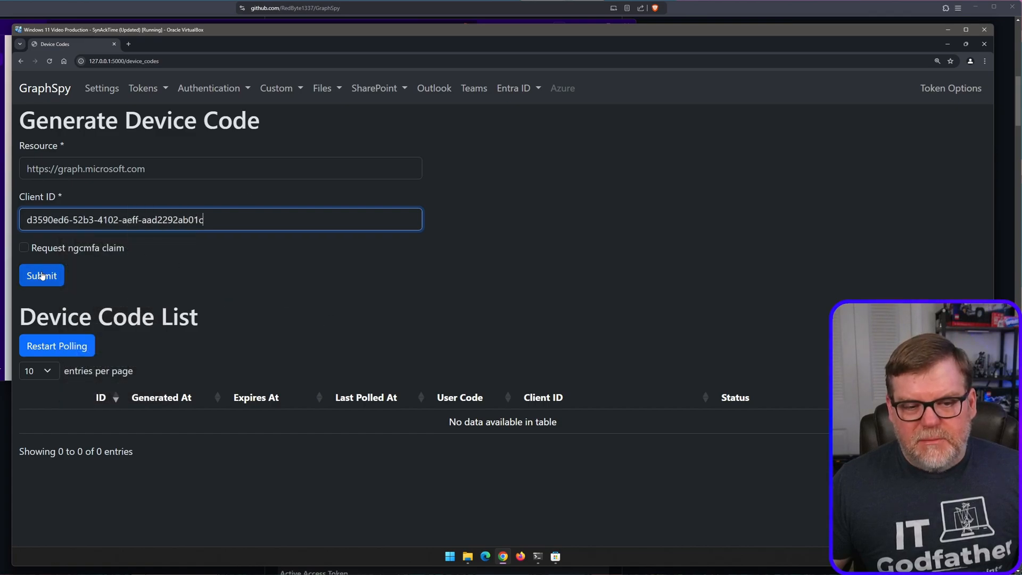
pyautogui.click(41, 275)
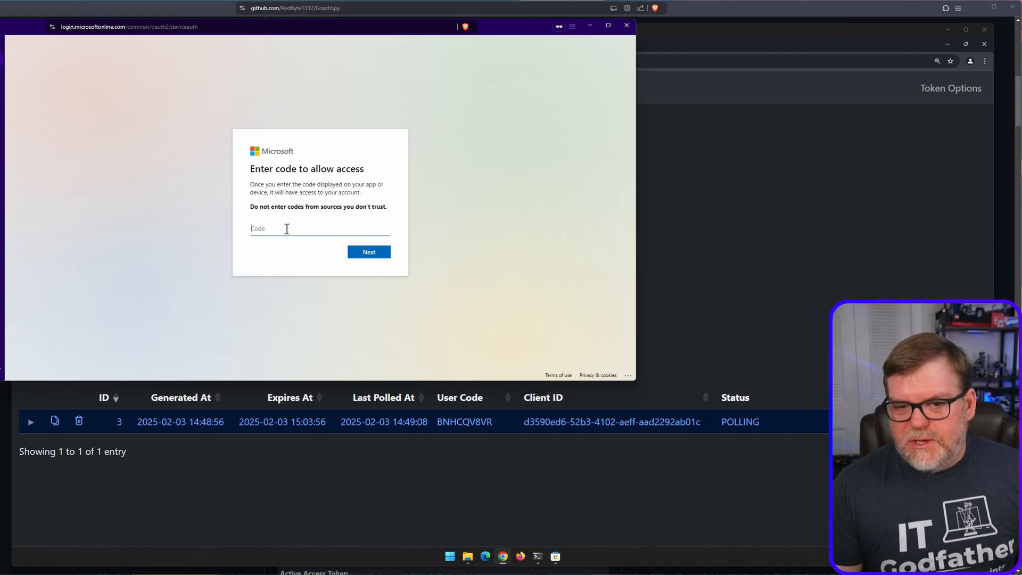
pyautogui.write('bnhcqv')
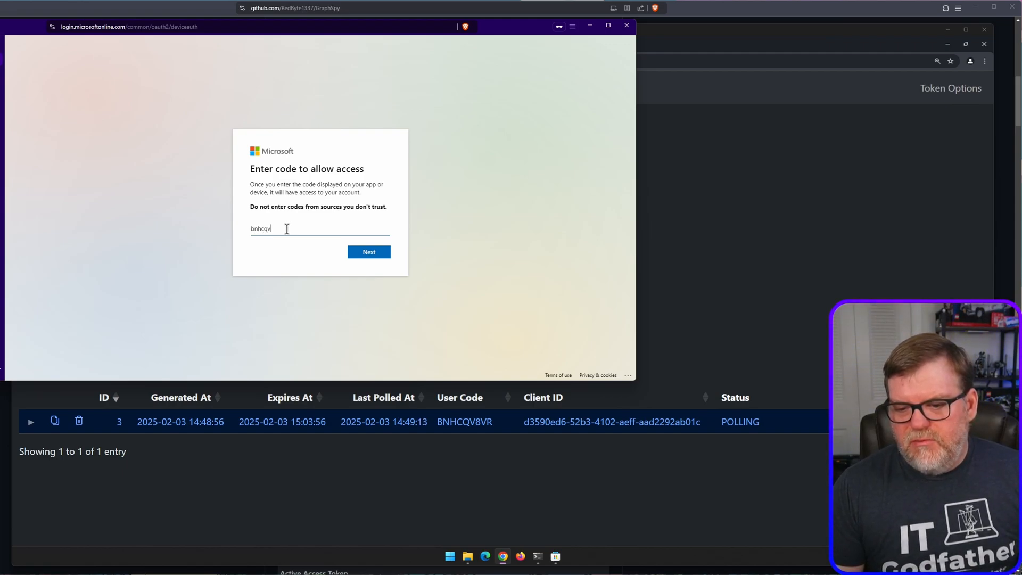
pyautogui.write('8vr')
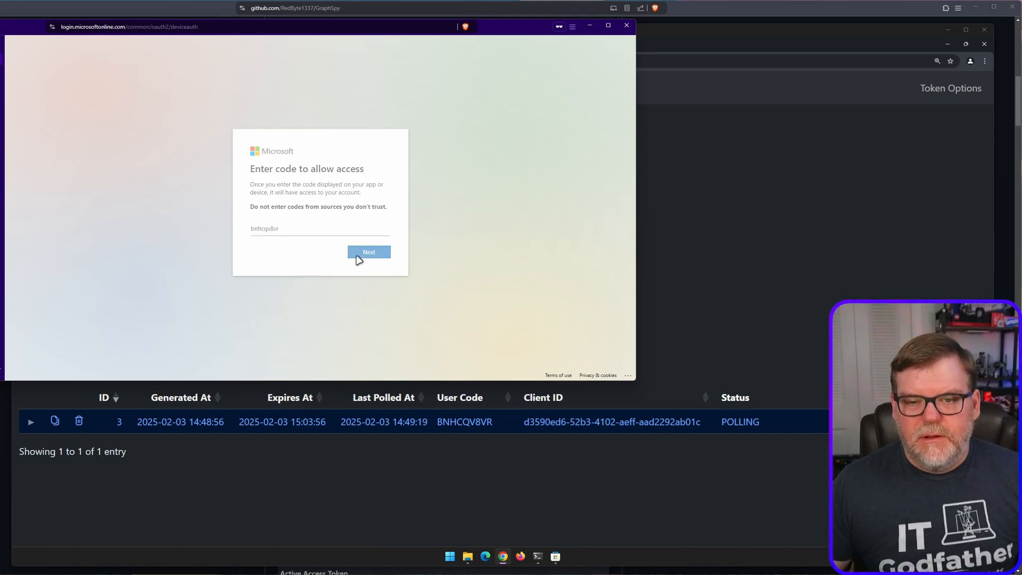
pyautogui.click(369, 252)
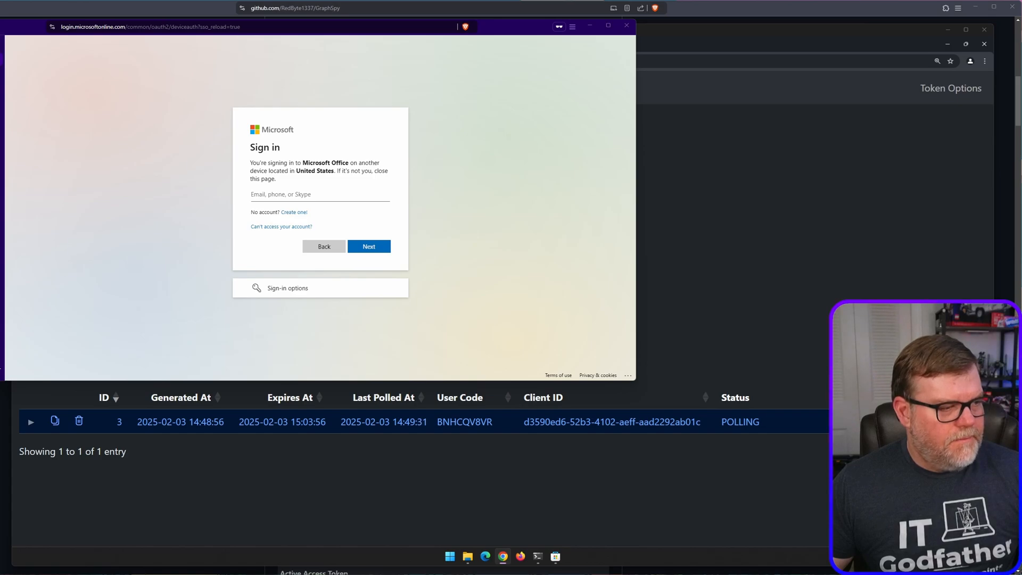
pyautogui.moveTo(246, 204)
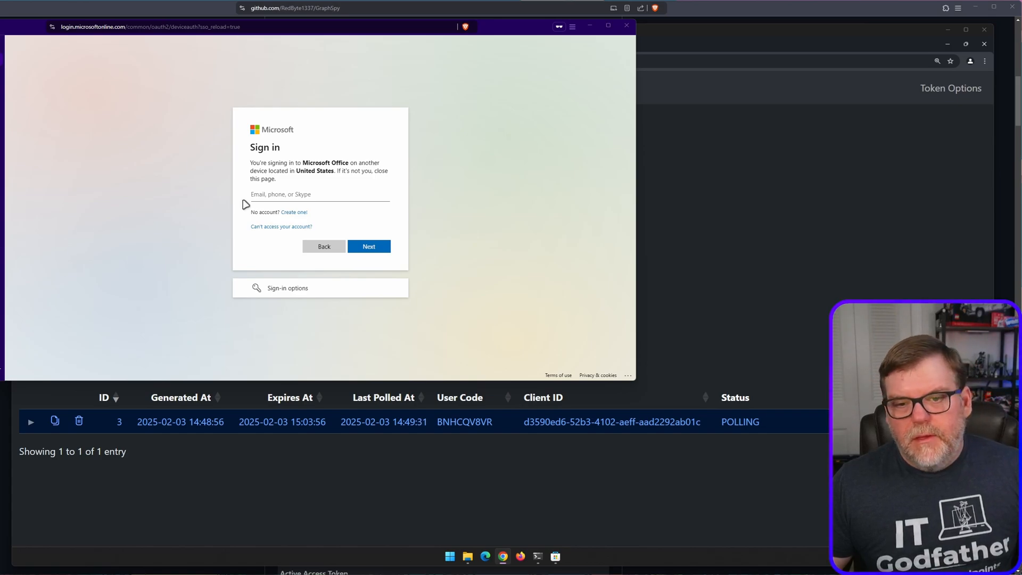
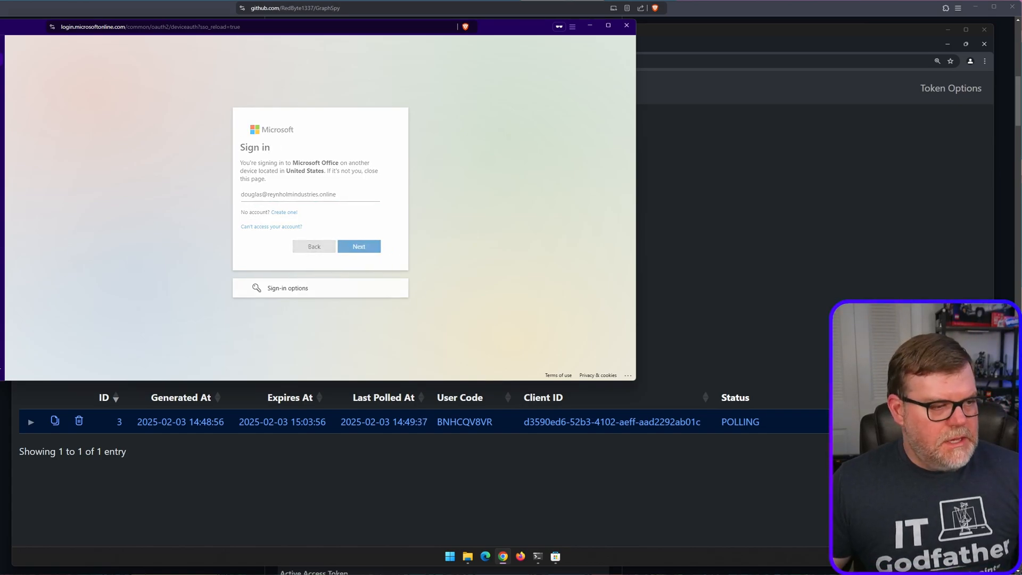
pyautogui.click(358, 246)
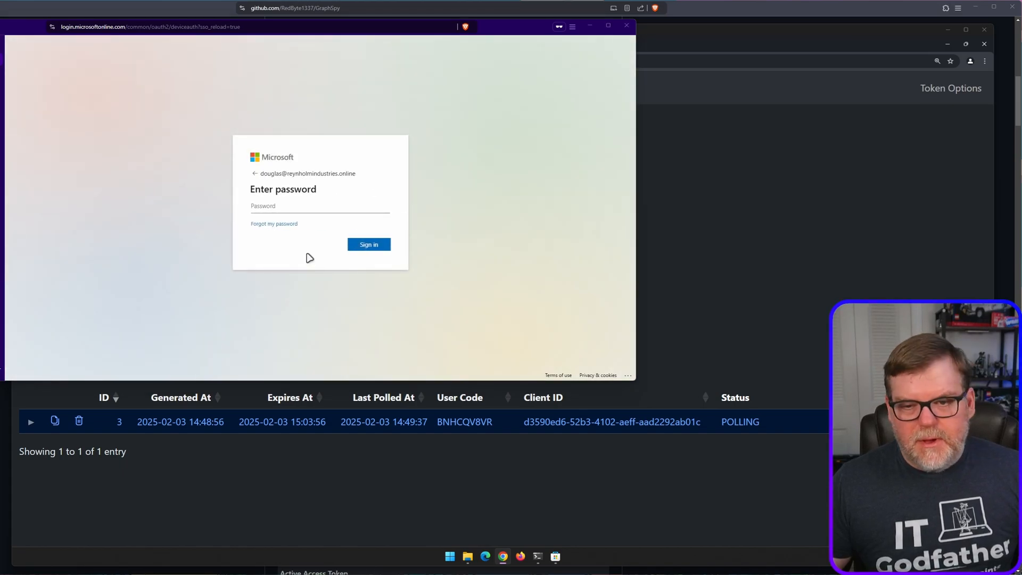
pyautogui.click(368, 243)
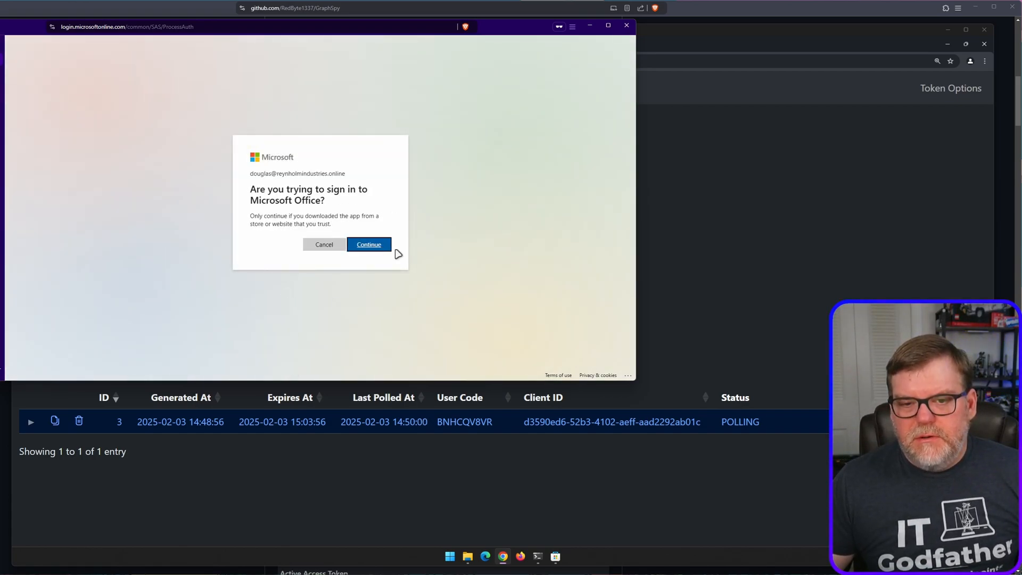
pyautogui.click(368, 244)
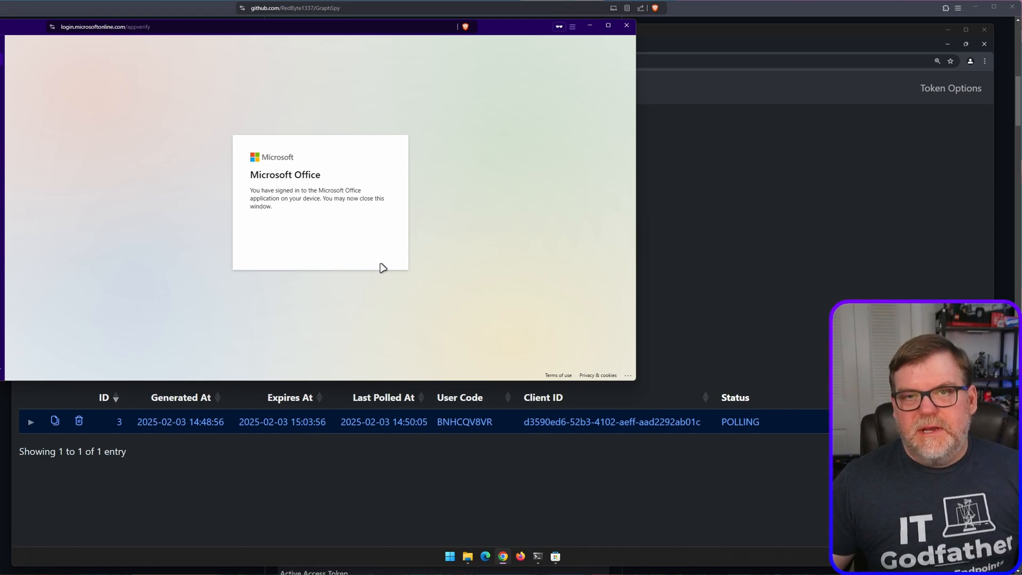
pyautogui.moveTo(184, 188)
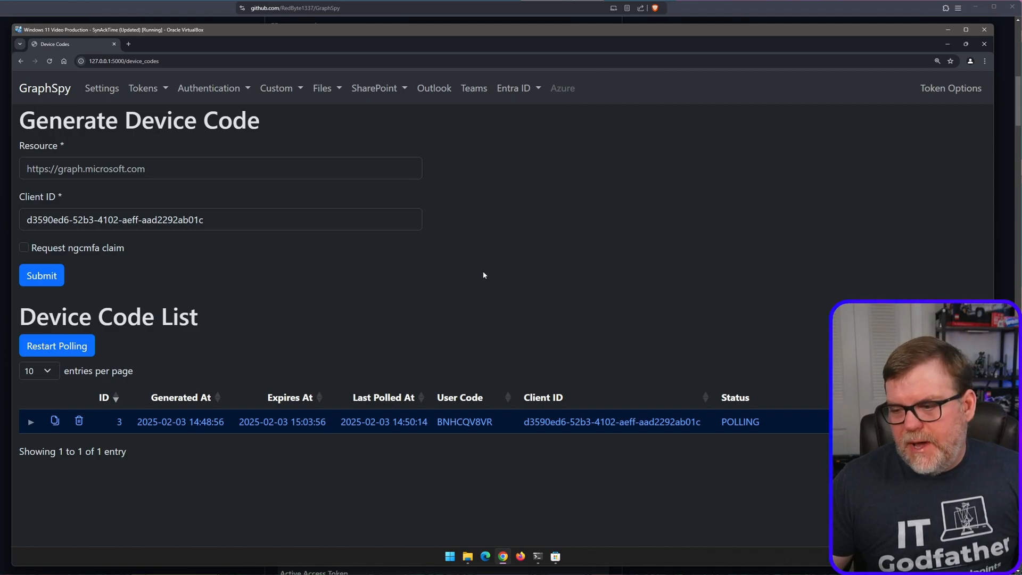
pyautogui.moveTo(381, 273)
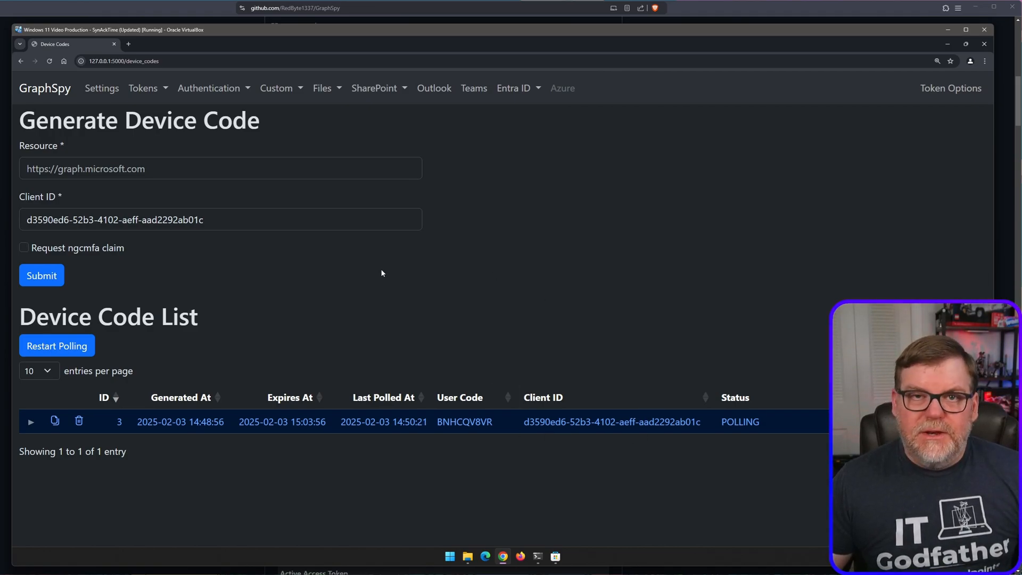
pyautogui.moveTo(318, 306)
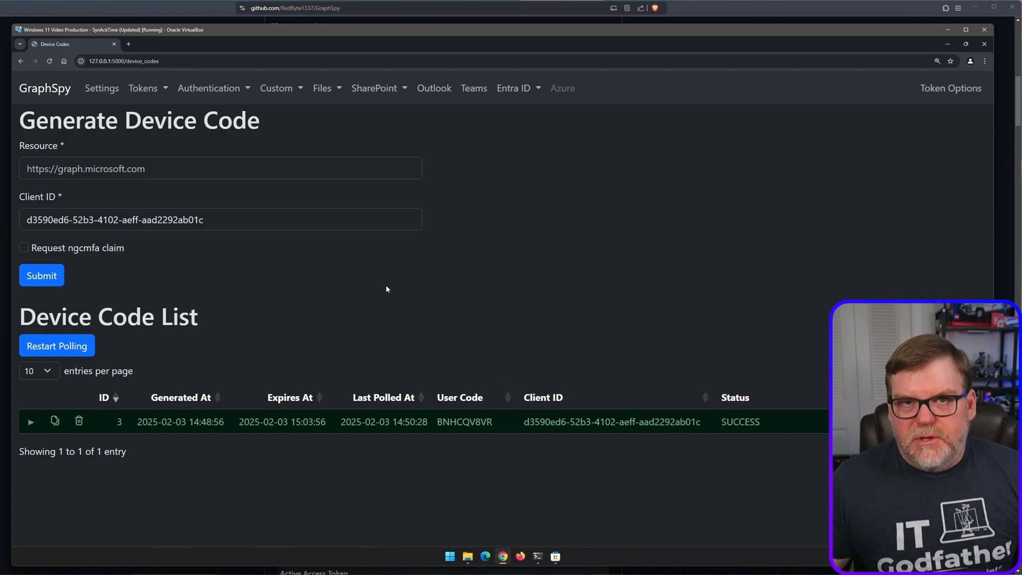
pyautogui.moveTo(326, 304)
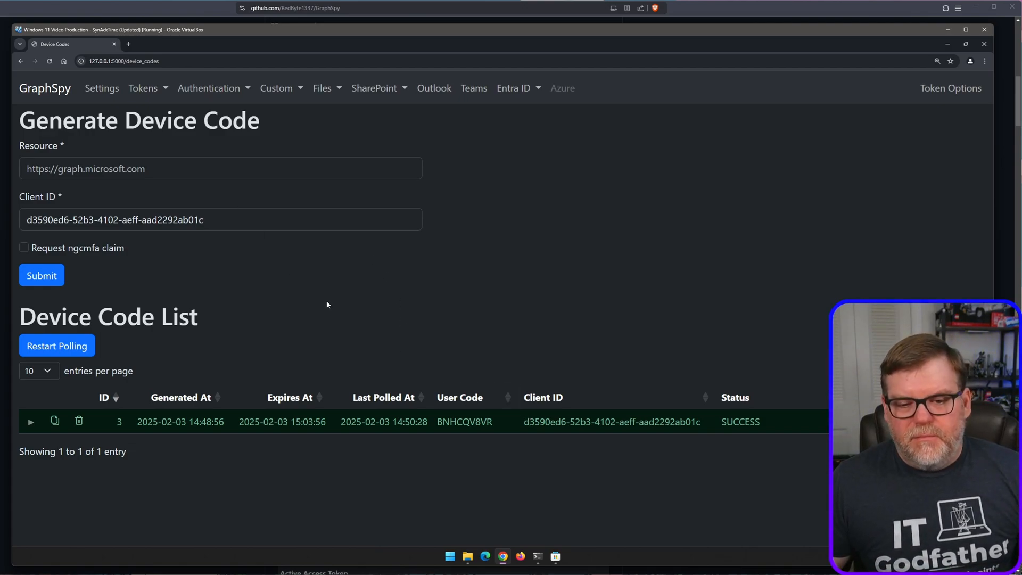
pyautogui.moveTo(276, 272)
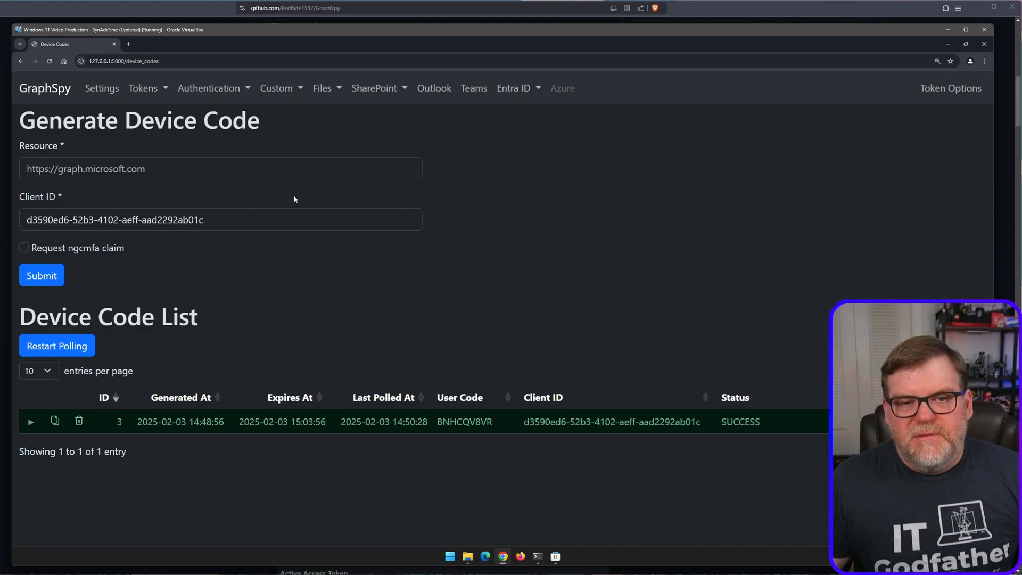
# Step: Confirm the device code status reads SUCCESS and bring up the Tokens menu
pyautogui.click(142, 88)
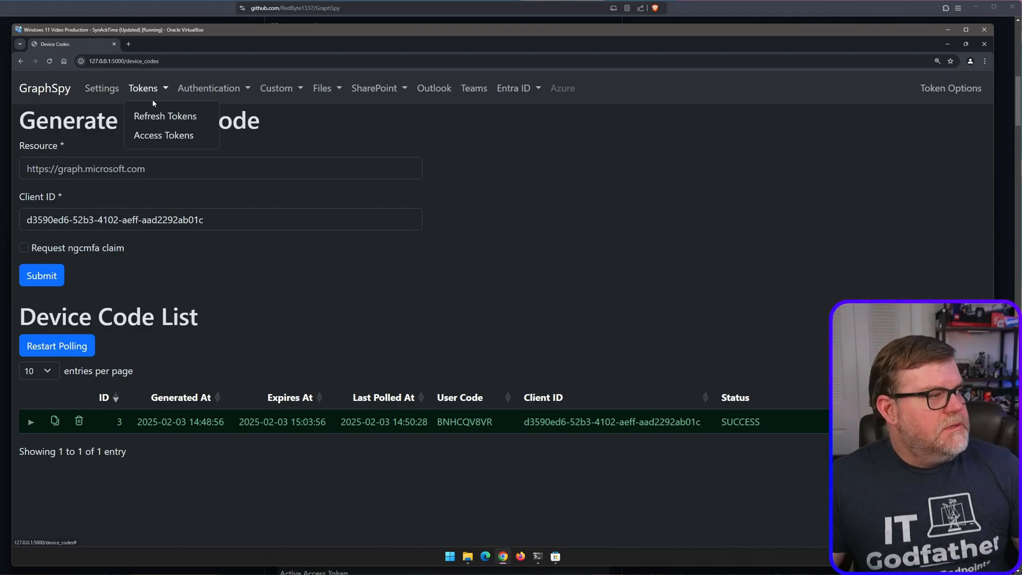
# Step: Check the captured Refresh Tokens page and show the Token Options panel
pyautogui.click(165, 116)
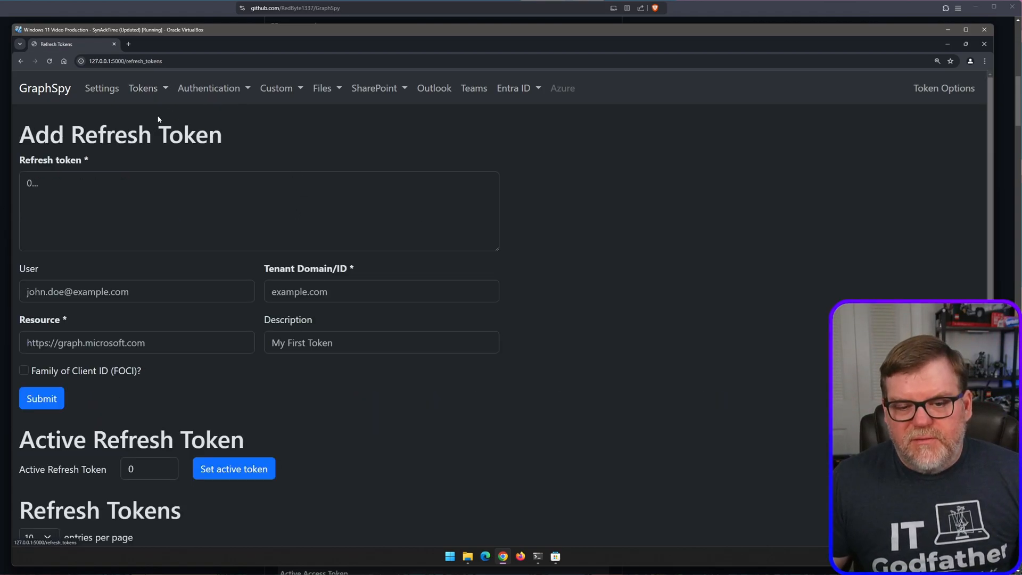
pyautogui.scroll(-3)
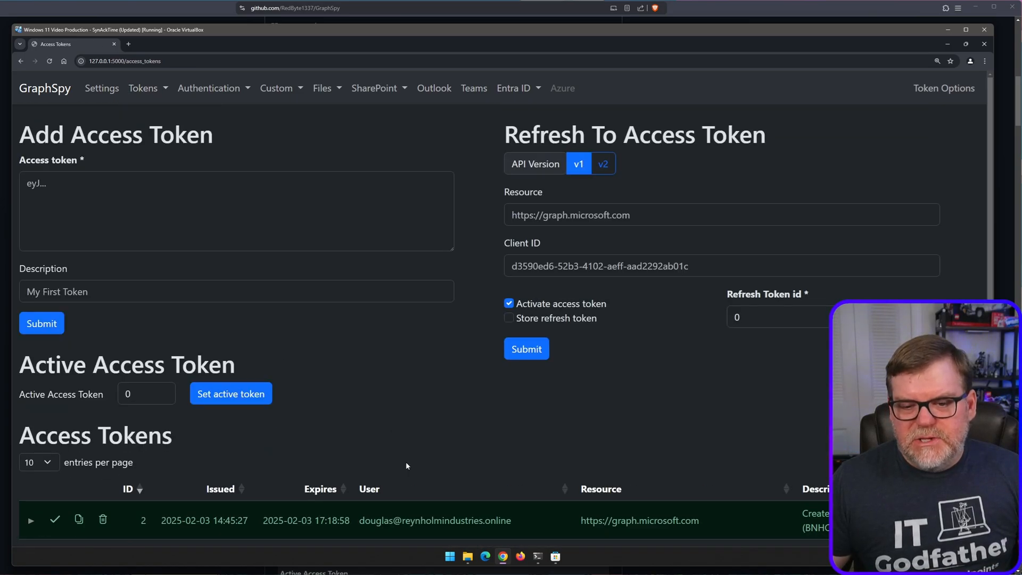
pyautogui.scroll(-3)
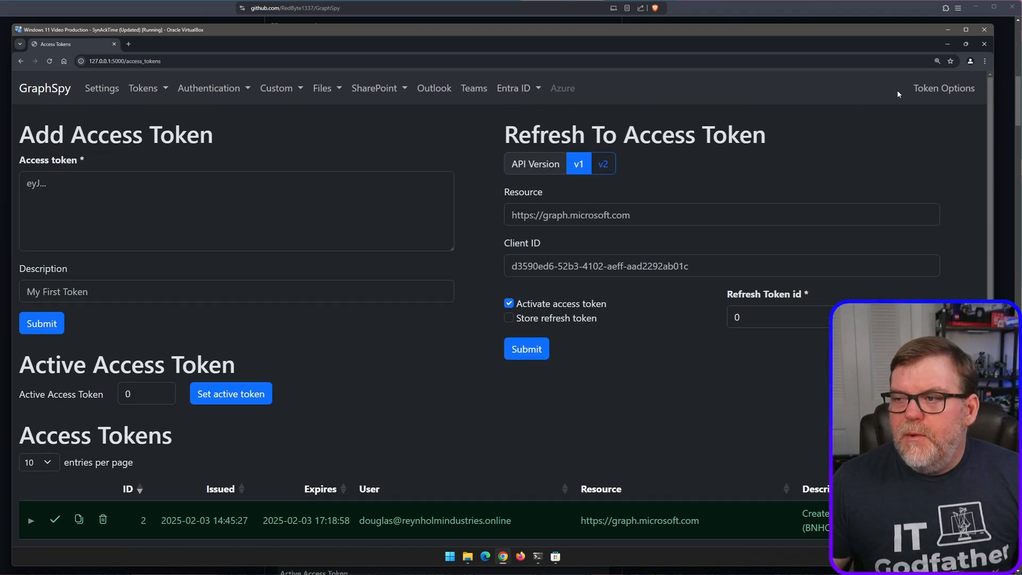
pyautogui.click(944, 88)
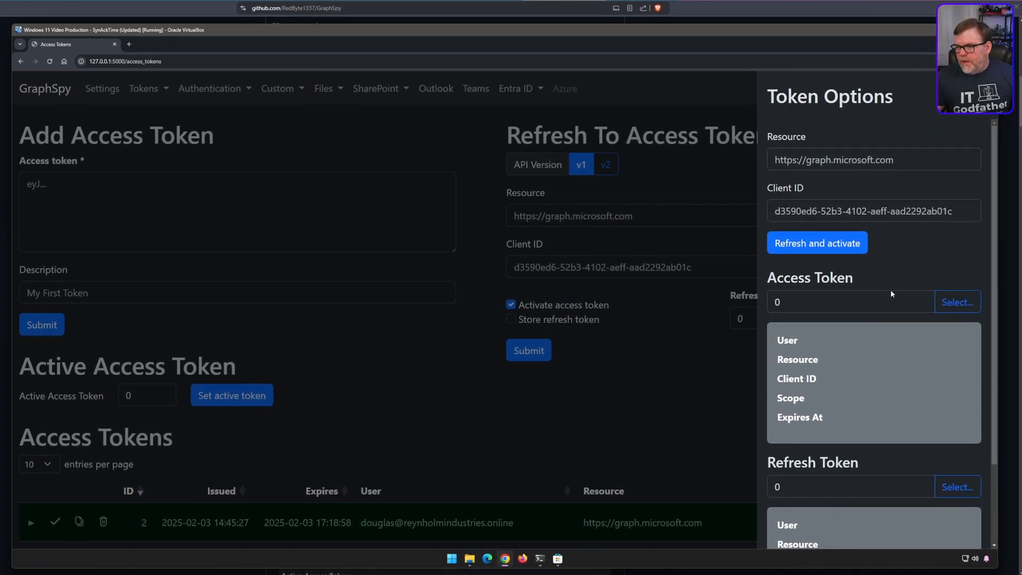
# Step: Activate refresh token ID 2 from device code auth and review its Graph scopes
pyautogui.click(957, 486)
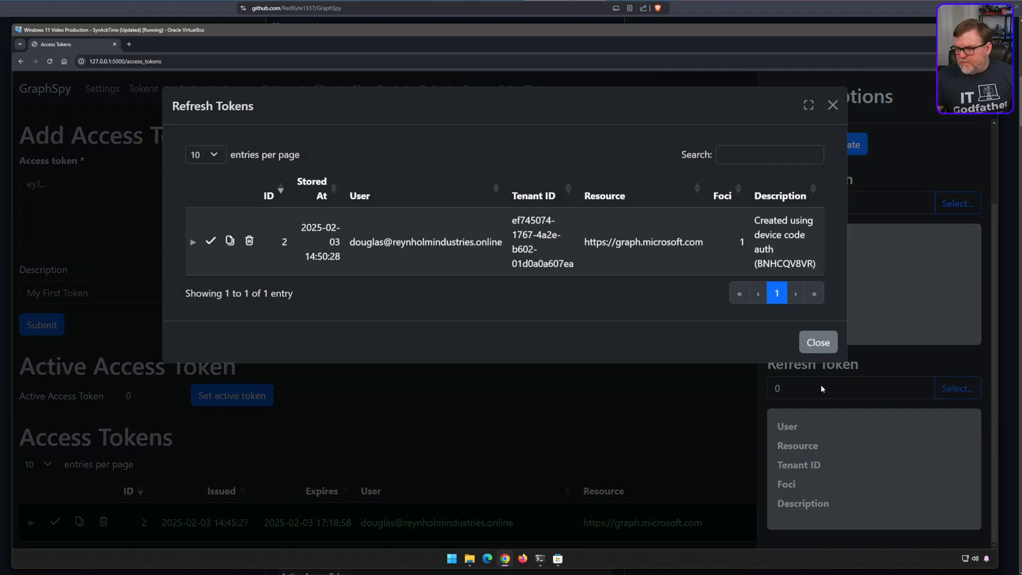
pyautogui.click(209, 240)
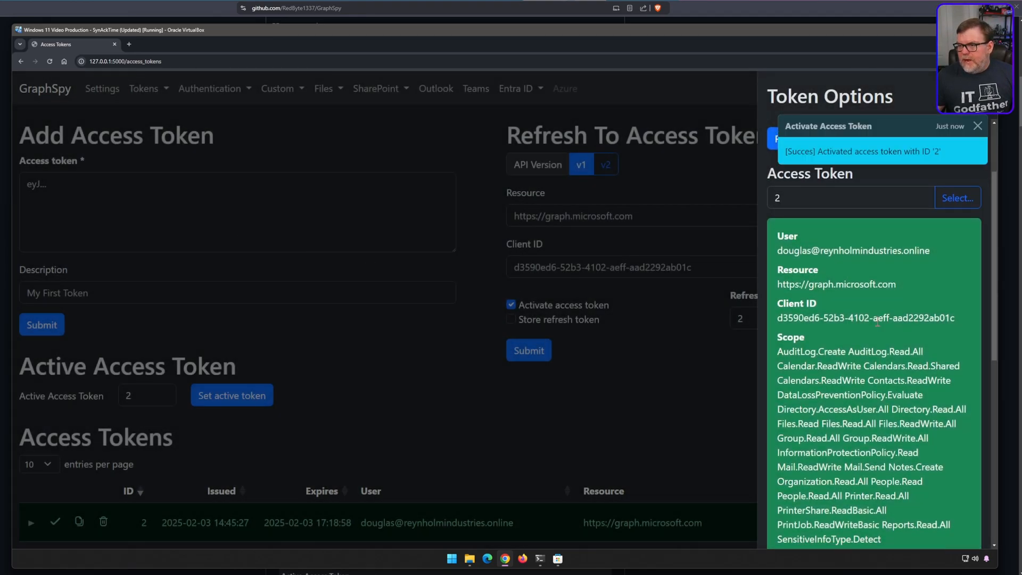
pyautogui.scroll(-3)
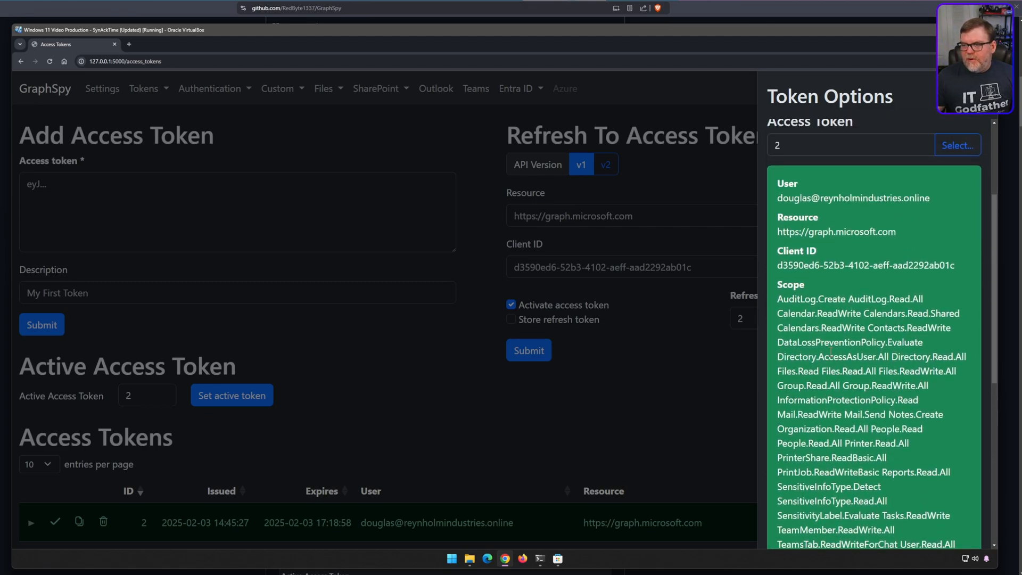
pyautogui.scroll(-3)
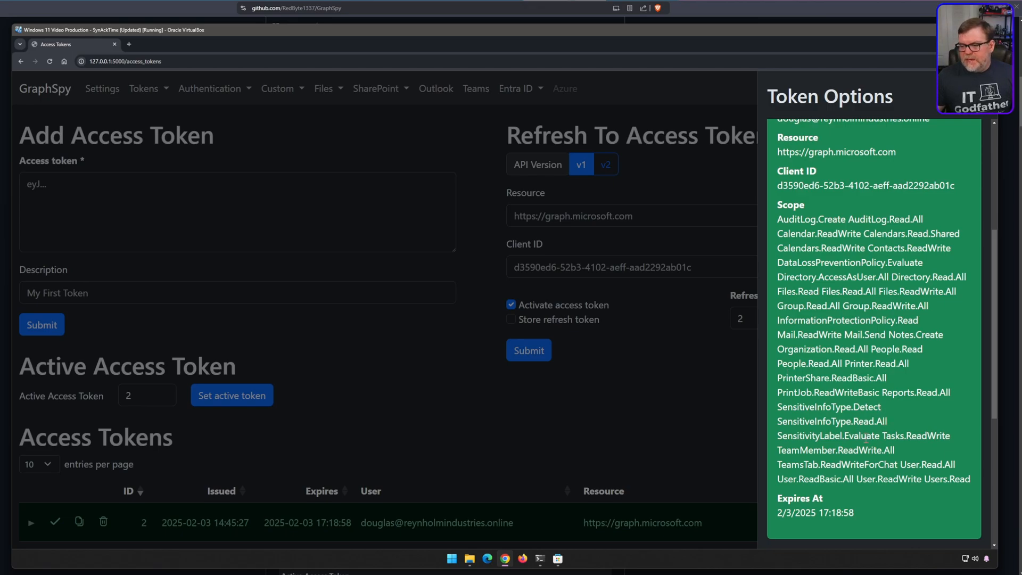
pyautogui.moveTo(755, 418)
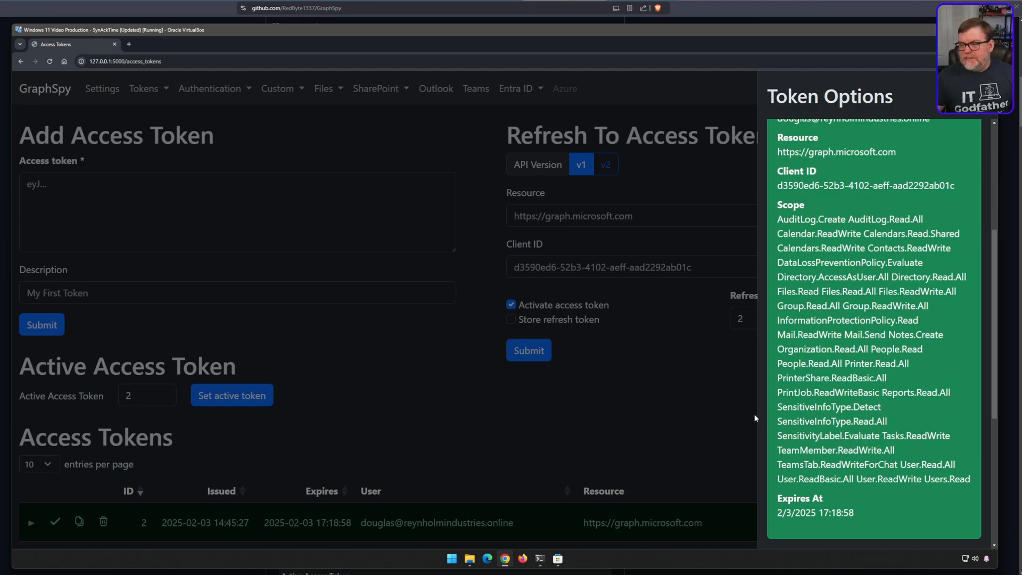
pyautogui.moveTo(856, 374)
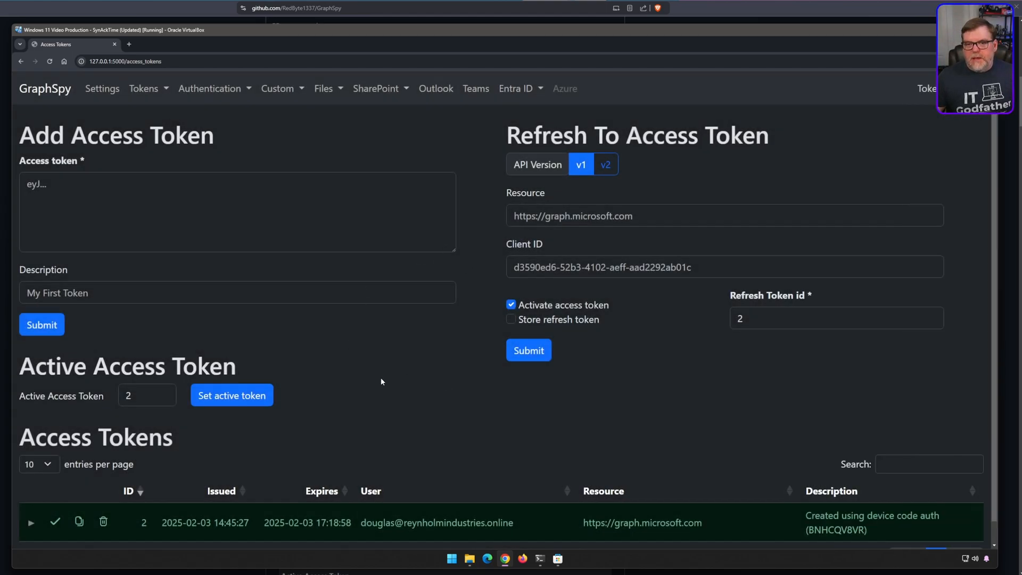
pyautogui.moveTo(387, 380)
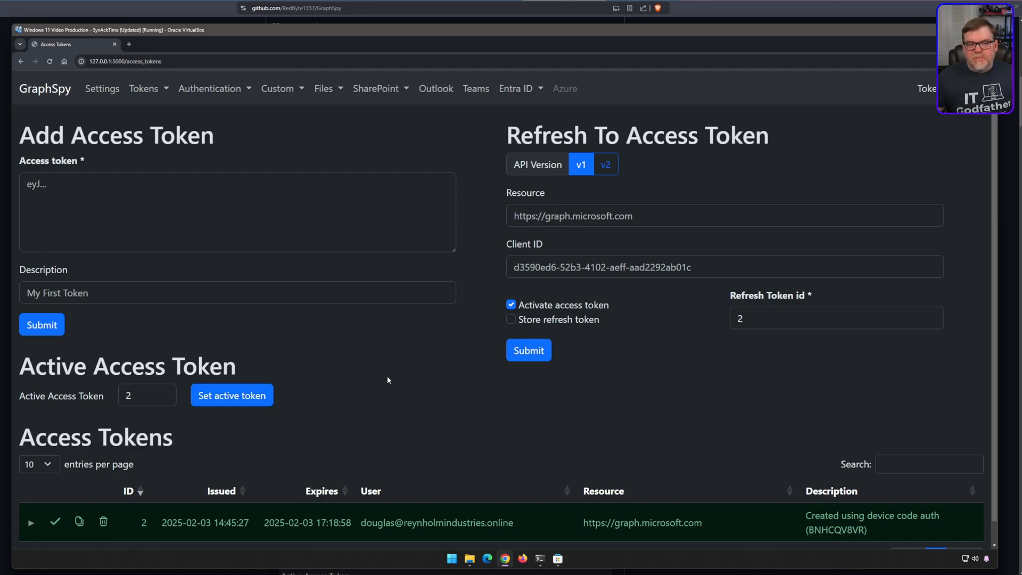
# Step: Review Settings: theme, user agent, persistent token settings and the database list
pyautogui.click(41, 325)
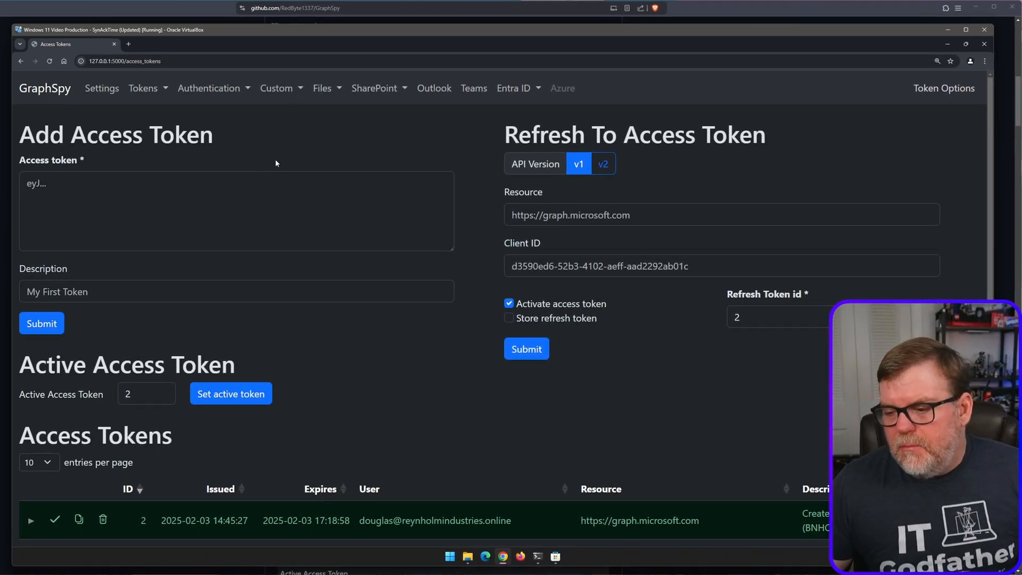
pyautogui.scroll(-3)
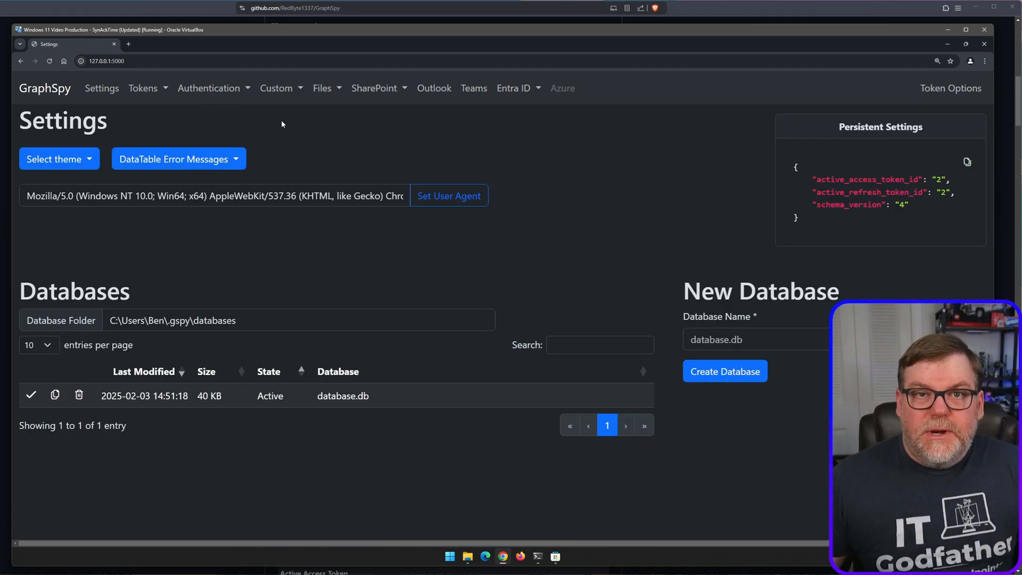
pyautogui.moveTo(276, 130)
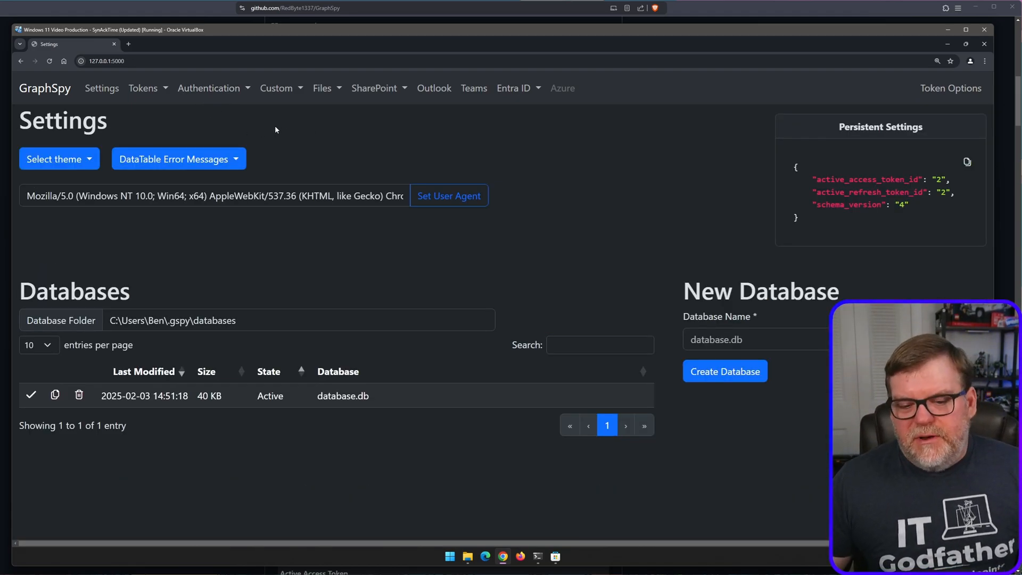
pyautogui.moveTo(247, 122)
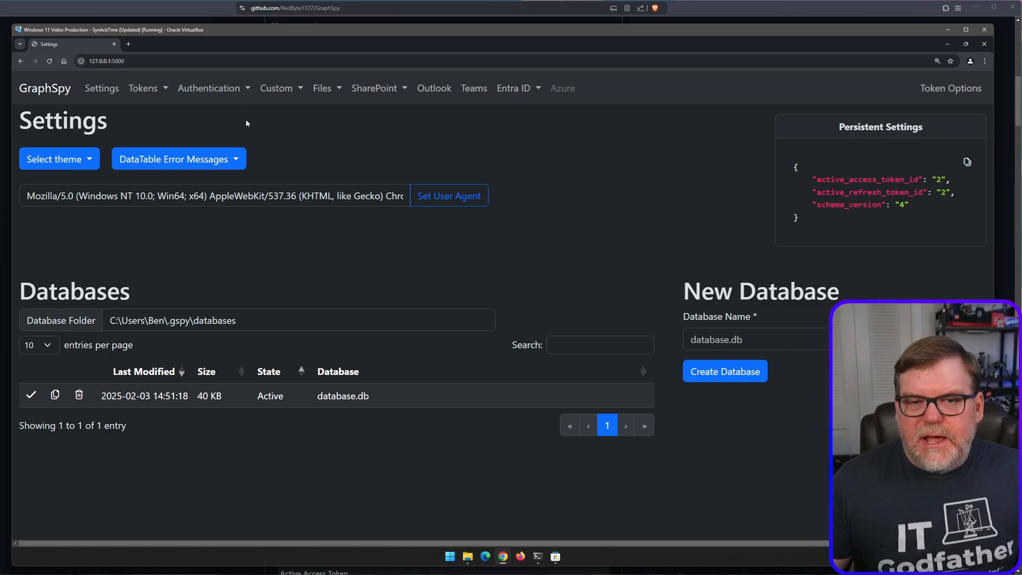
pyautogui.moveTo(323, 162)
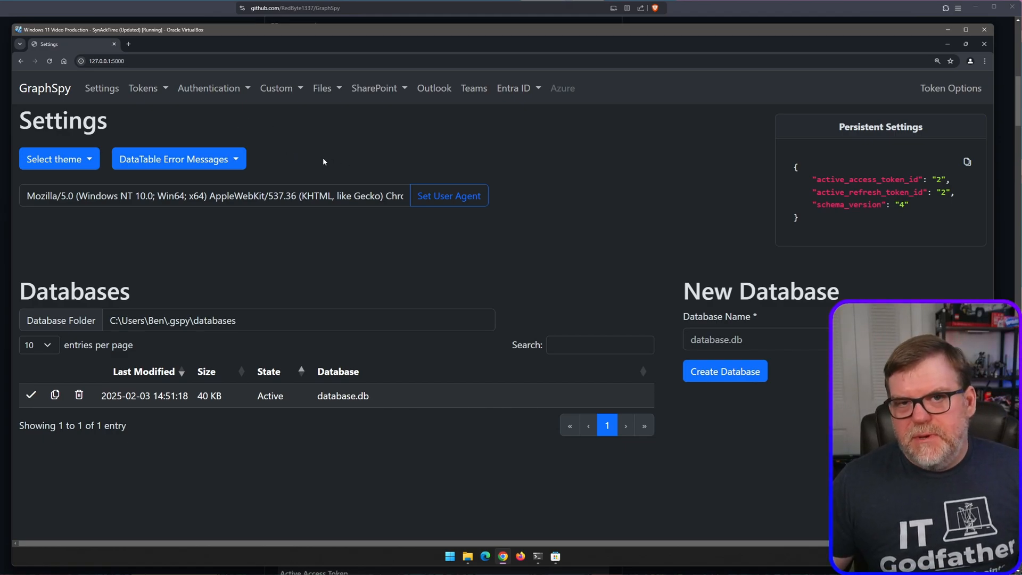
pyautogui.click(142, 87)
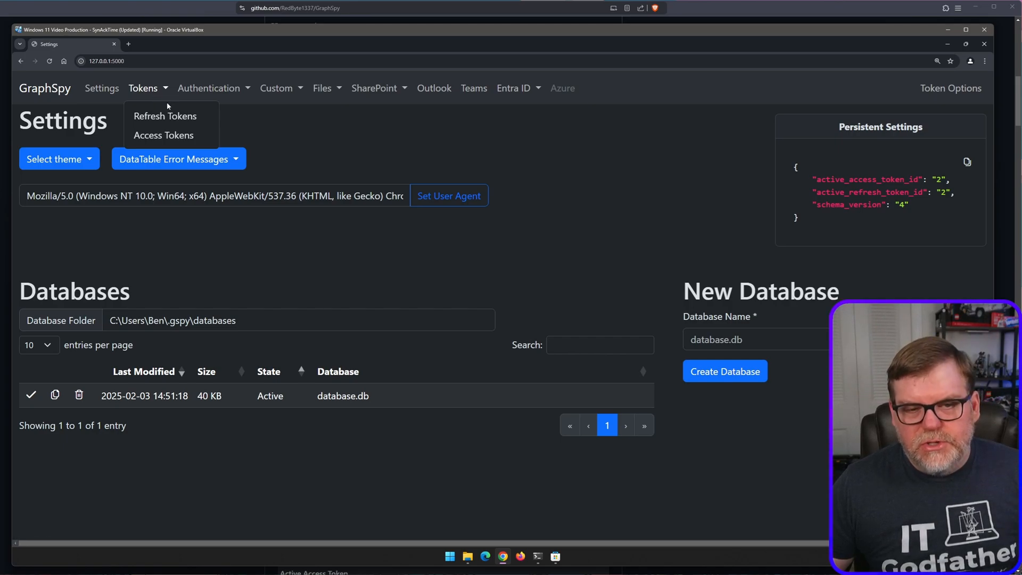
# Step: Get and activate Outlook access token 3 for outlook.office365.com, then load the mailbox
pyautogui.click(164, 135)
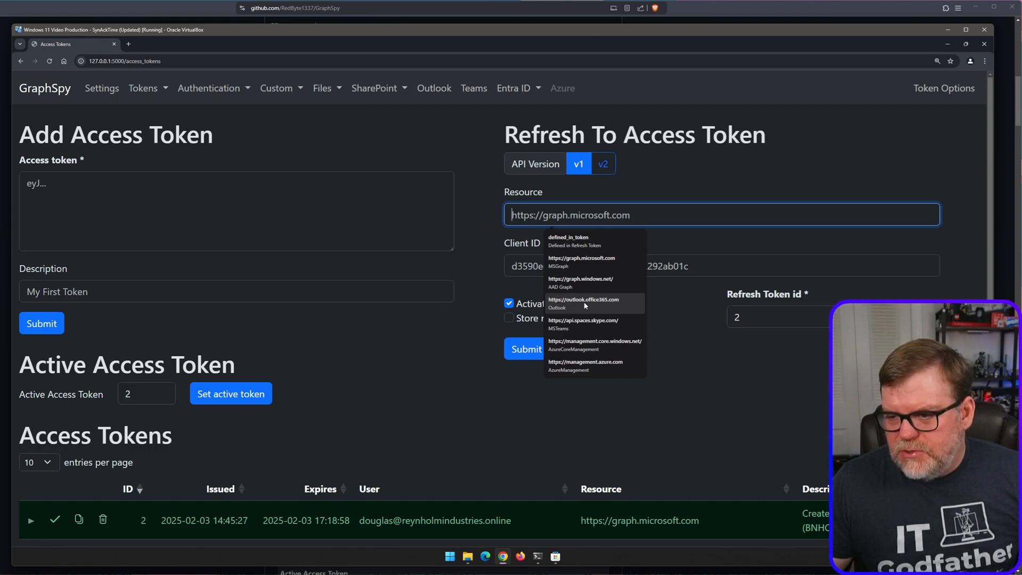
pyautogui.click(583, 303)
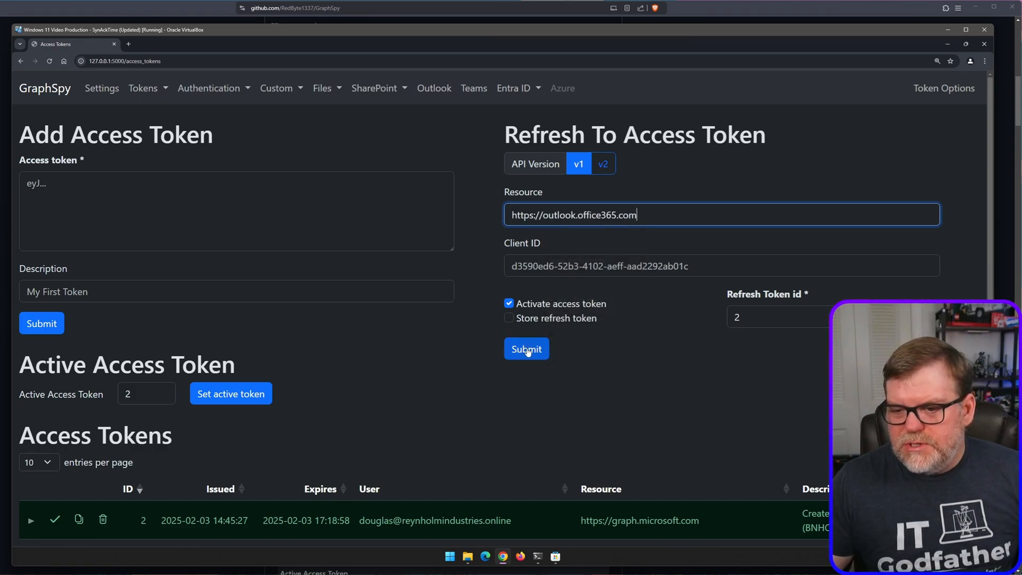
pyautogui.click(526, 349)
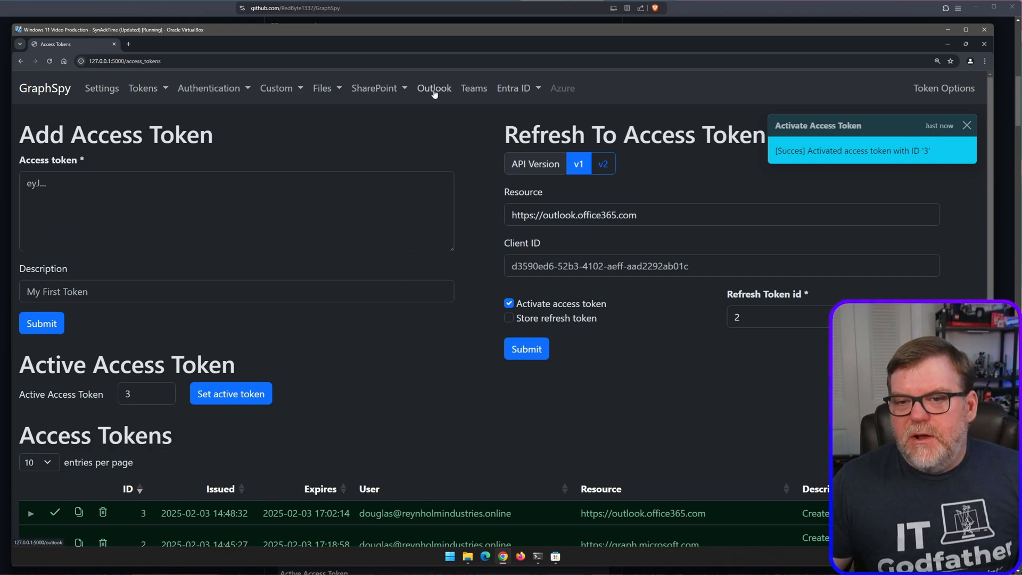
pyautogui.click(434, 88)
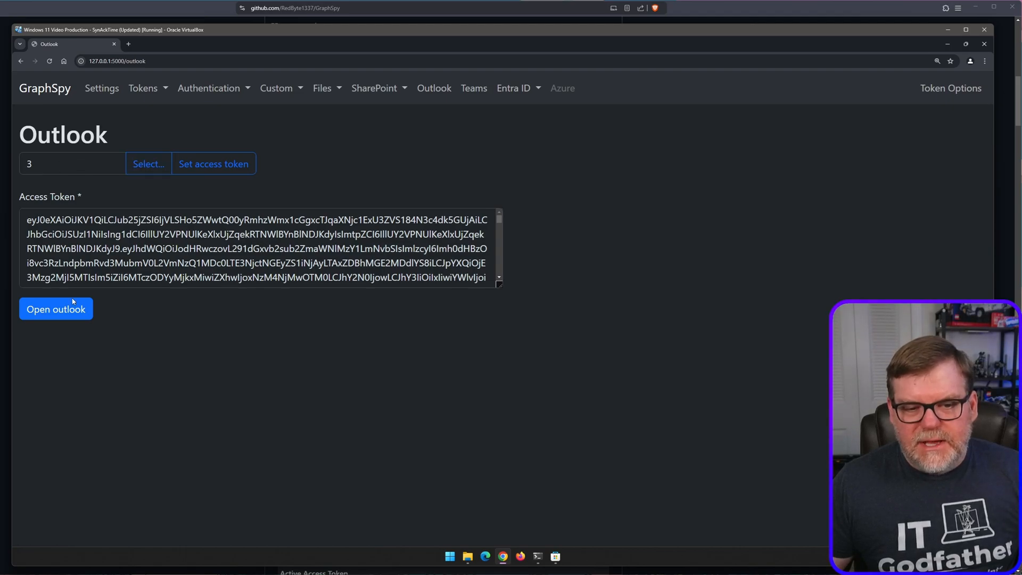
pyautogui.click(55, 308)
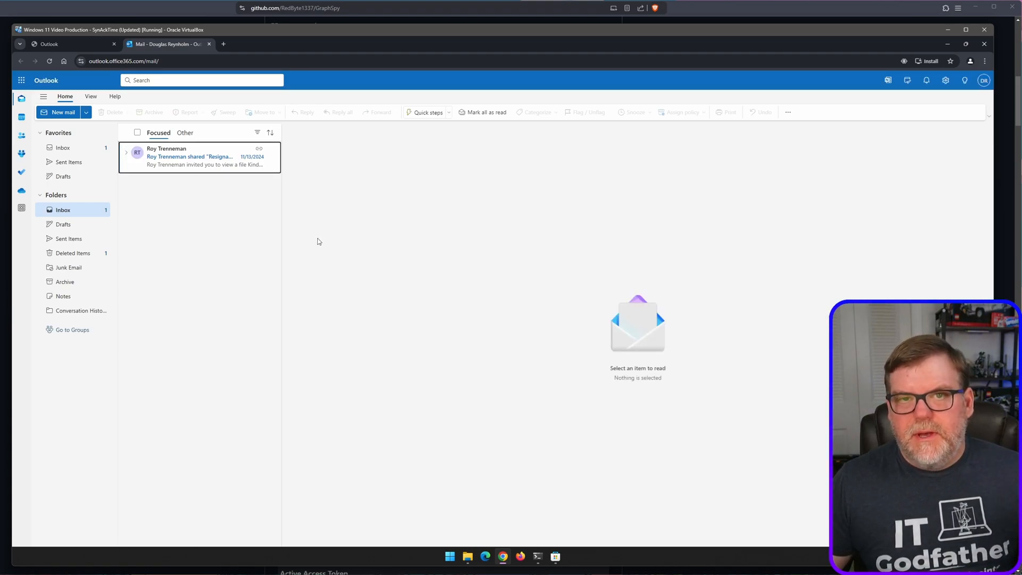
pyautogui.moveTo(237, 206)
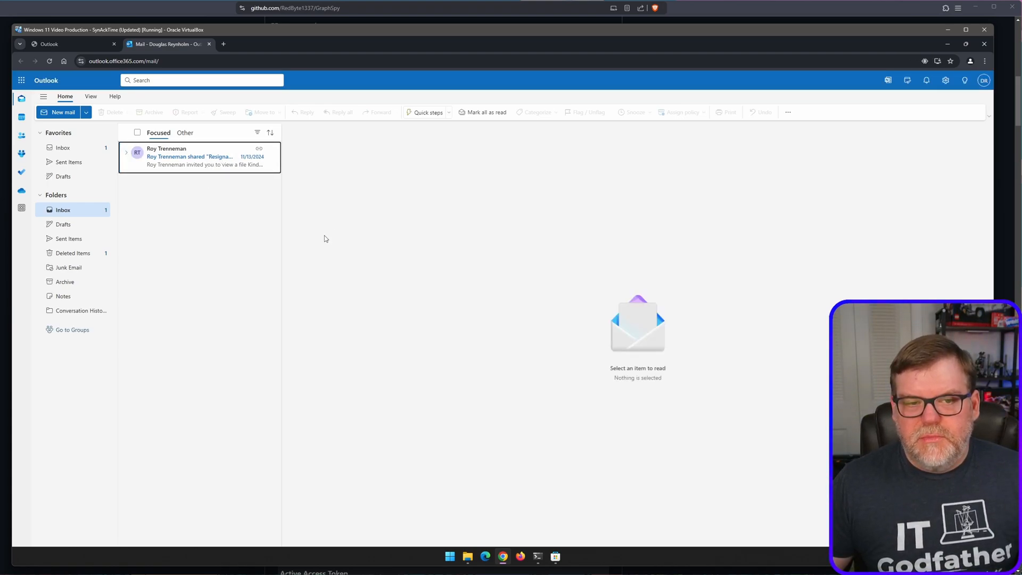
# Step: Verify via the avatar which account owns the mailbox, then return to GraphSpy
pyautogui.click(984, 80)
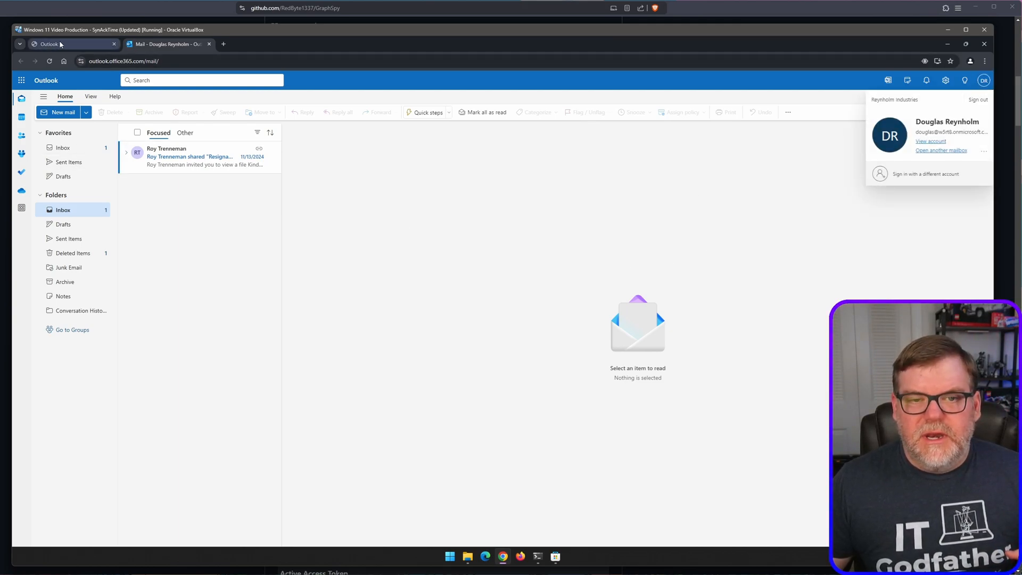
pyautogui.moveTo(62, 44)
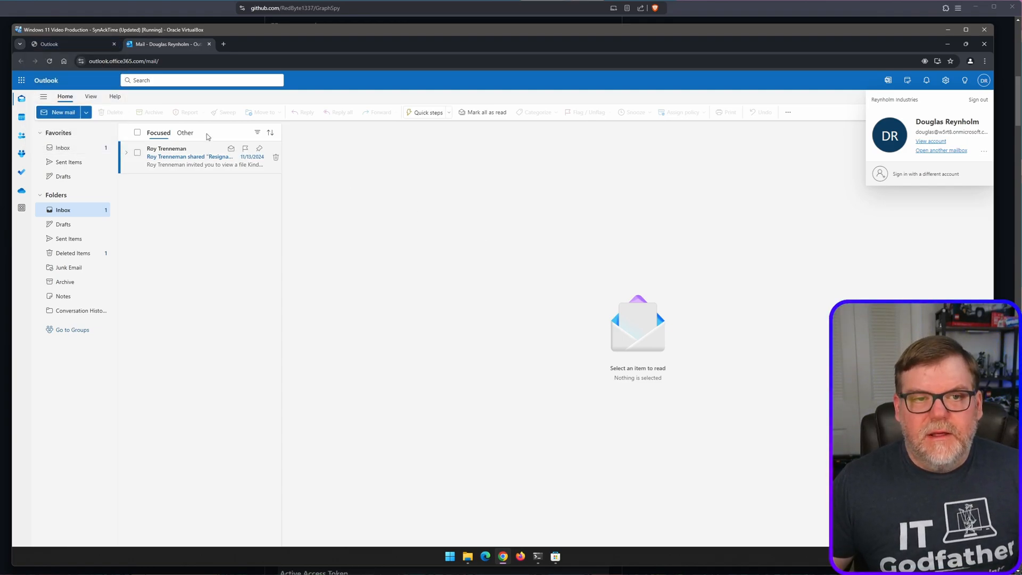
pyautogui.click(47, 44)
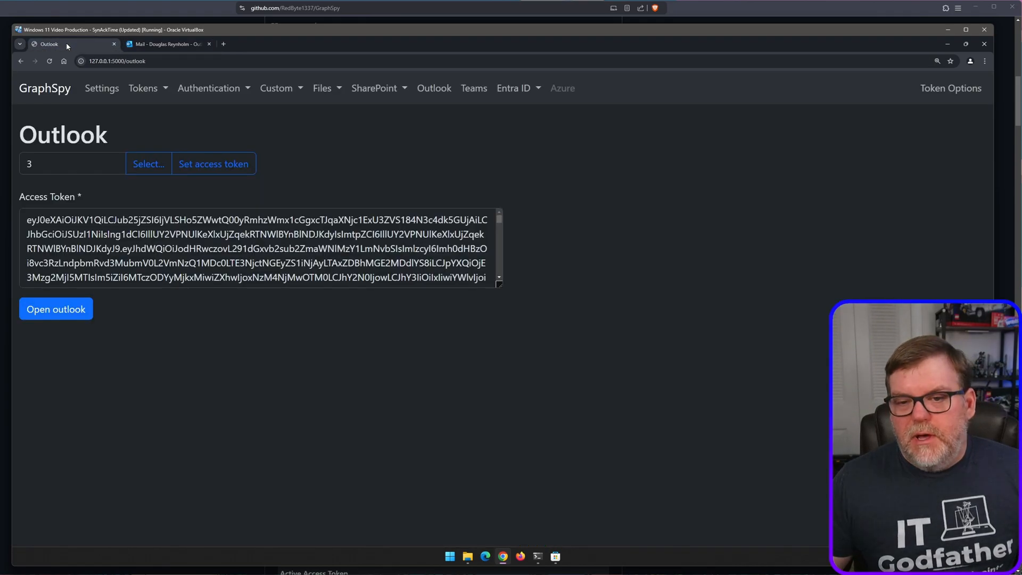
# Step: Browse SharePoint Sites with token 3 and dismiss the invalid audience error
pyautogui.click(374, 87)
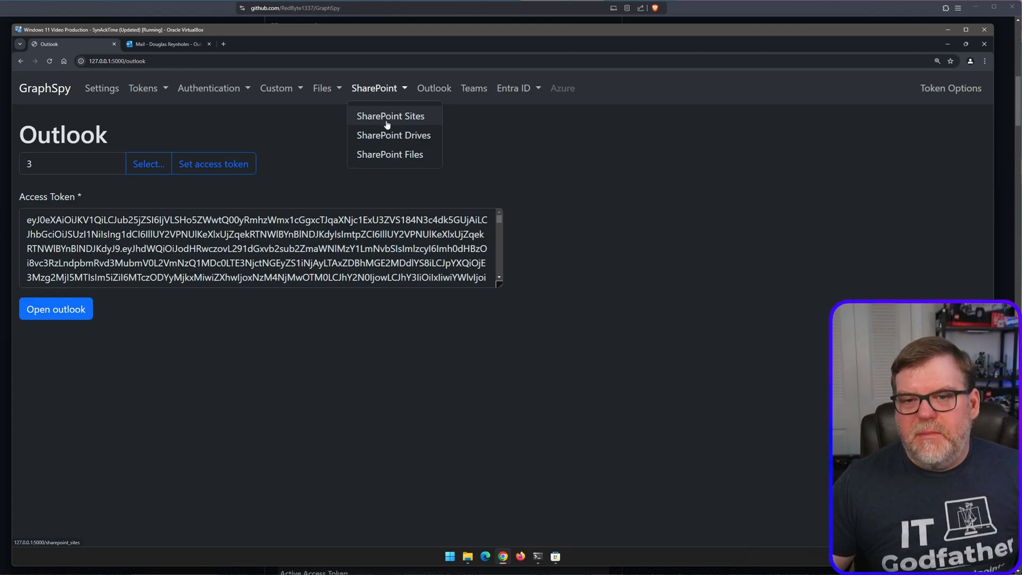
pyautogui.click(389, 115)
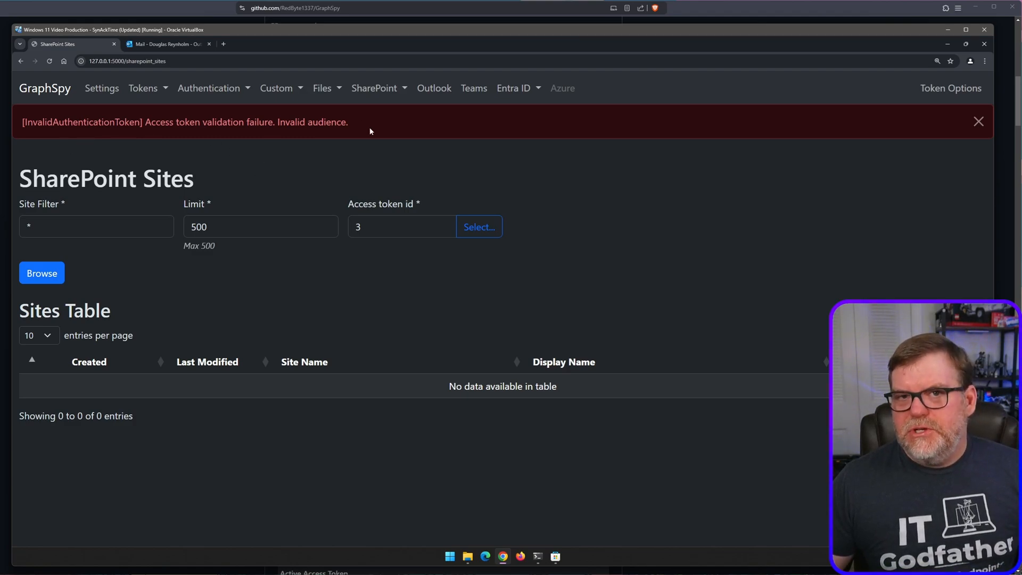
pyautogui.moveTo(406, 182)
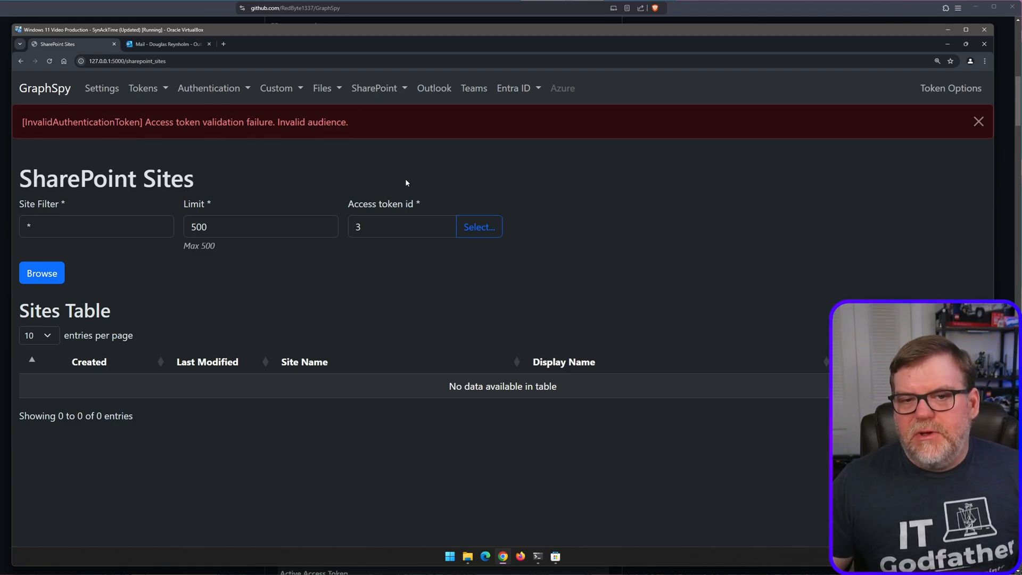
pyautogui.moveTo(928, 128)
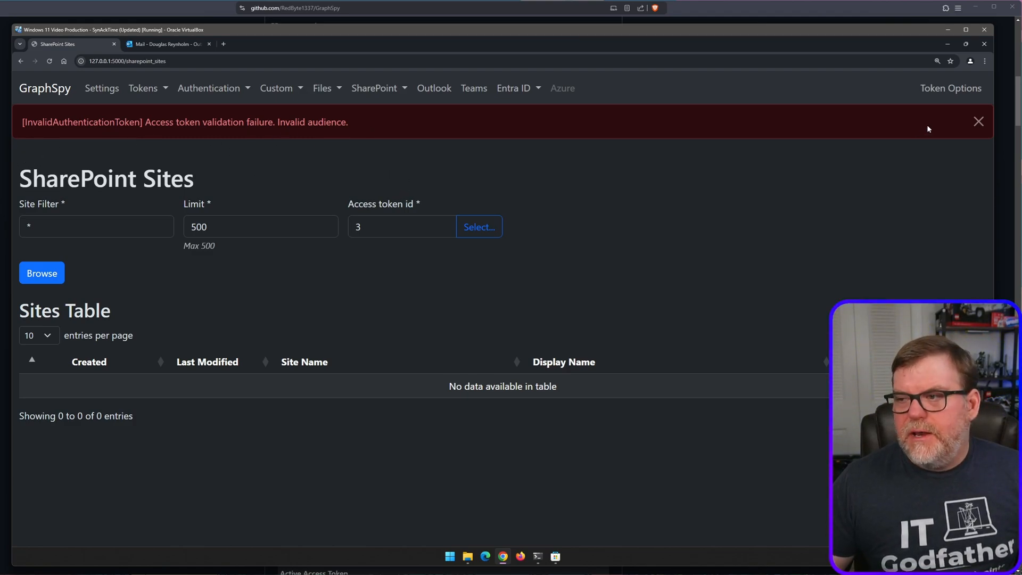
pyautogui.click(978, 122)
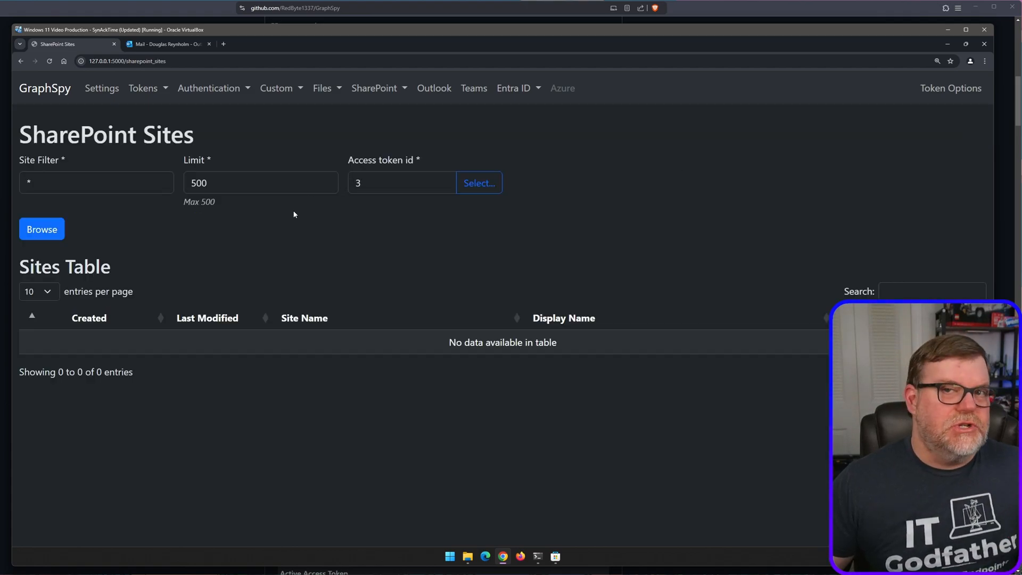
pyautogui.moveTo(223, 80)
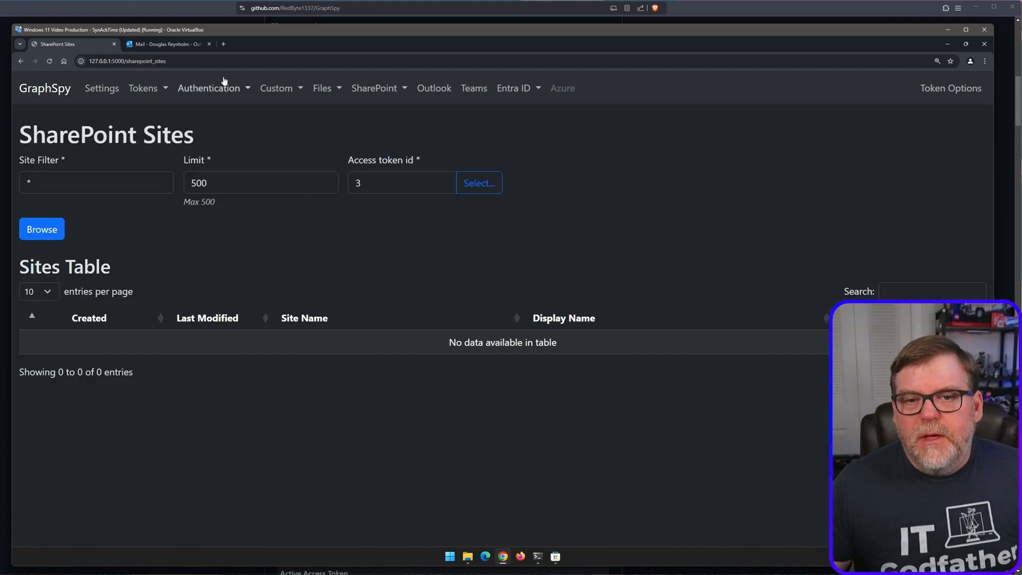
pyautogui.click(143, 88)
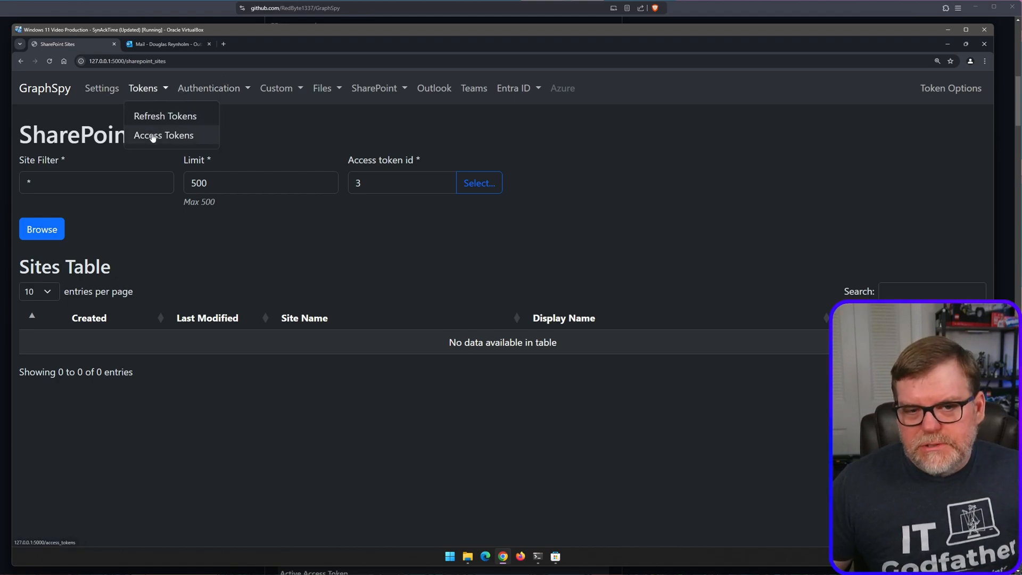
# Step: Request and activate Graph access token 4 using the SharePoint client ID
pyautogui.click(163, 134)
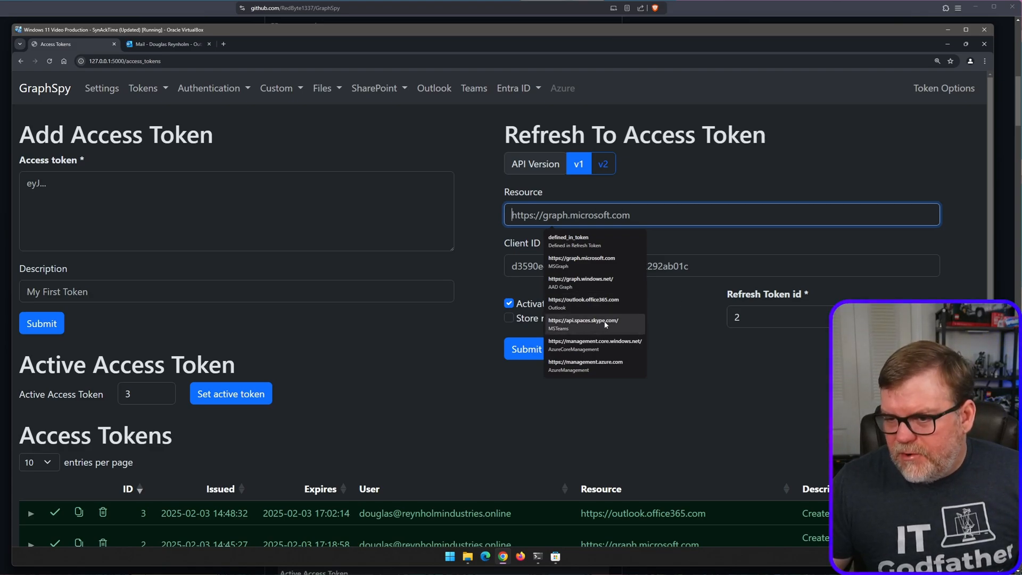
pyautogui.moveTo(624, 317)
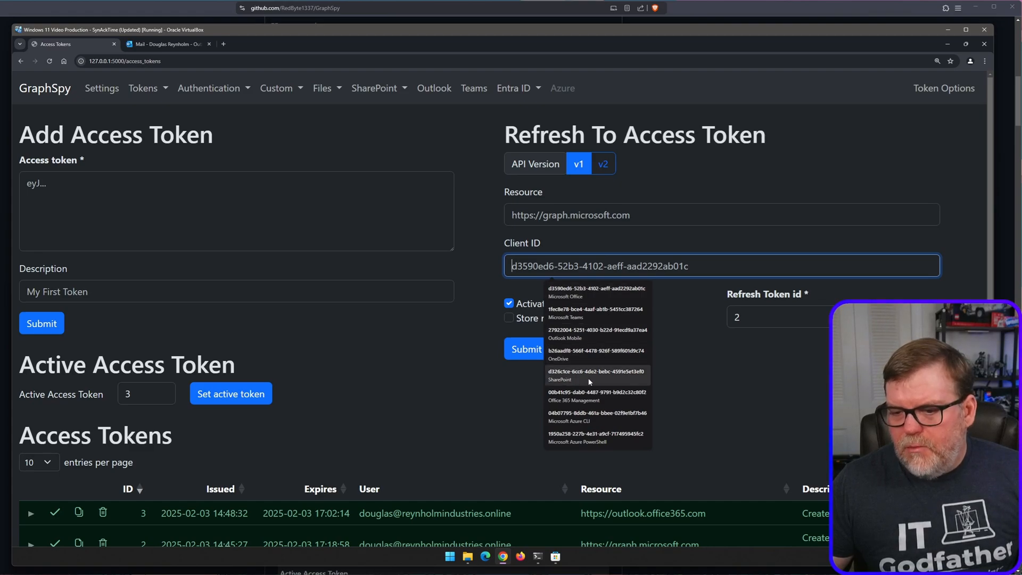
pyautogui.click(586, 374)
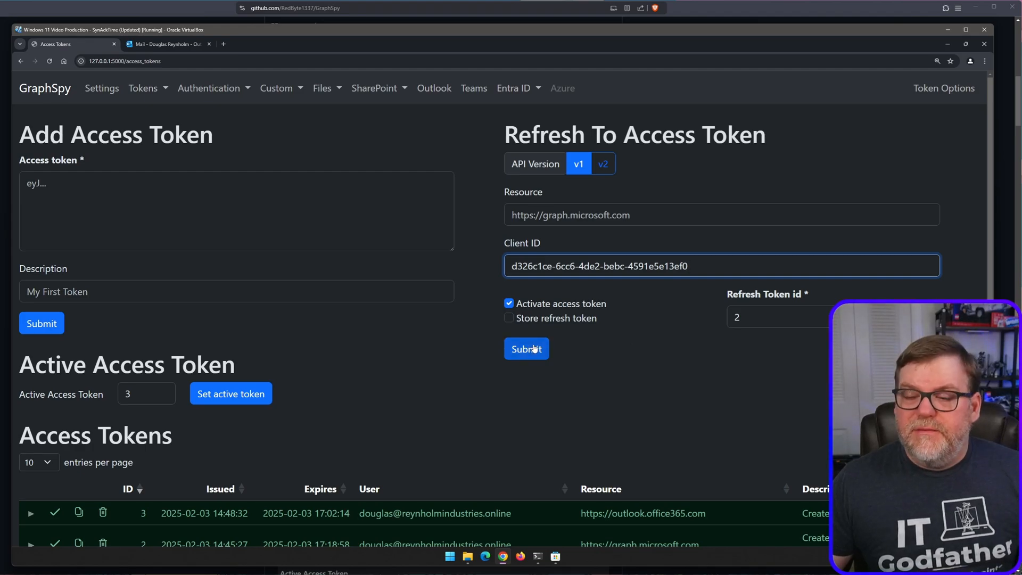
pyautogui.click(526, 348)
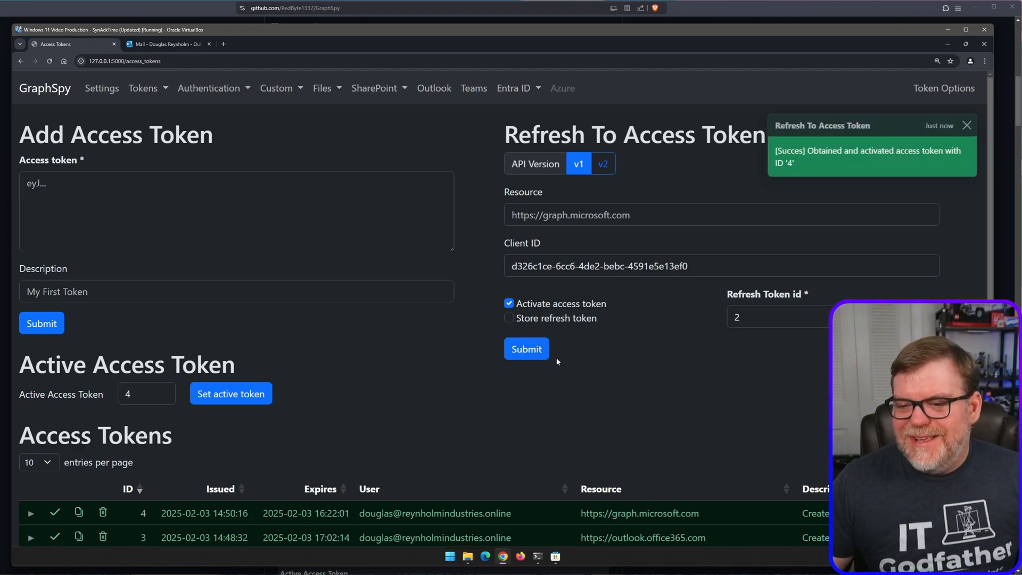
pyautogui.moveTo(436, 366)
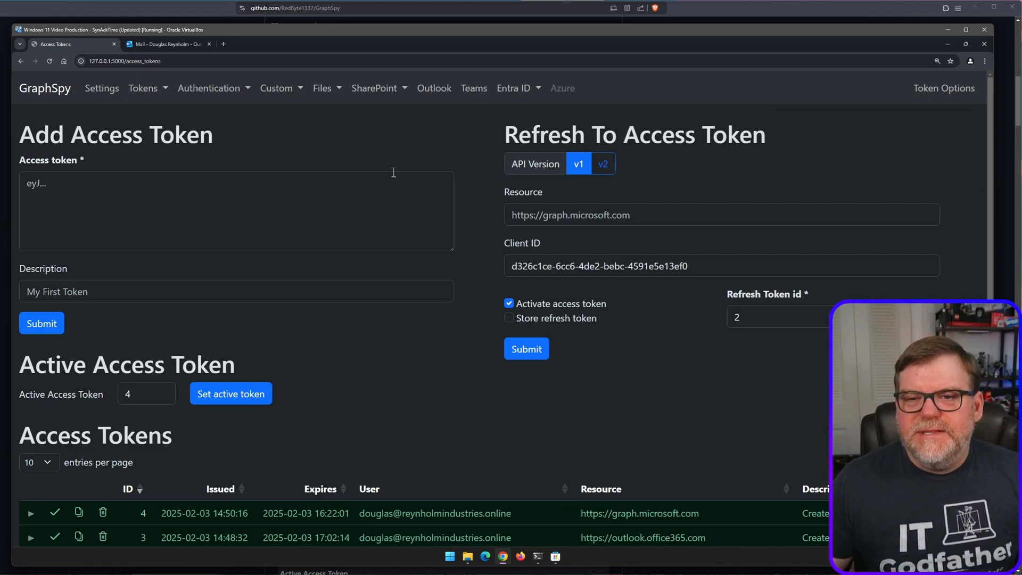
pyautogui.scroll(-3)
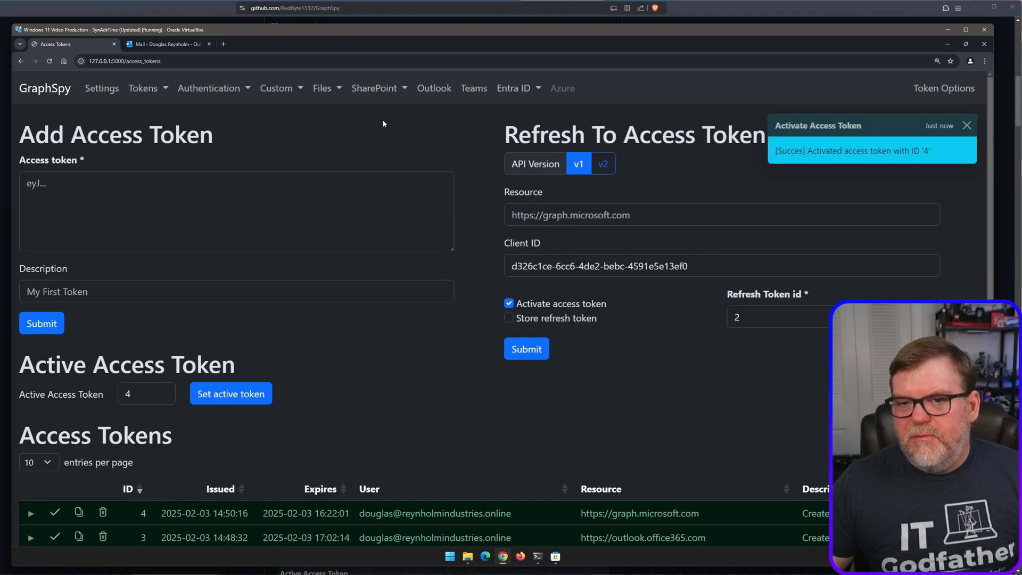
# Step: List the 12 SharePoint sites with token 4 and open the Accounting site's drives
pyautogui.click(375, 88)
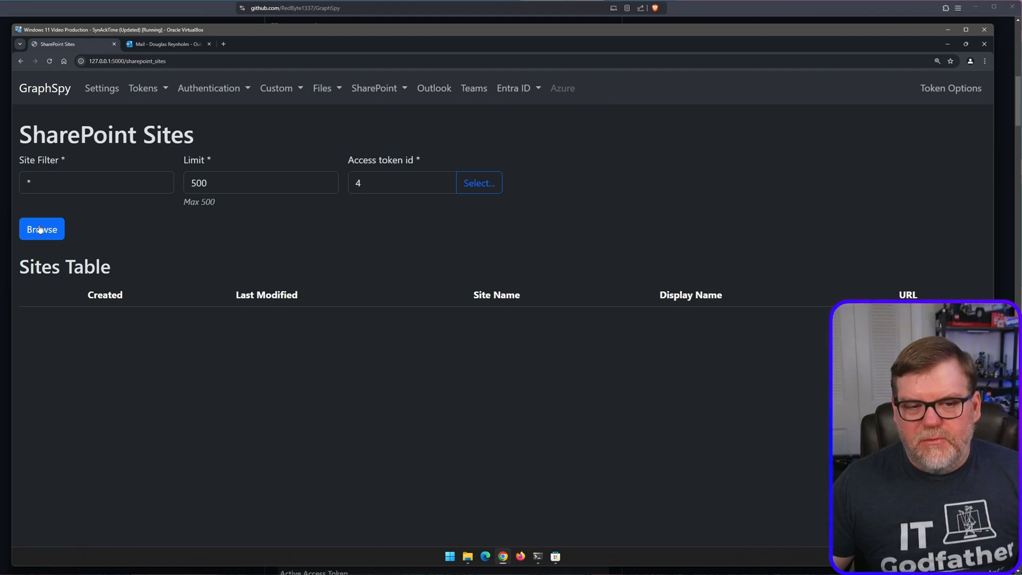
pyautogui.click(41, 229)
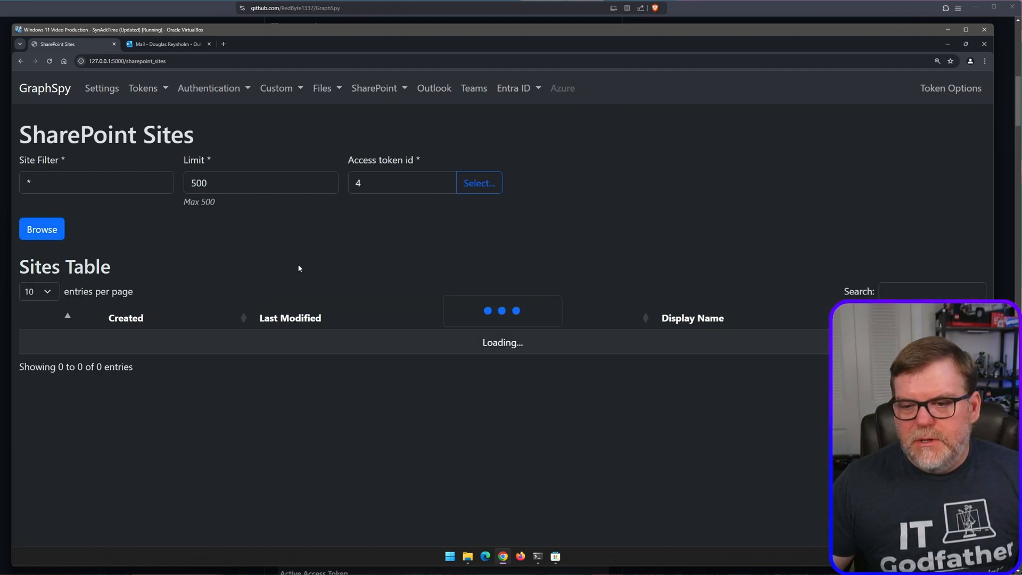
pyautogui.click(41, 229)
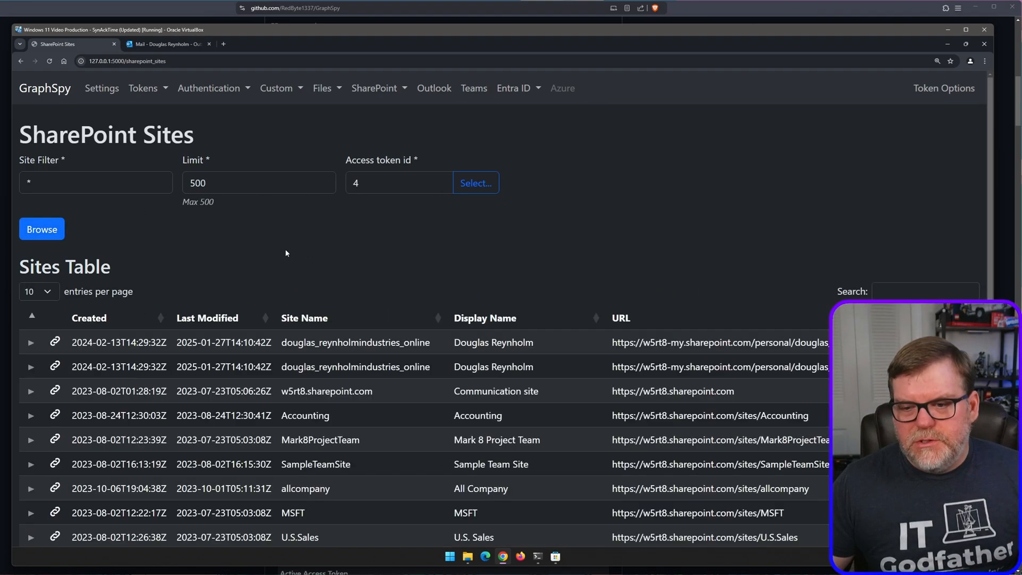
pyautogui.scroll(-3)
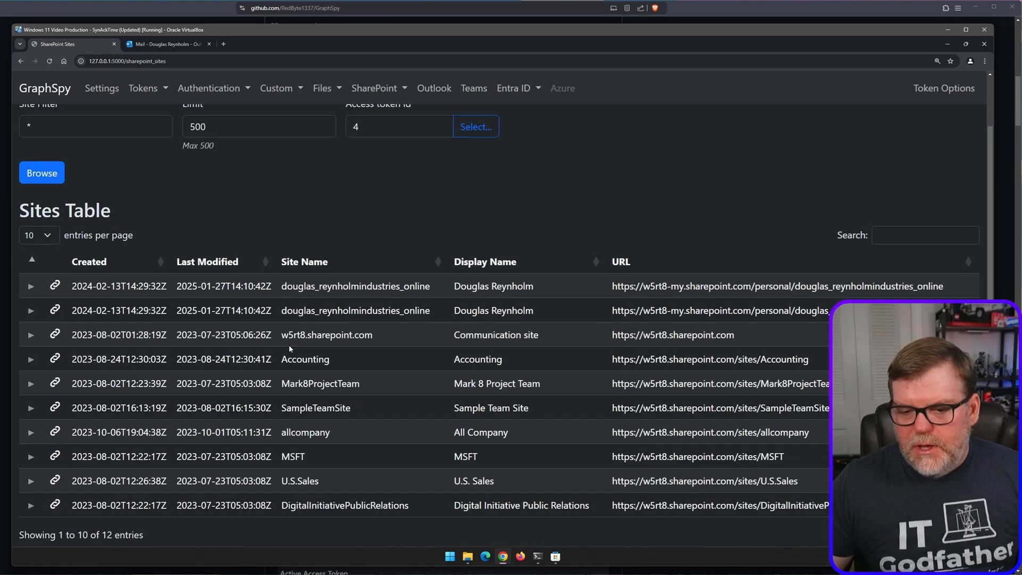
pyautogui.moveTo(384, 407)
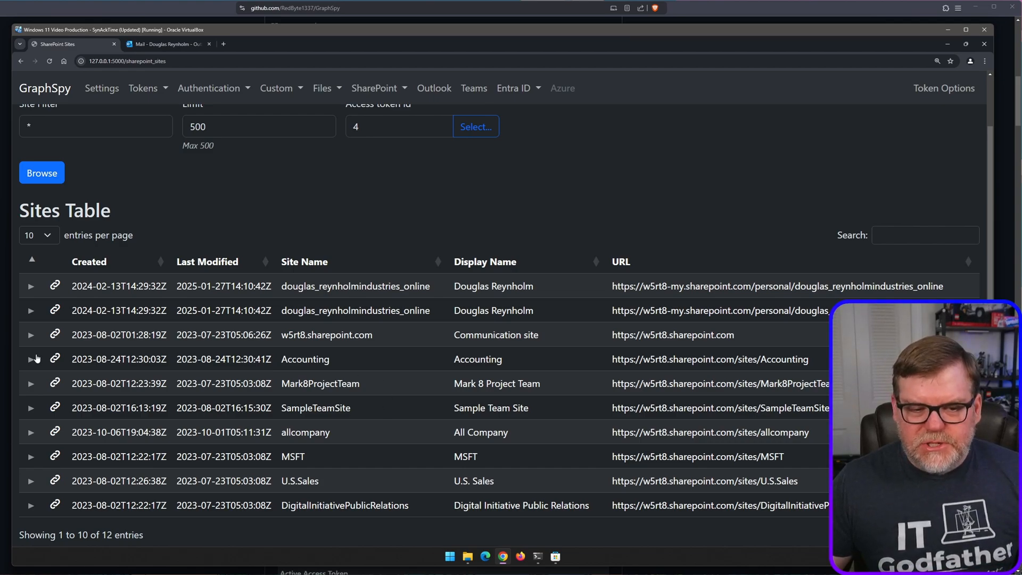
pyautogui.click(30, 359)
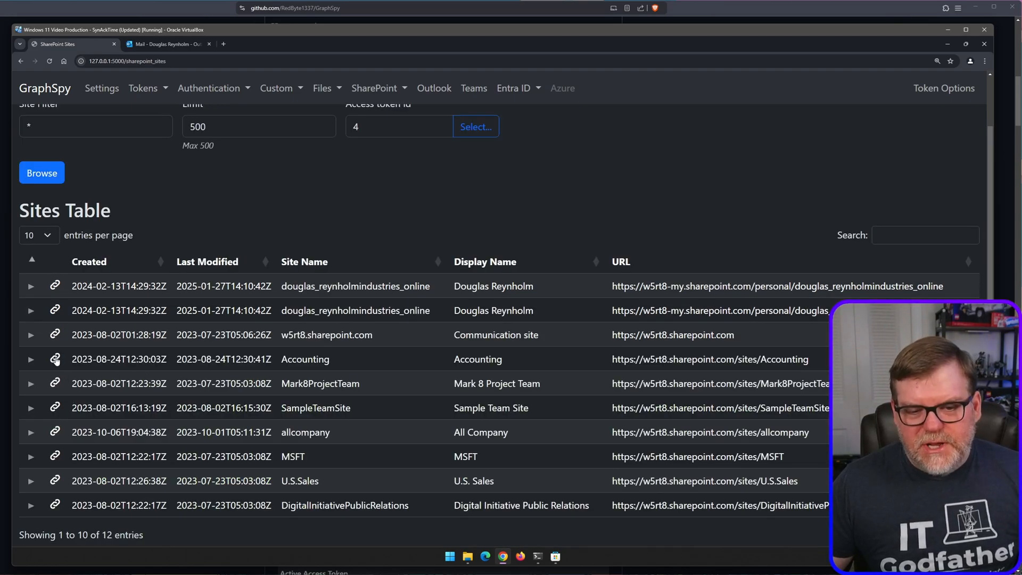
pyautogui.click(55, 359)
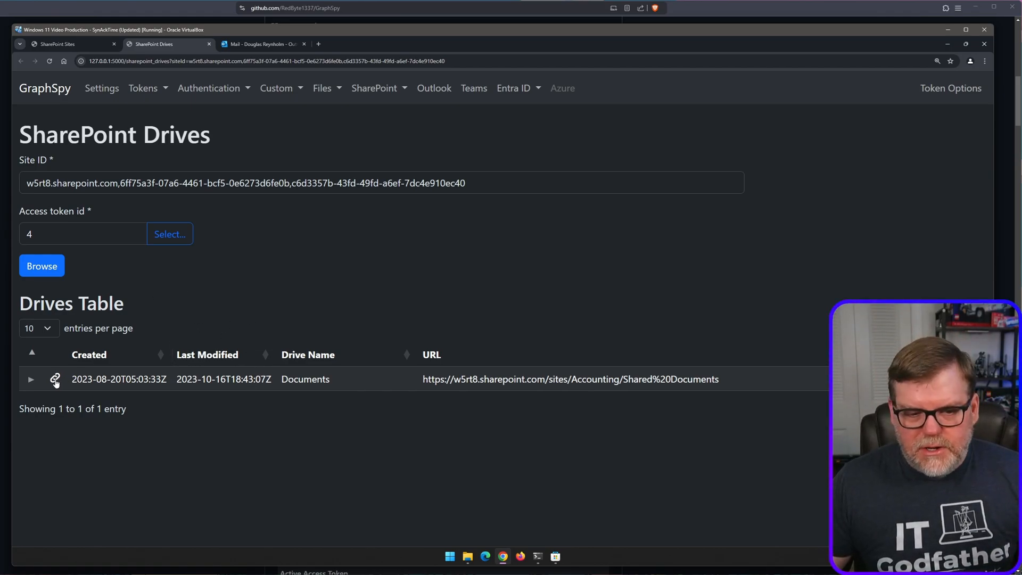
# Step: Open the Documents drive's Banking Information folder, then expand and collapse Banking Information.docx metadata
pyautogui.click(55, 378)
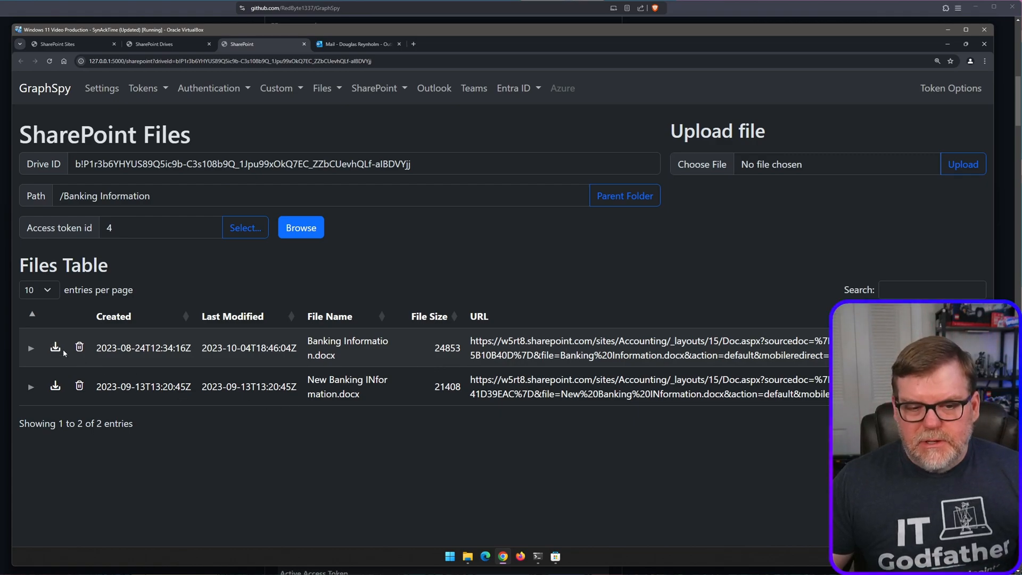
pyautogui.click(30, 347)
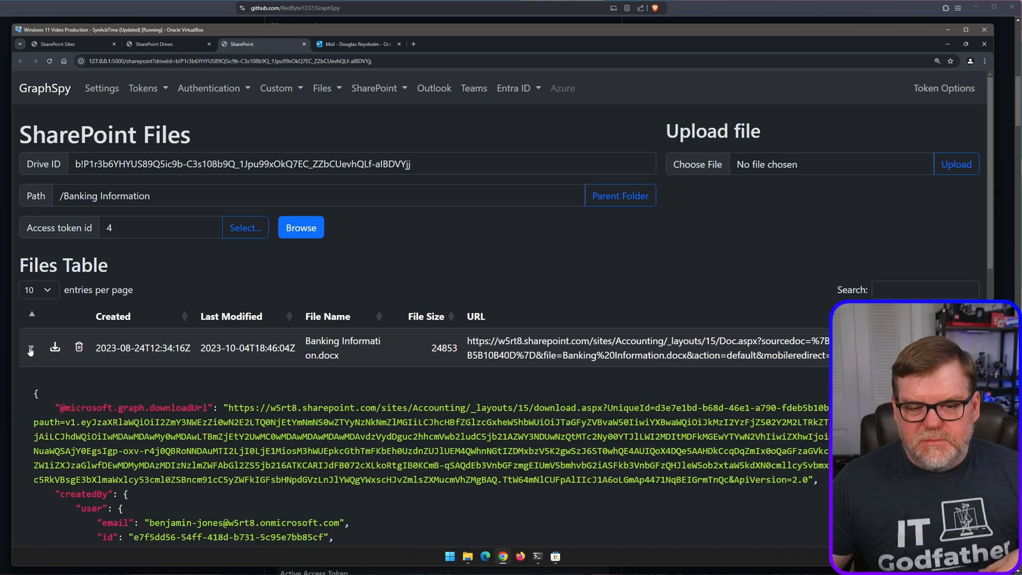
pyautogui.scroll(-3)
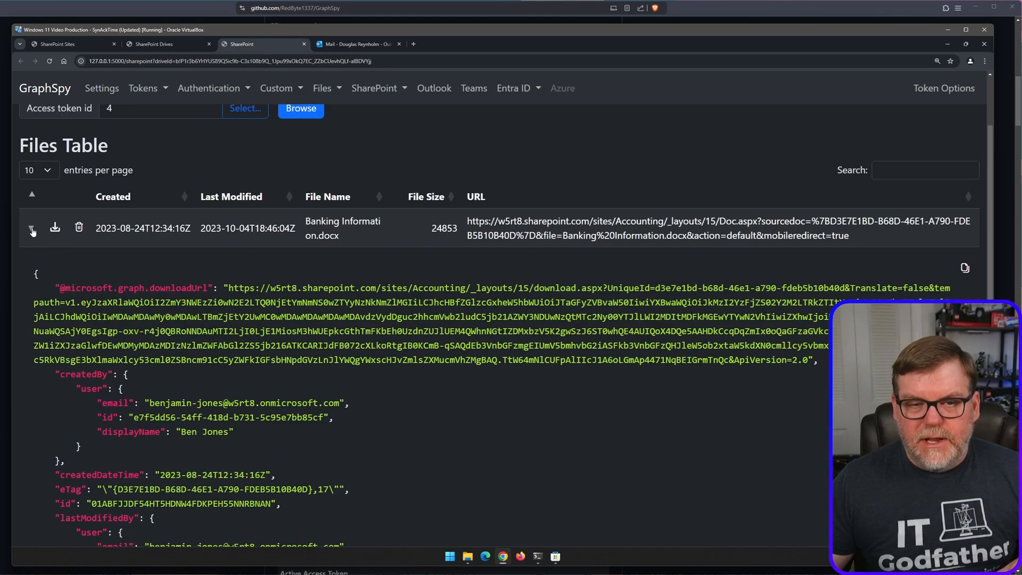
pyautogui.click(31, 227)
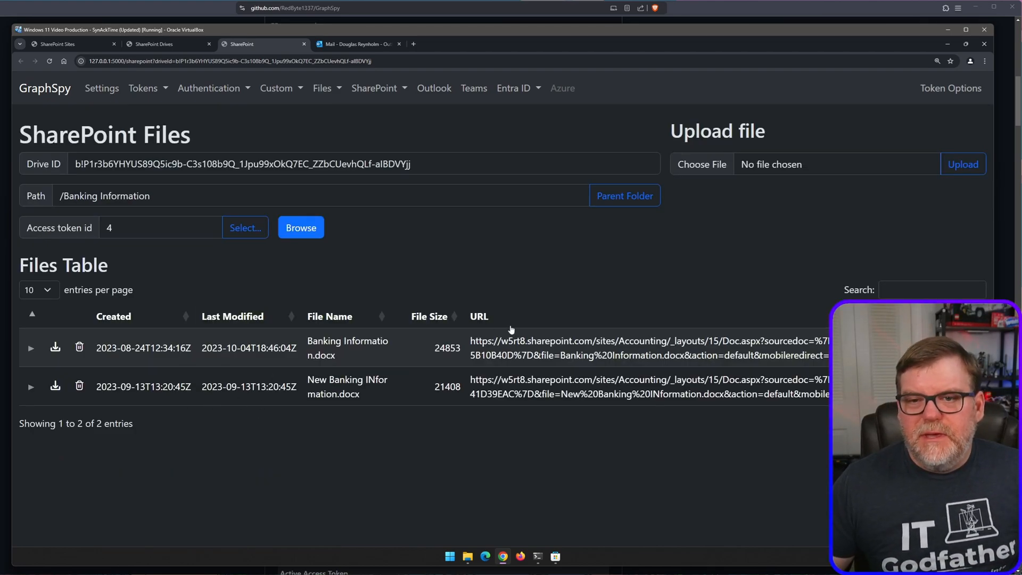
pyautogui.moveTo(464, 336)
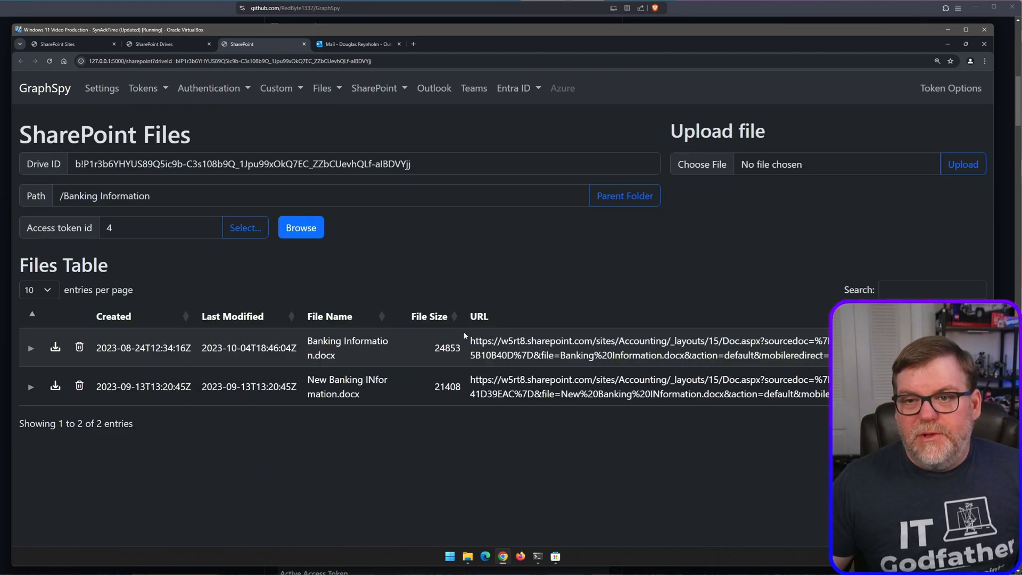
pyautogui.moveTo(460, 275)
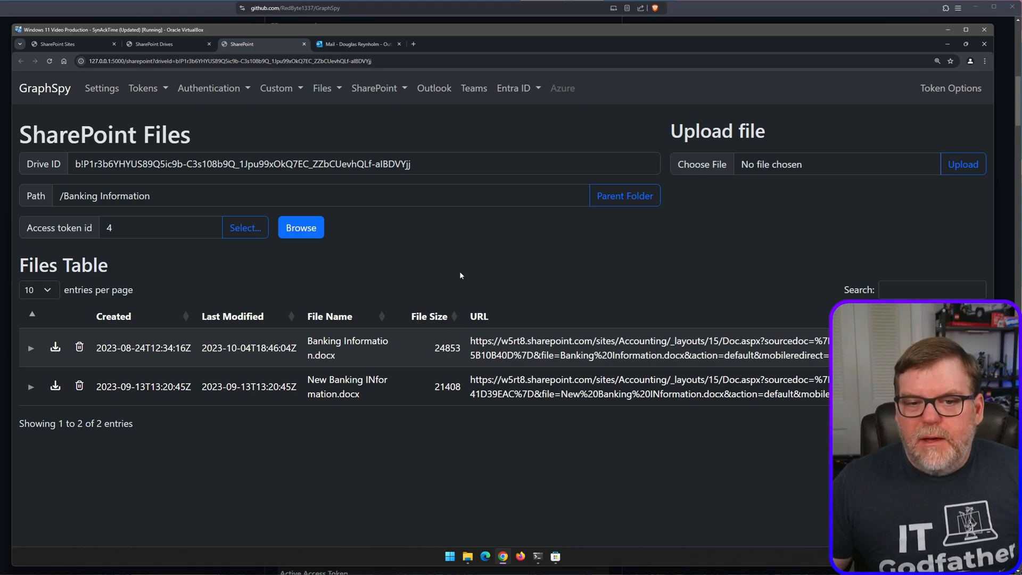
# Step: Open the Microsoft Teams conversations page with token 4
pyautogui.click(474, 88)
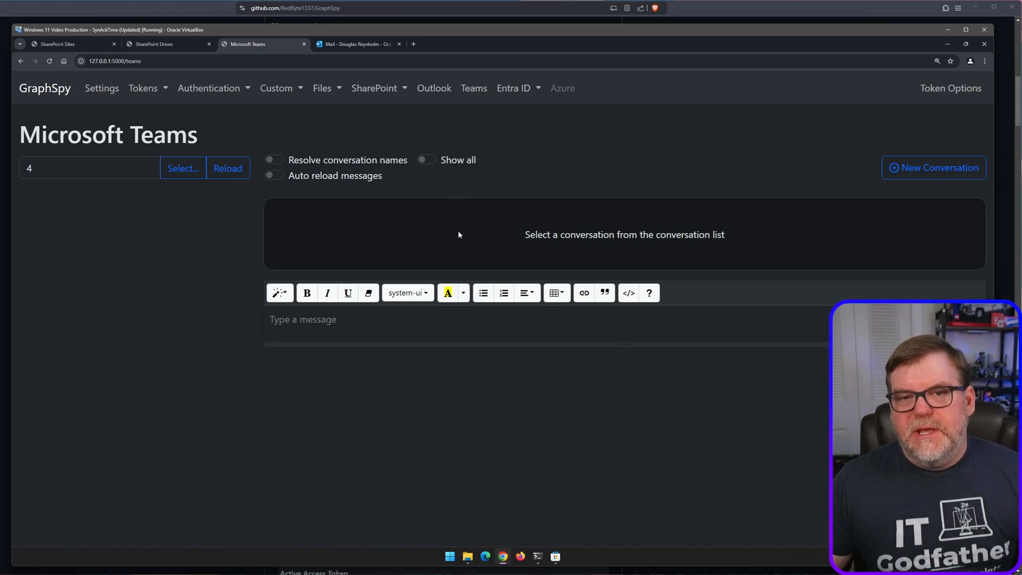
pyautogui.moveTo(424, 242)
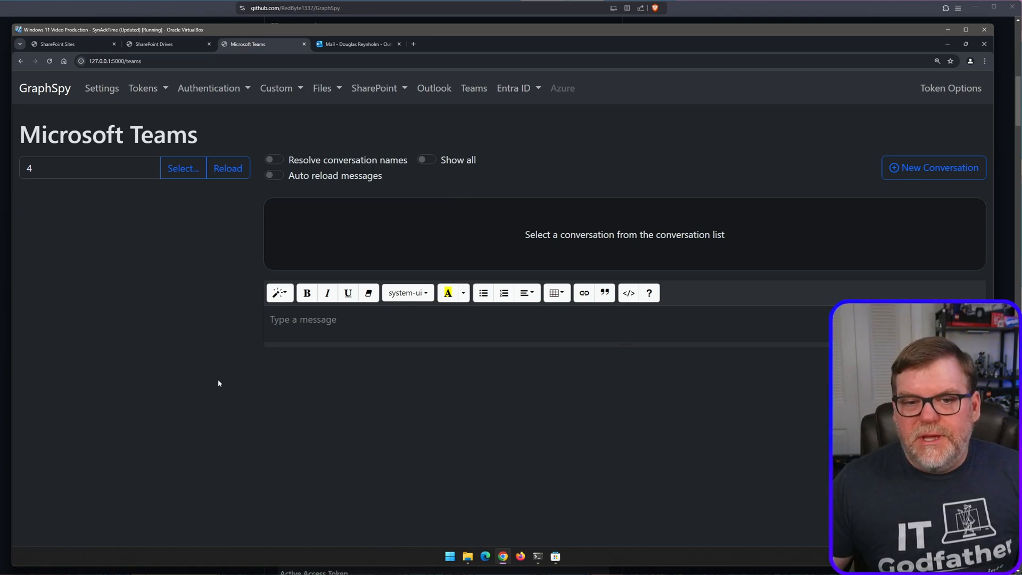
pyautogui.moveTo(211, 380)
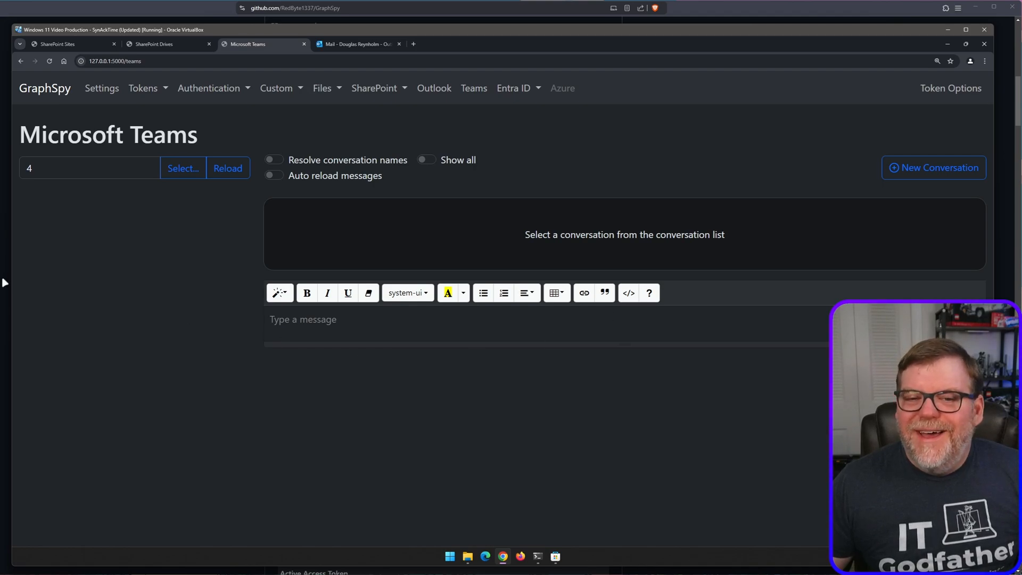
pyautogui.moveTo(23, 272)
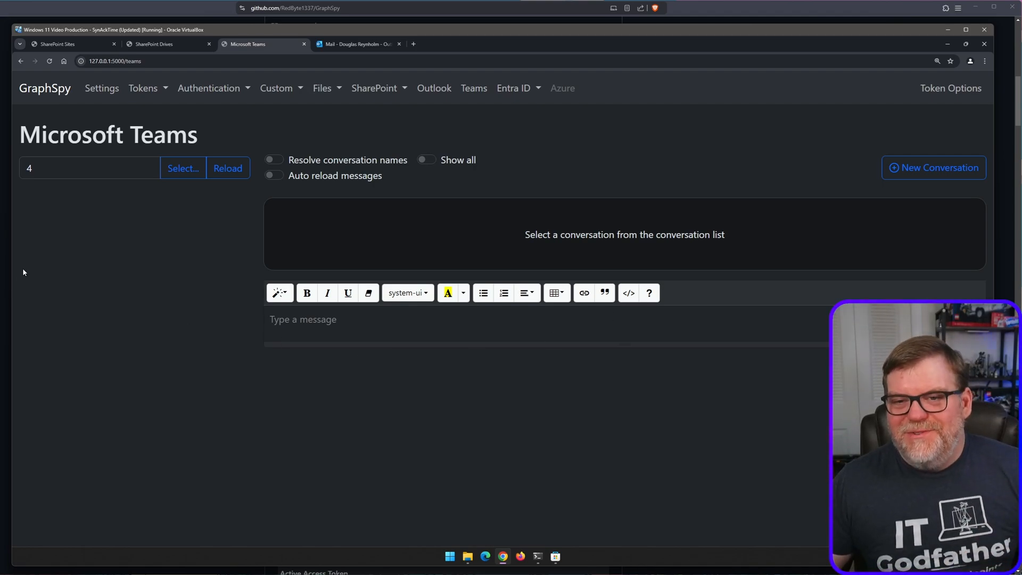
pyautogui.moveTo(169, 274)
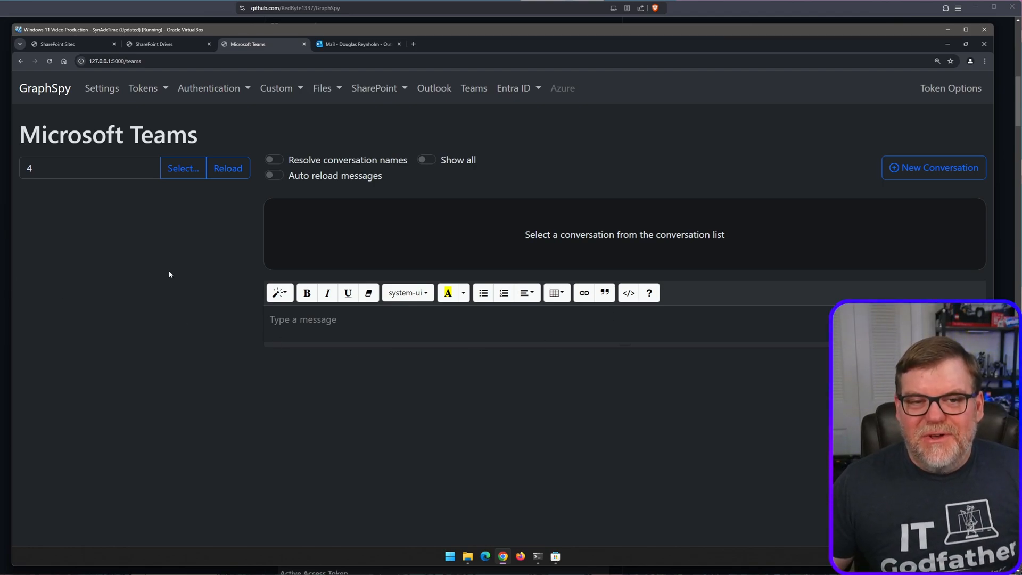
pyautogui.moveTo(218, 262)
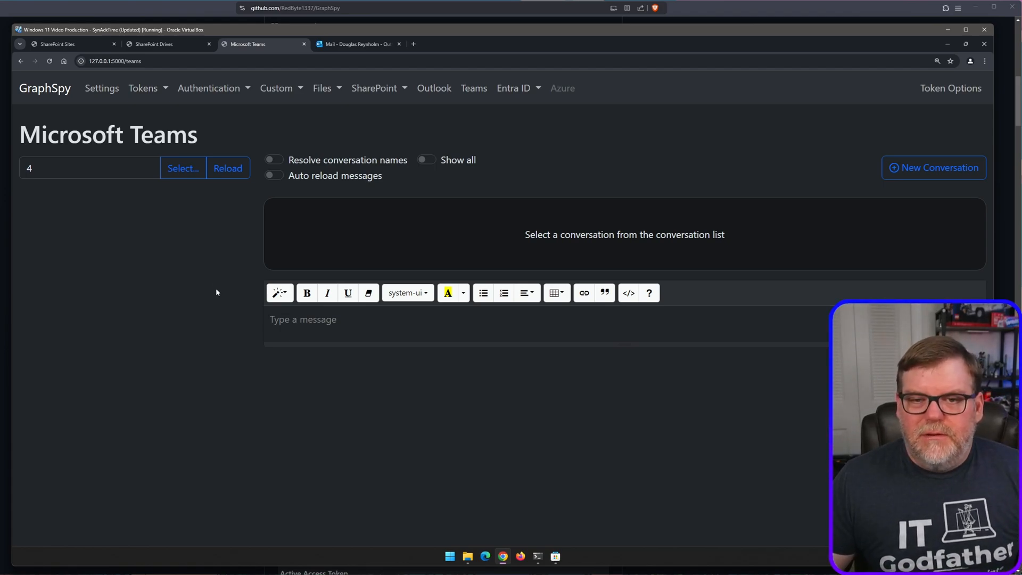
pyautogui.moveTo(209, 289)
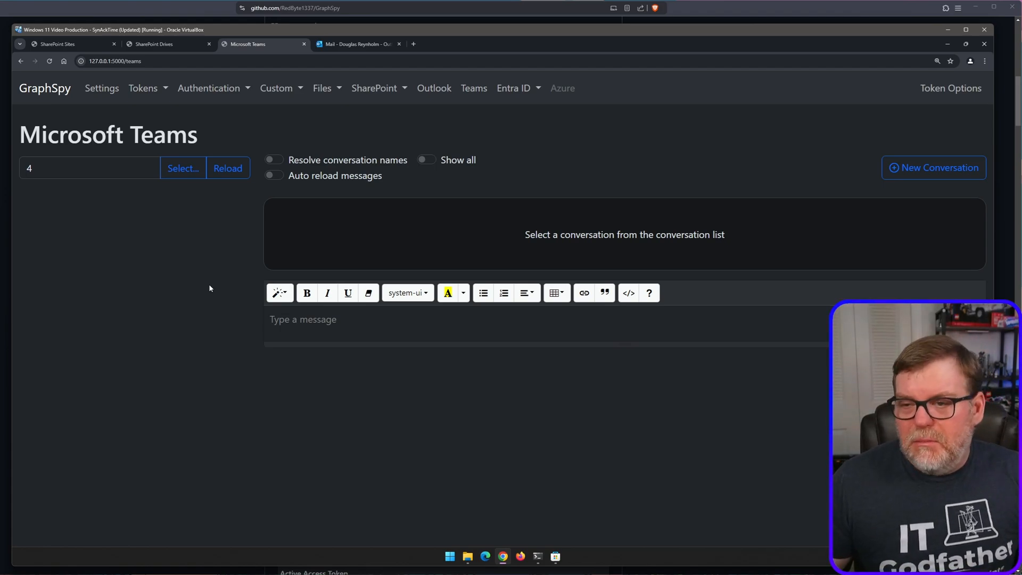
# Step: Open the Entra ID users directory and review Alex Wilber's group memberships
pyautogui.click(513, 88)
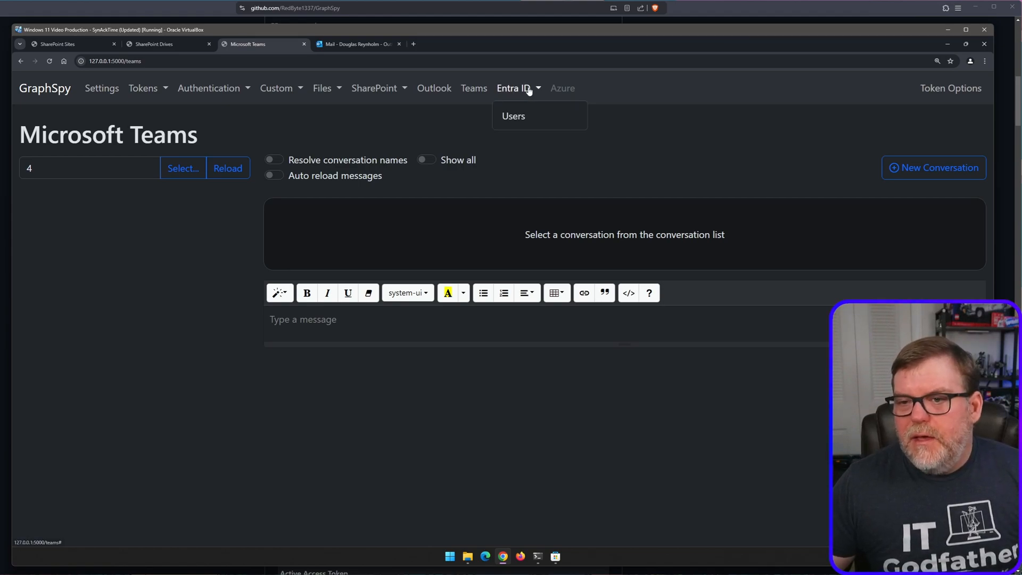
pyautogui.moveTo(391, 137)
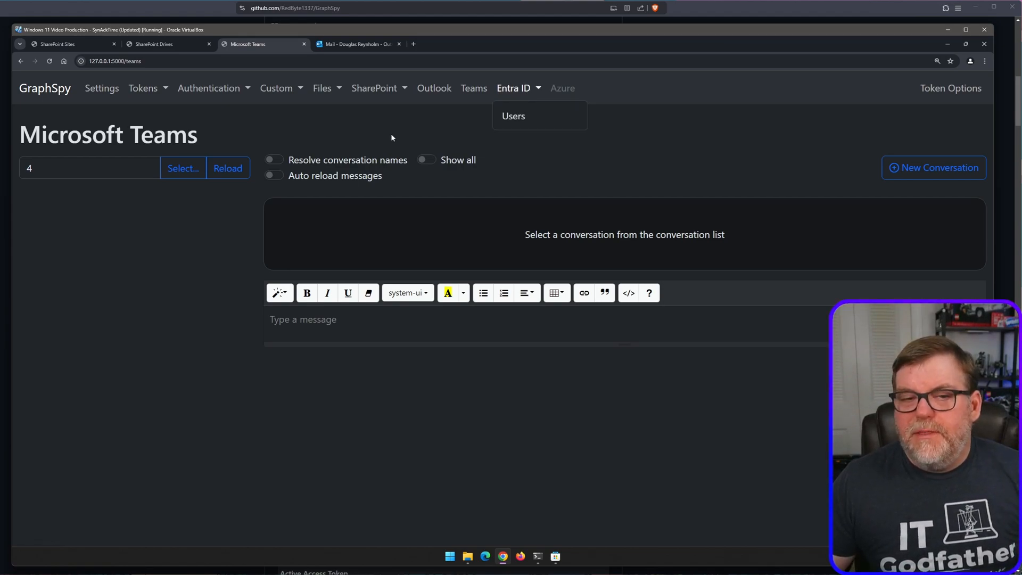
pyautogui.moveTo(514, 116)
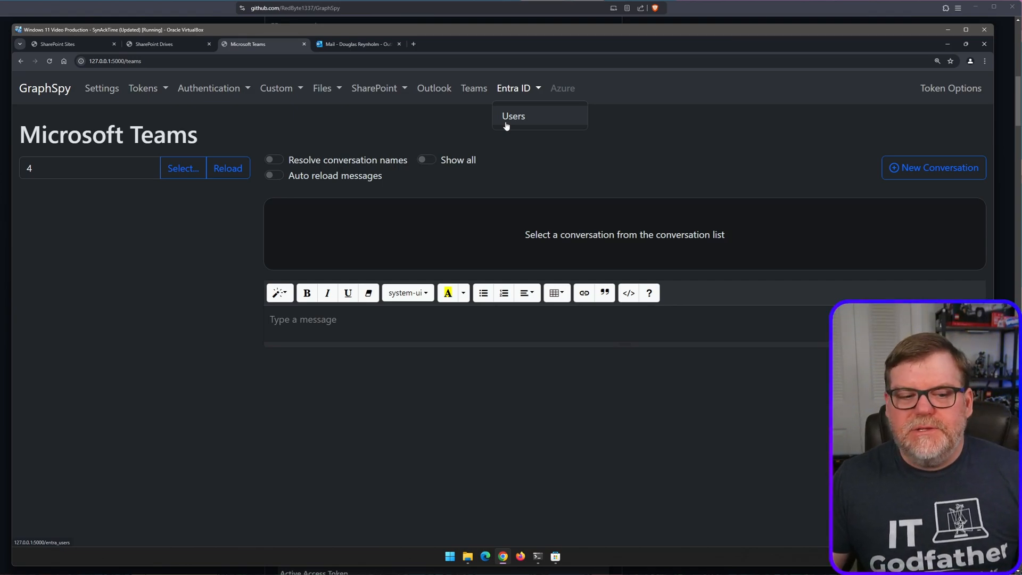
pyautogui.moveTo(493, 159)
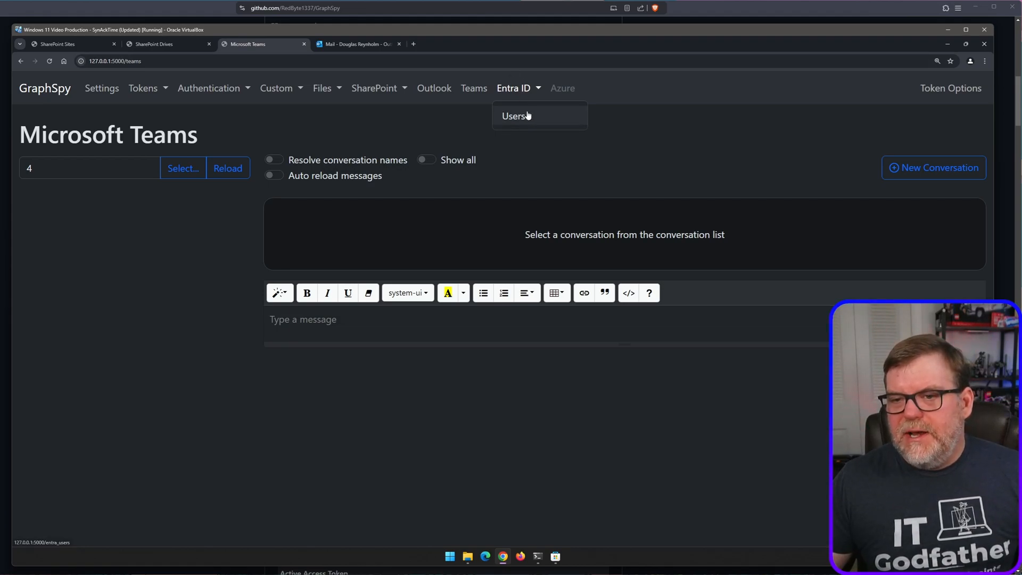
pyautogui.click(513, 116)
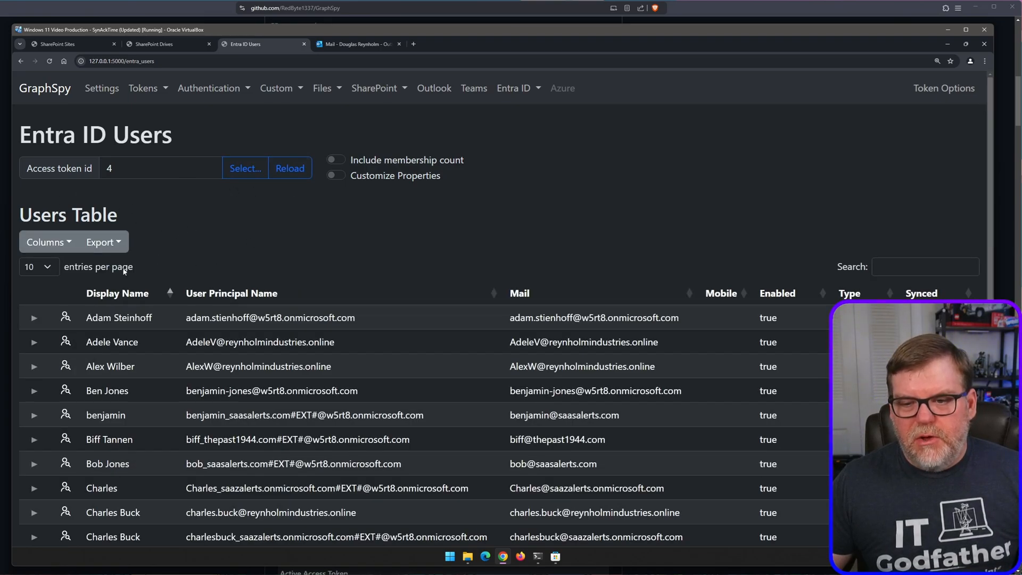
pyautogui.moveTo(147, 273)
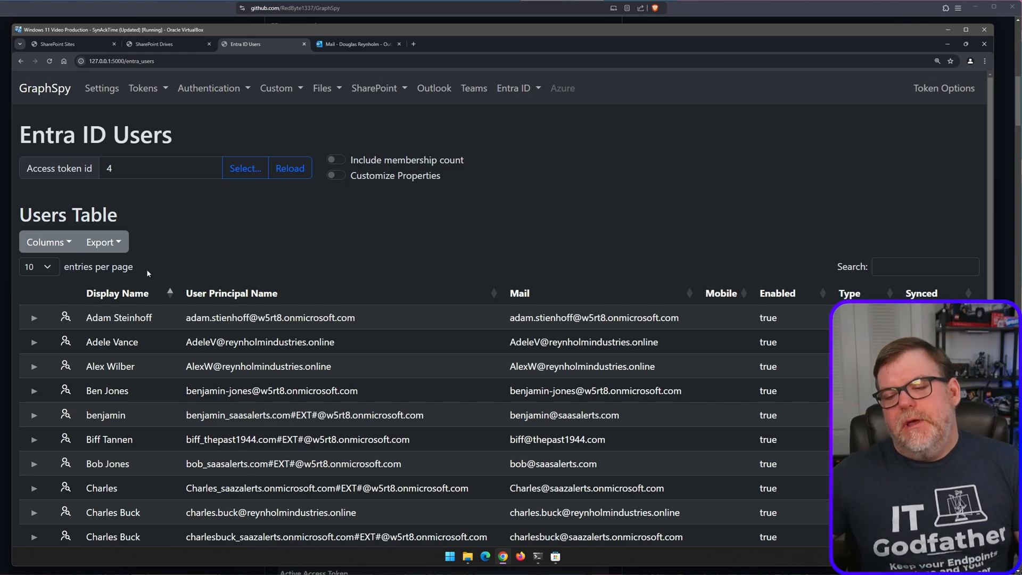
pyautogui.moveTo(224, 337)
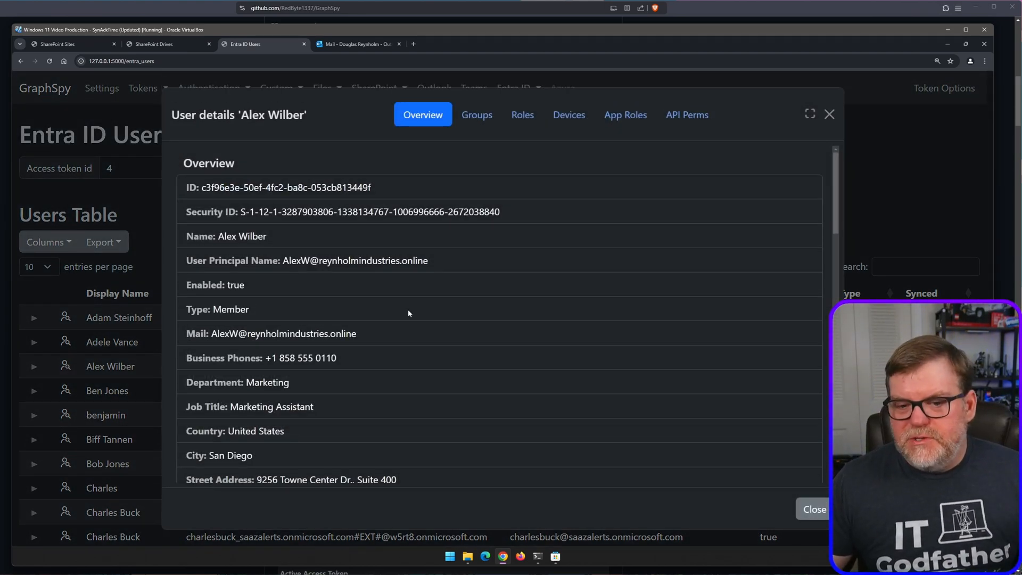
pyautogui.moveTo(409, 340)
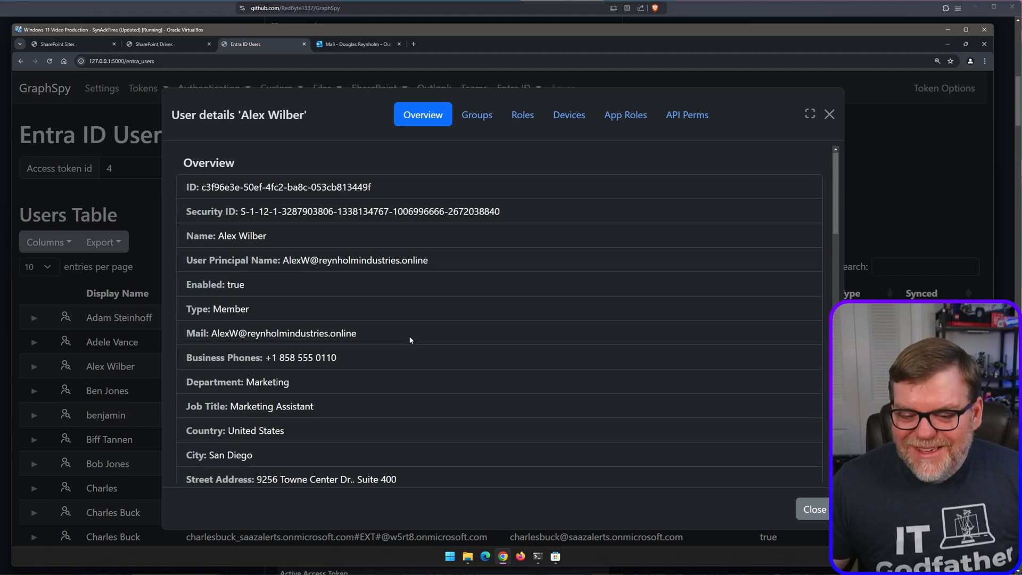
pyautogui.click(476, 115)
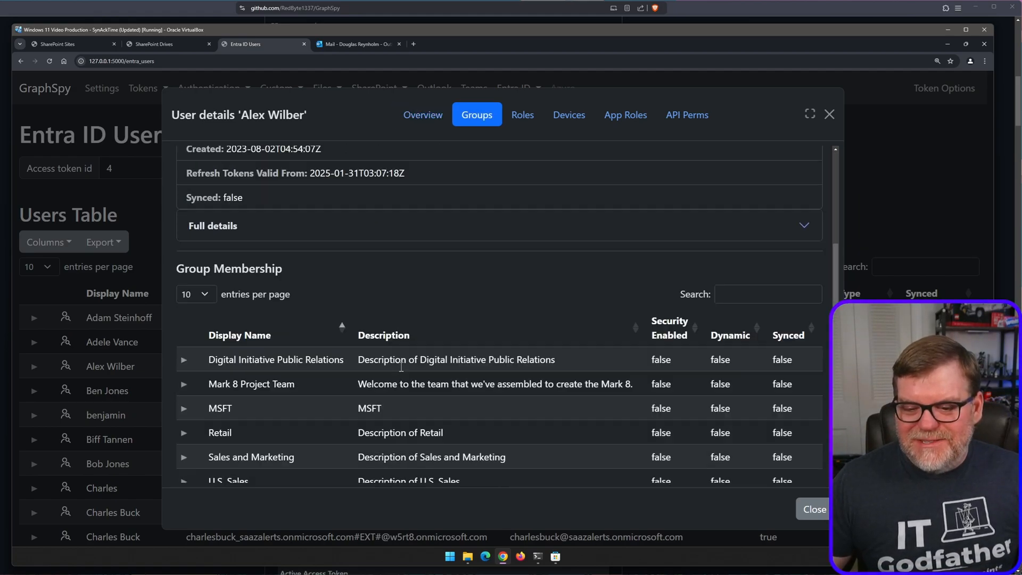
pyautogui.scroll(-3)
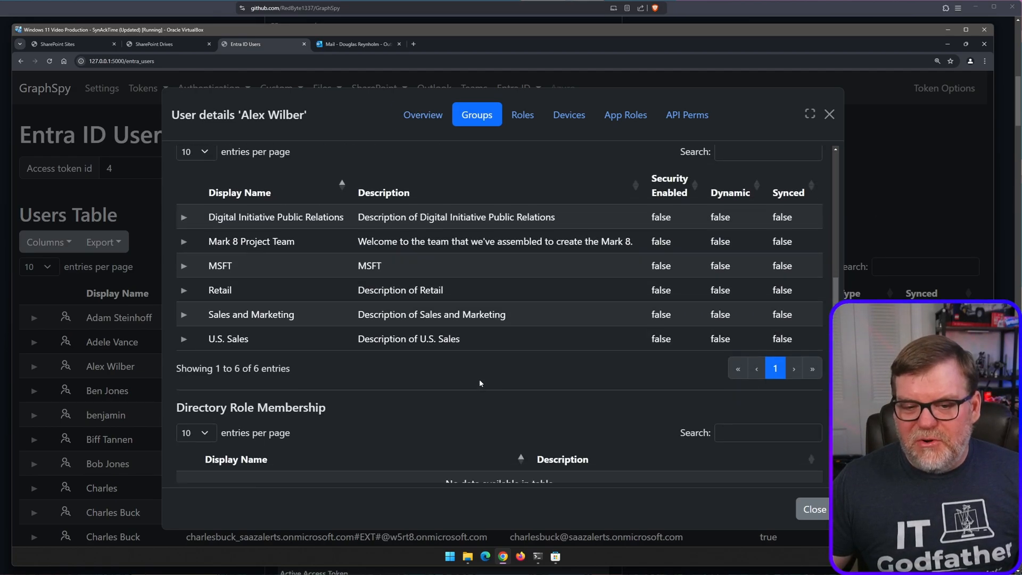
# Step: Review Alex Wilber's owned device JSON and close the user details dialog
pyautogui.click(522, 115)
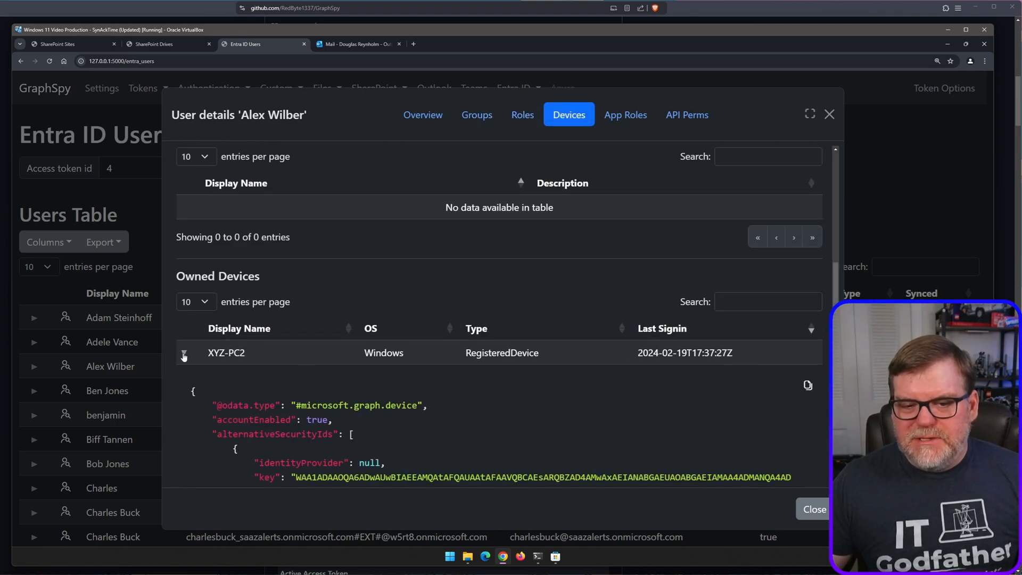
pyautogui.scroll(-3)
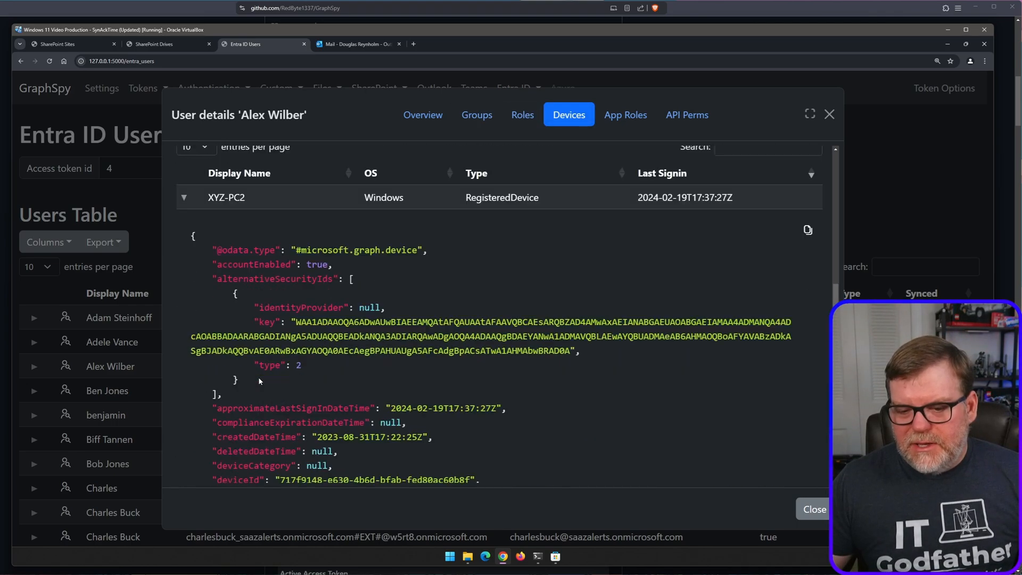
pyautogui.scroll(-3)
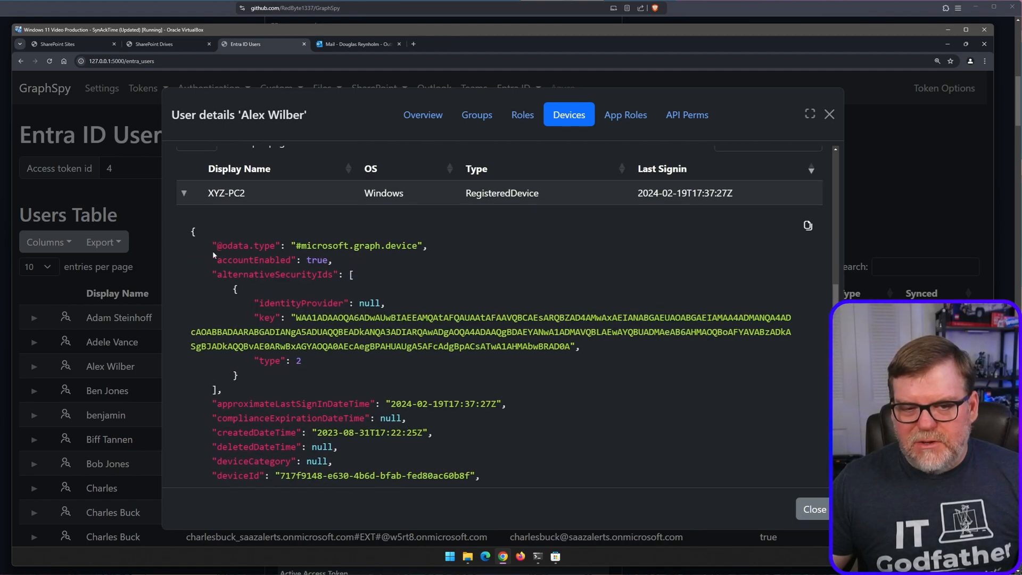
pyautogui.click(686, 115)
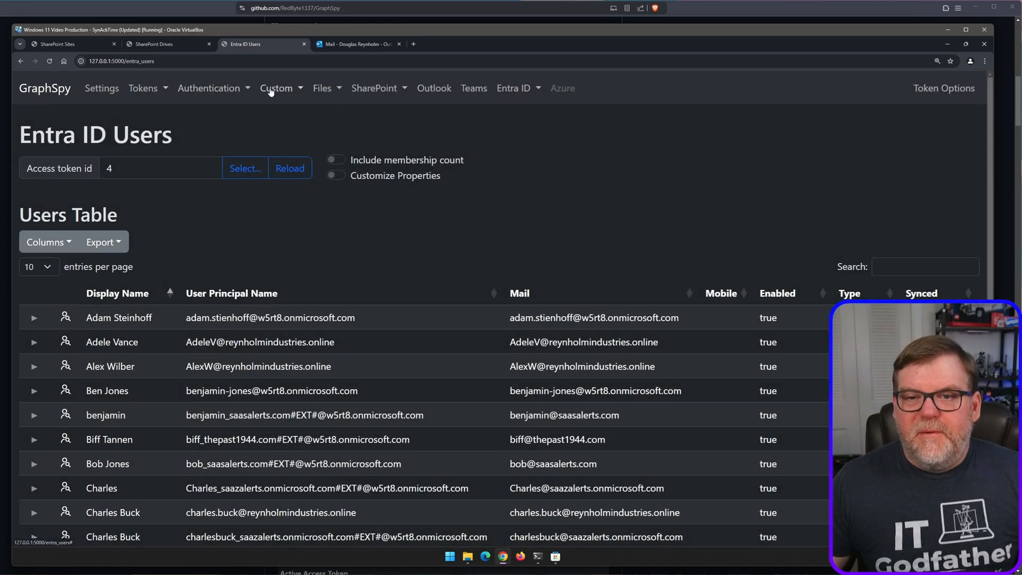
# Step: Look over the Custom Requests builder page
pyautogui.click(277, 88)
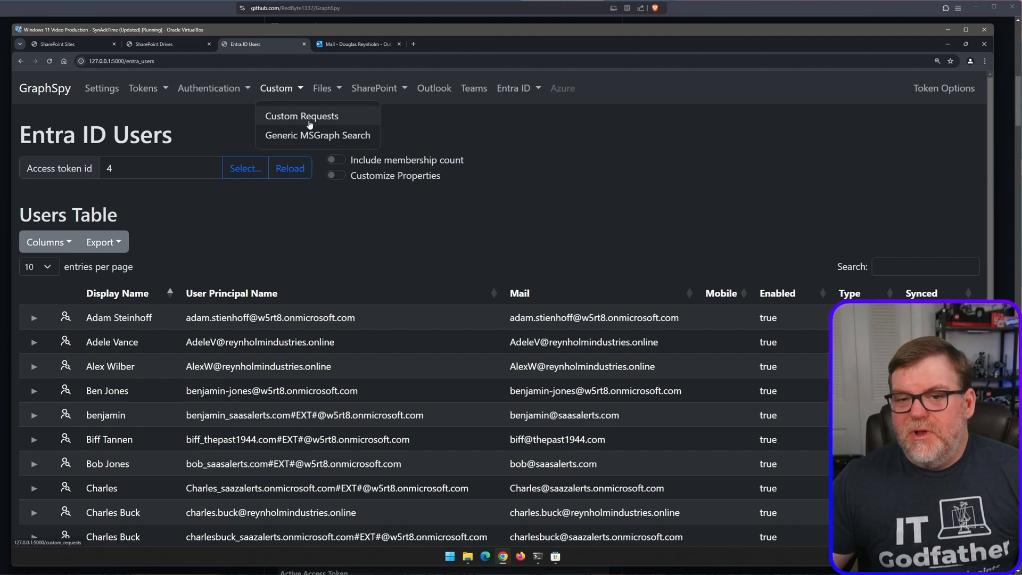
pyautogui.click(301, 116)
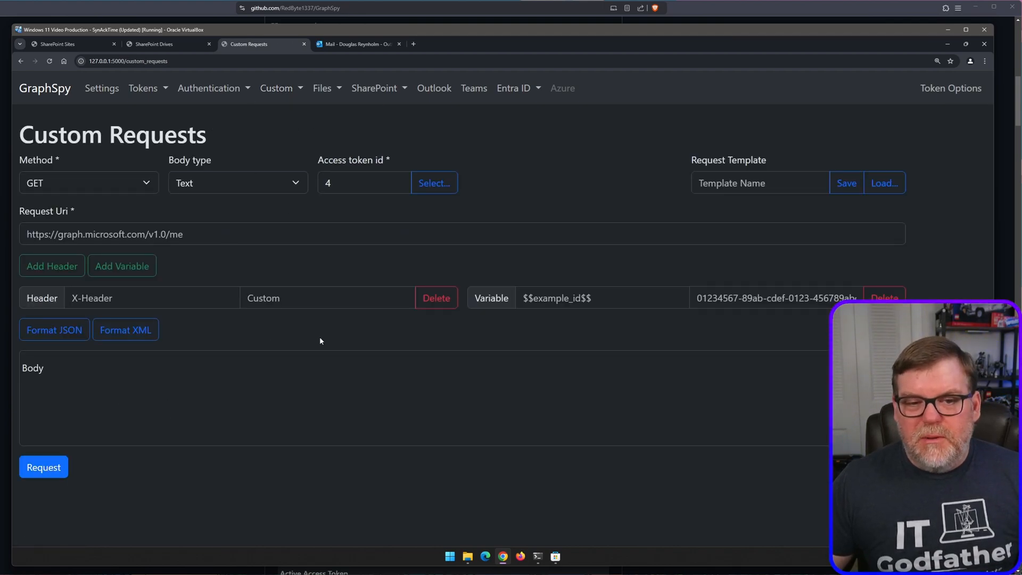
pyautogui.moveTo(223, 142)
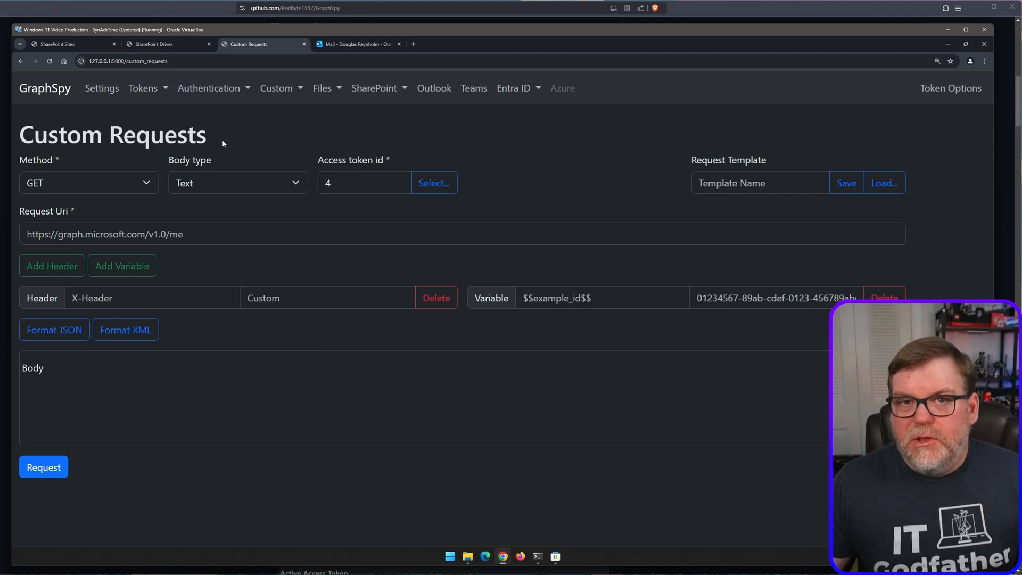
pyautogui.moveTo(388, 122)
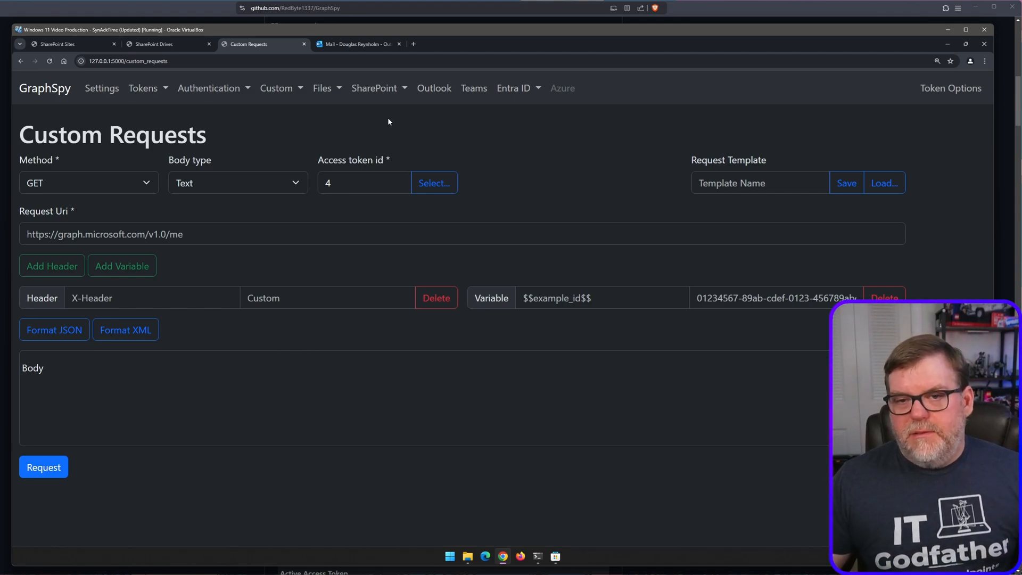
pyautogui.moveTo(292, 174)
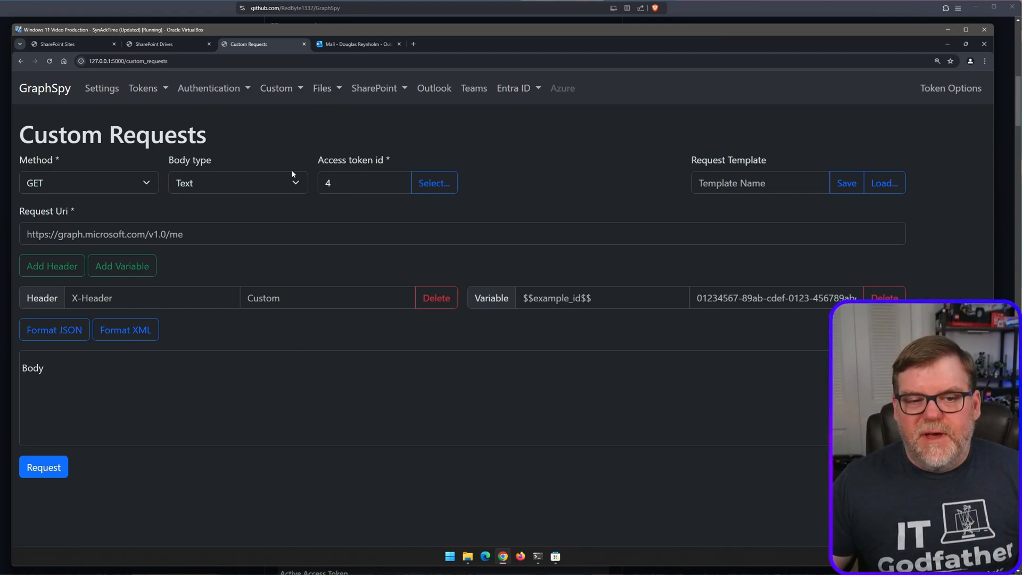
pyautogui.moveTo(322, 138)
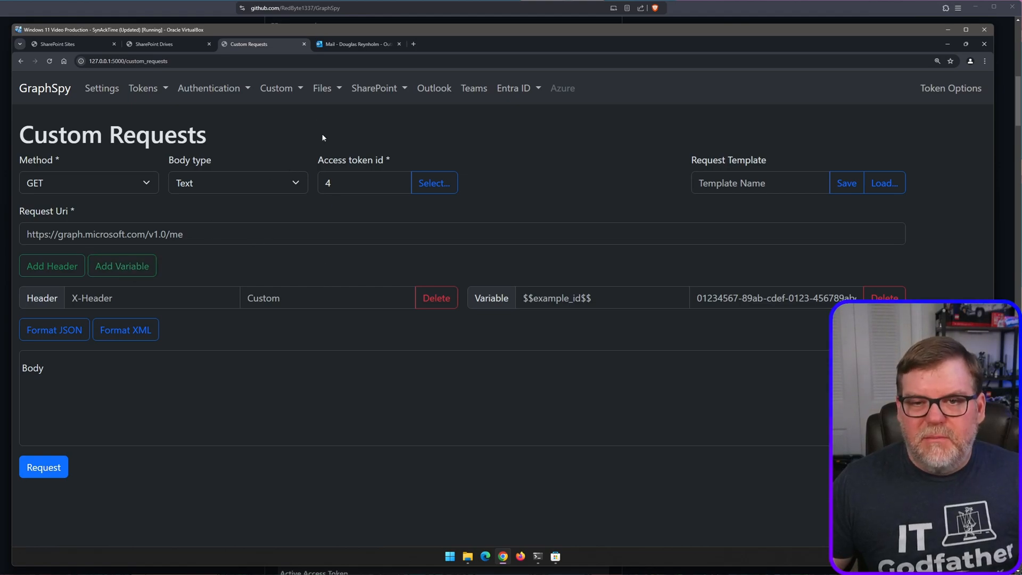
pyautogui.click(276, 88)
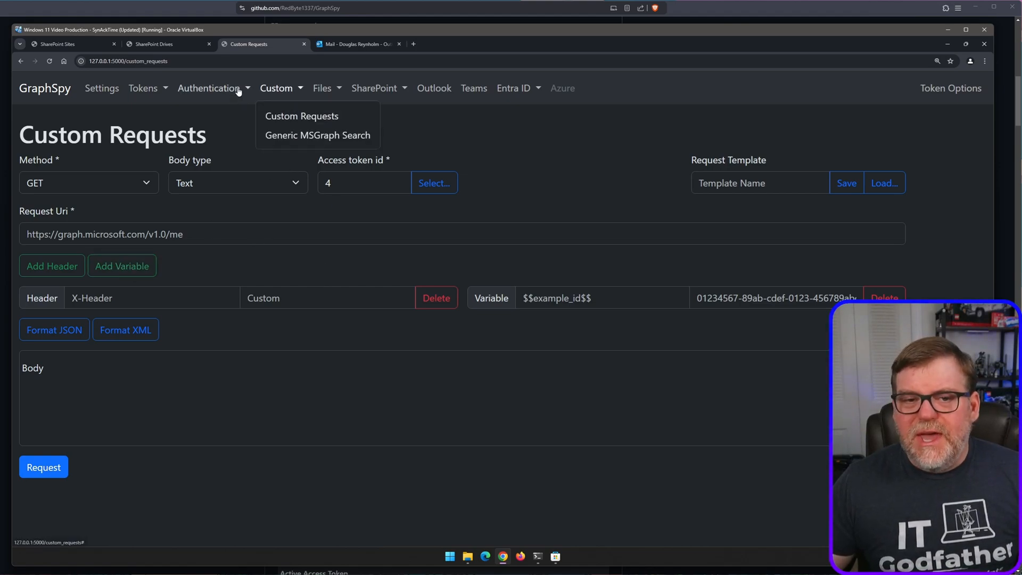
# Step: Open Authentication > MFA Methods and reload the auth methods for token 4
pyautogui.click(209, 88)
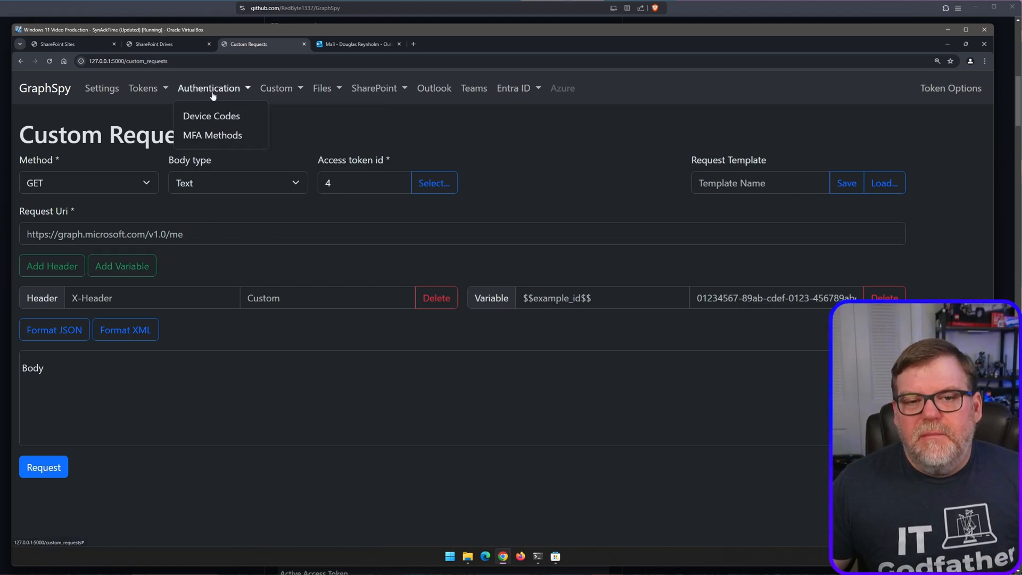
pyautogui.click(212, 135)
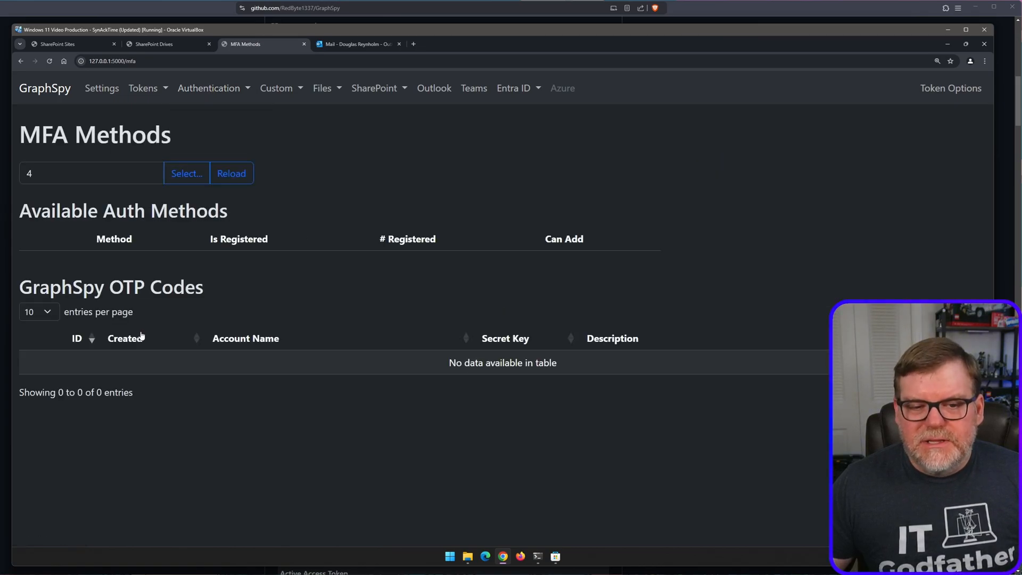
pyautogui.click(231, 172)
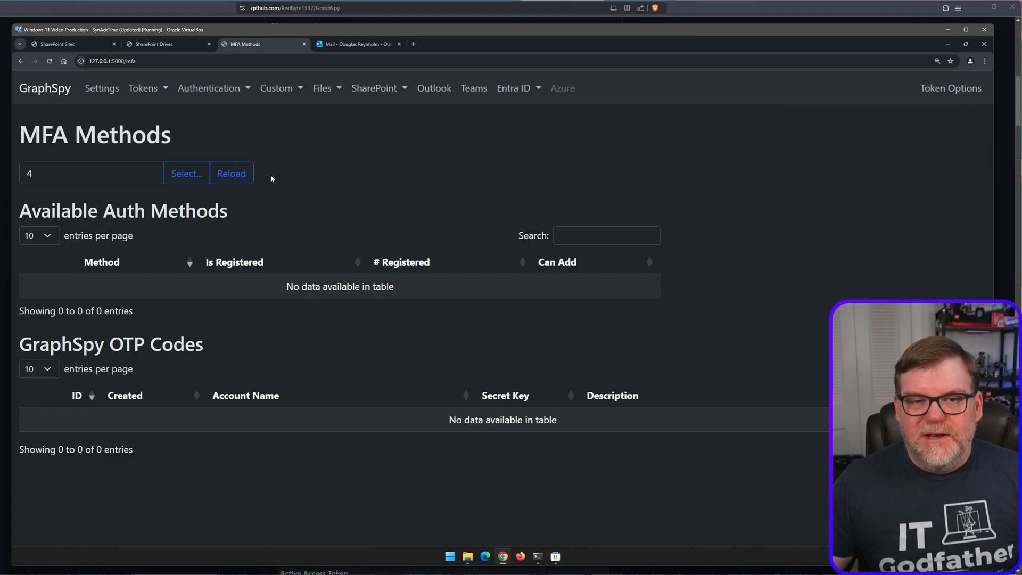
pyautogui.moveTo(108, 106)
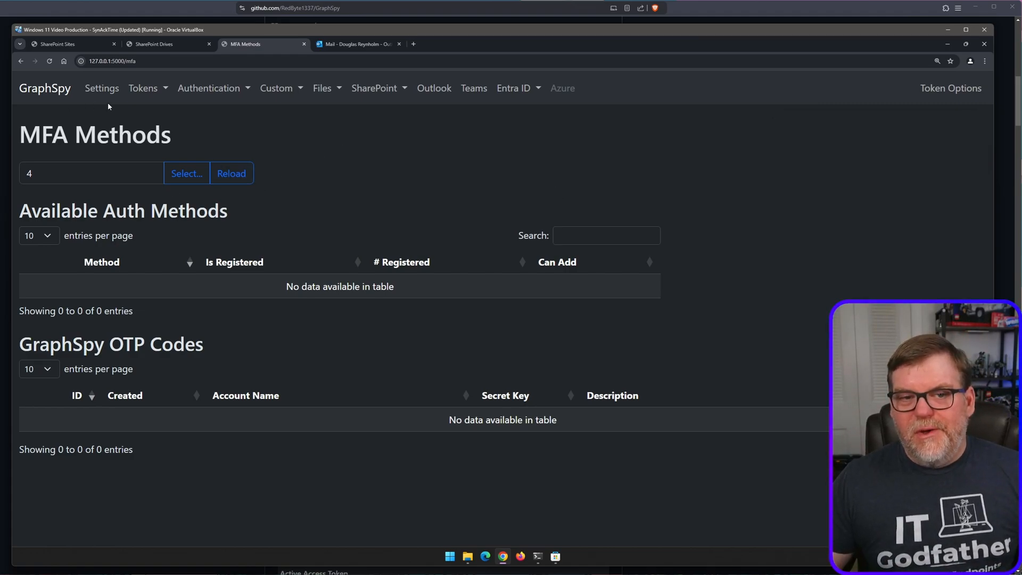
# Step: Open the Settings page listing access token 4 and refresh token 2 as active
pyautogui.click(102, 88)
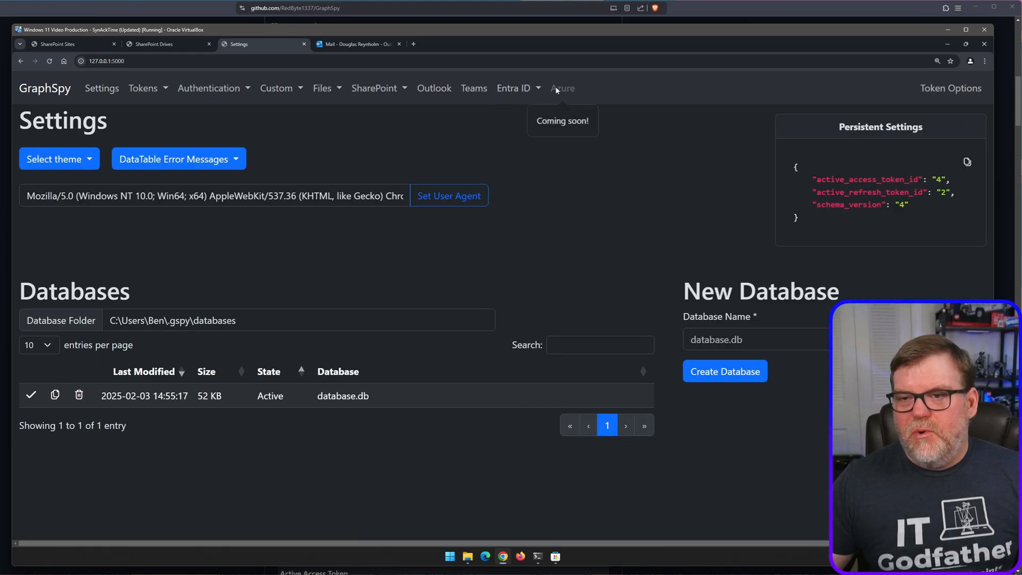
pyautogui.moveTo(490, 132)
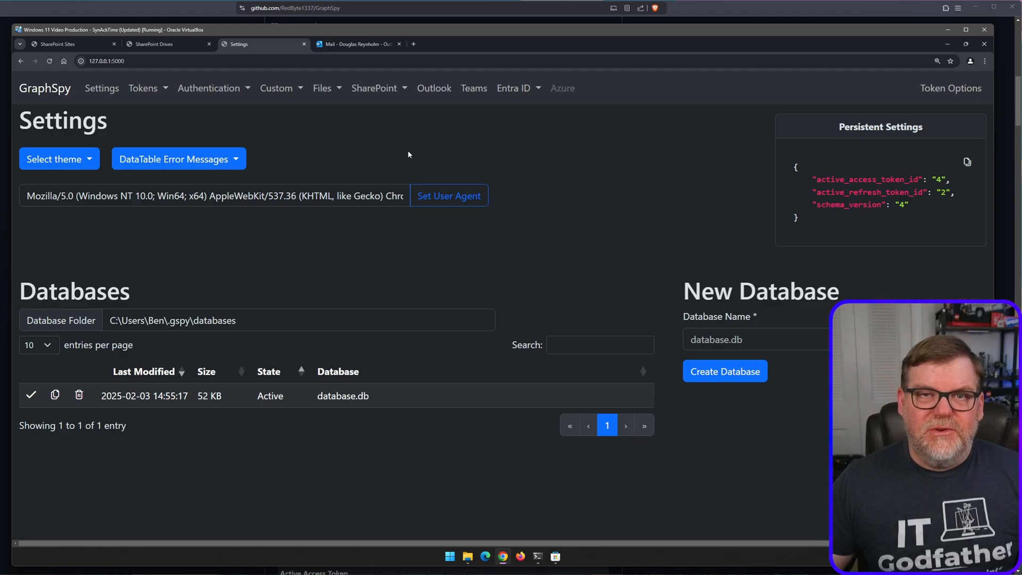
pyautogui.moveTo(378, 135)
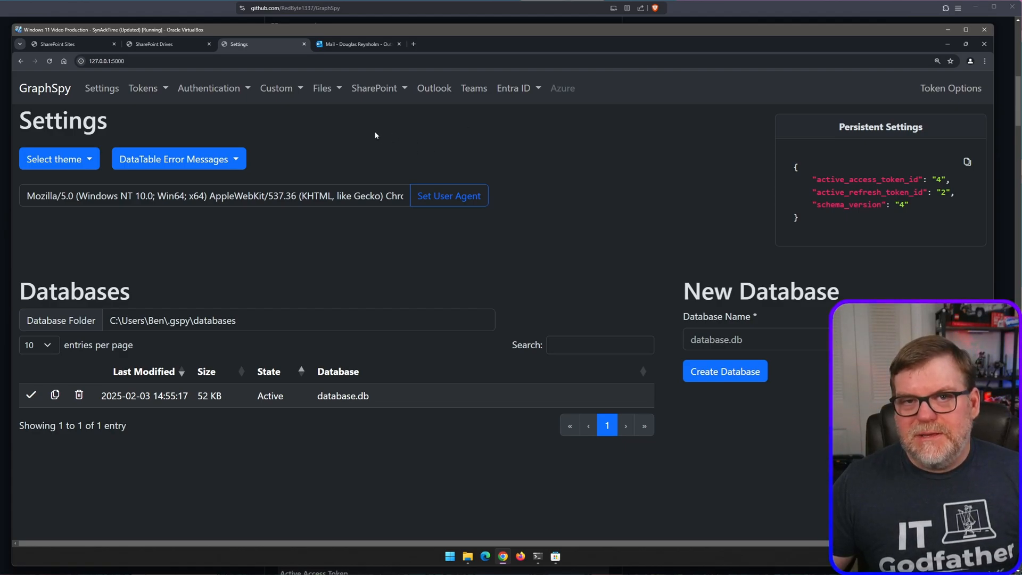
pyautogui.moveTo(357, 139)
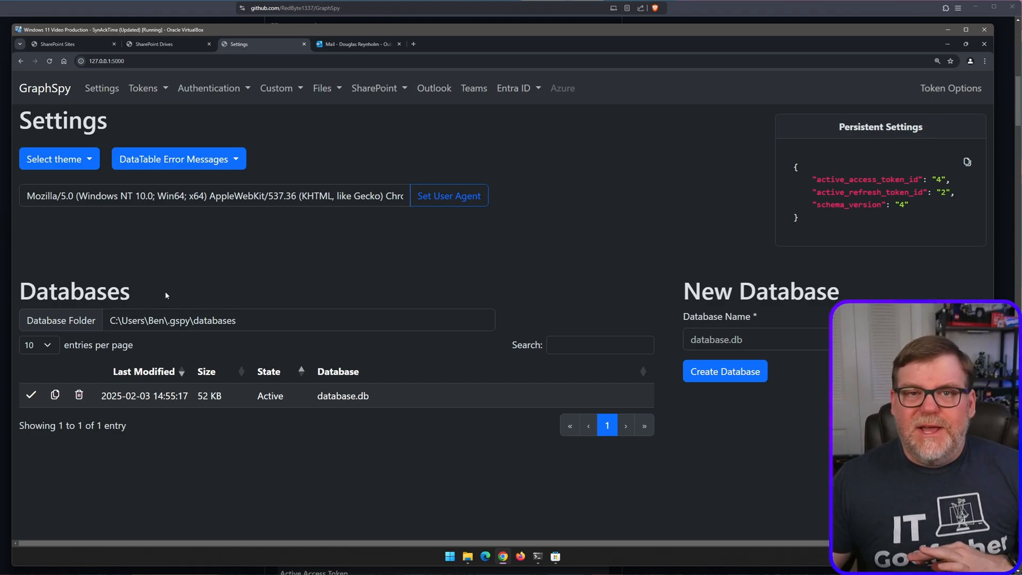
pyautogui.moveTo(137, 301)
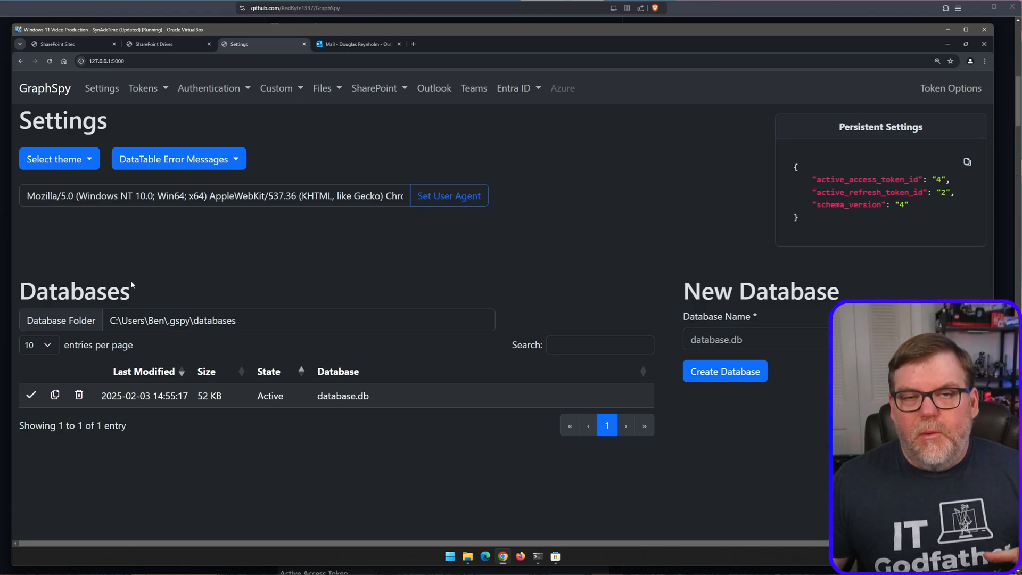
pyautogui.moveTo(127, 285)
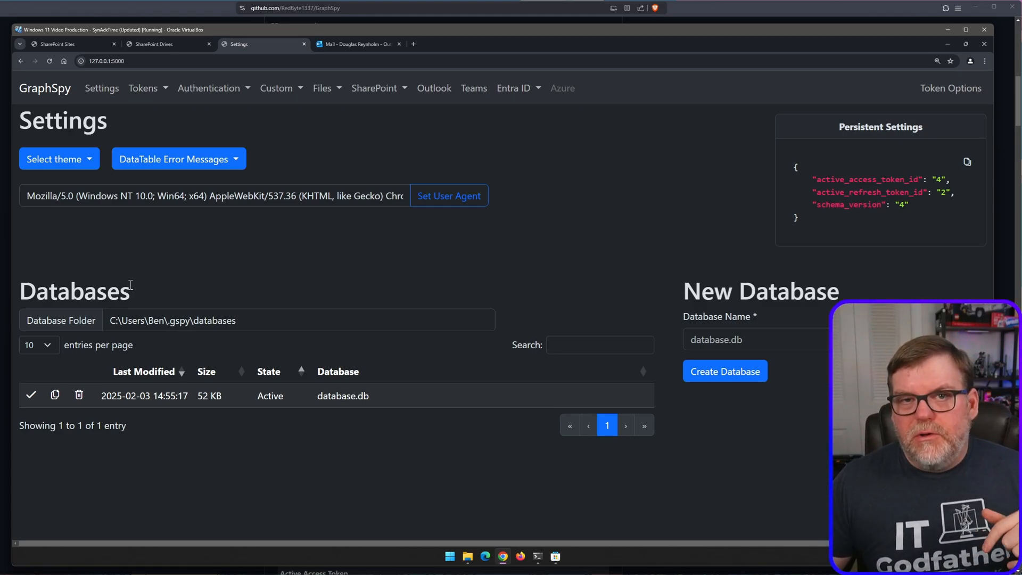
pyautogui.moveTo(130, 285)
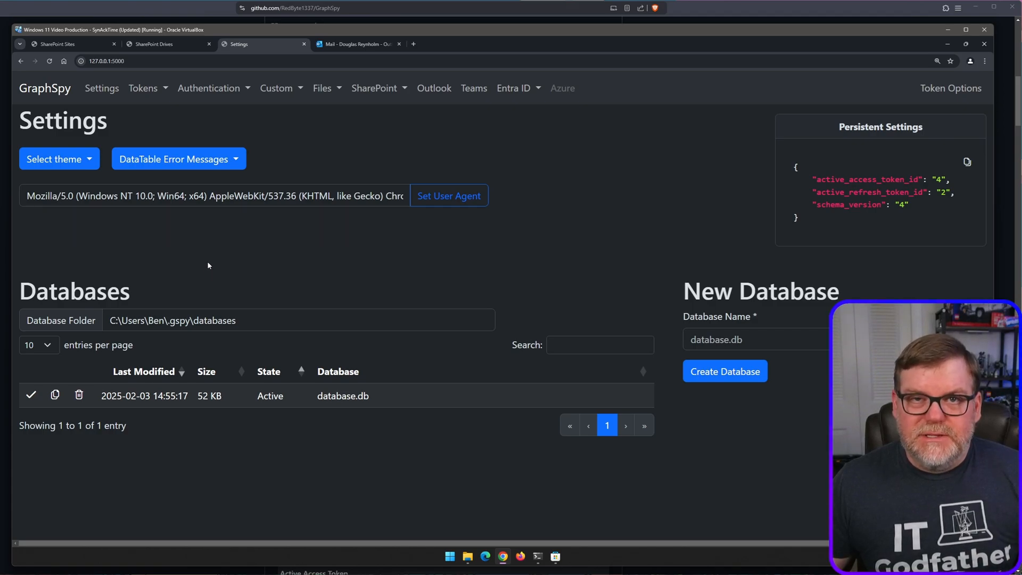
pyautogui.moveTo(199, 264)
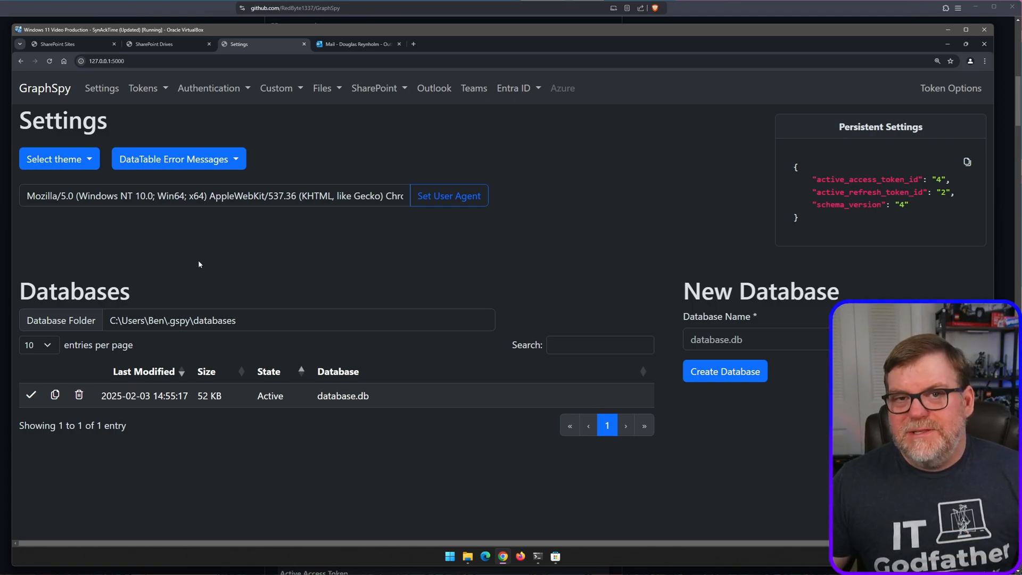
pyautogui.moveTo(189, 263)
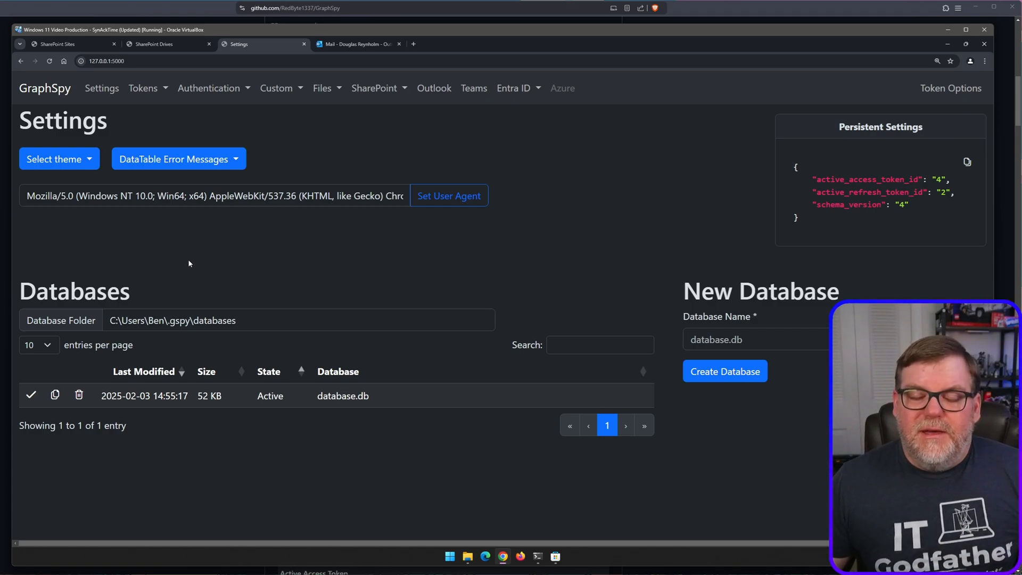